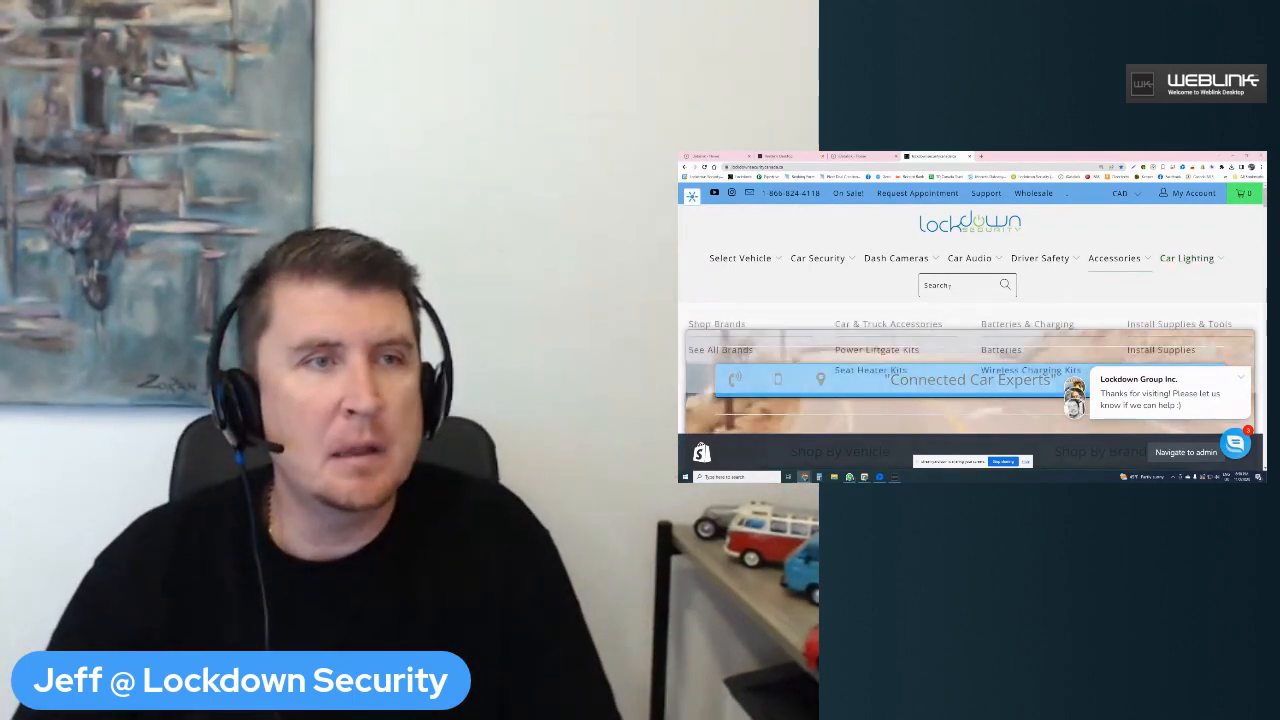
- Search the Lockdown Security store for 'ads-usb-hub' and review the product results
type("ads-usb-hluo")
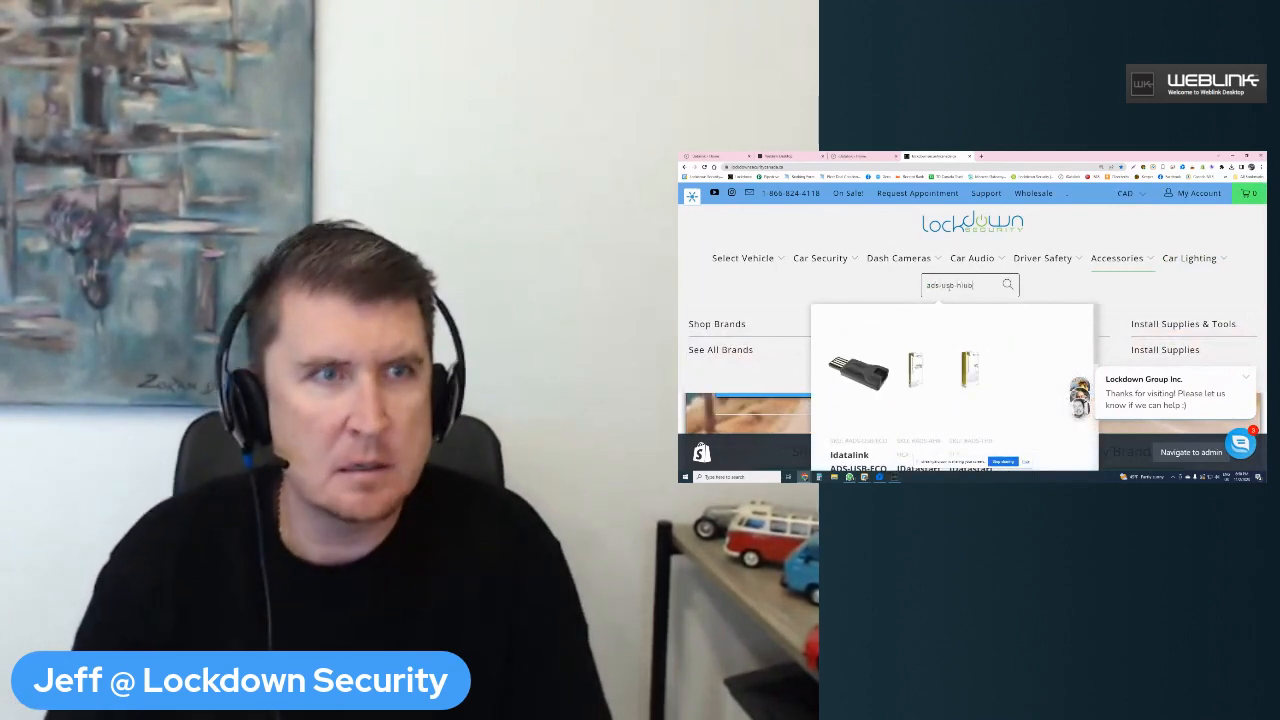
type("ads-usb-hub")
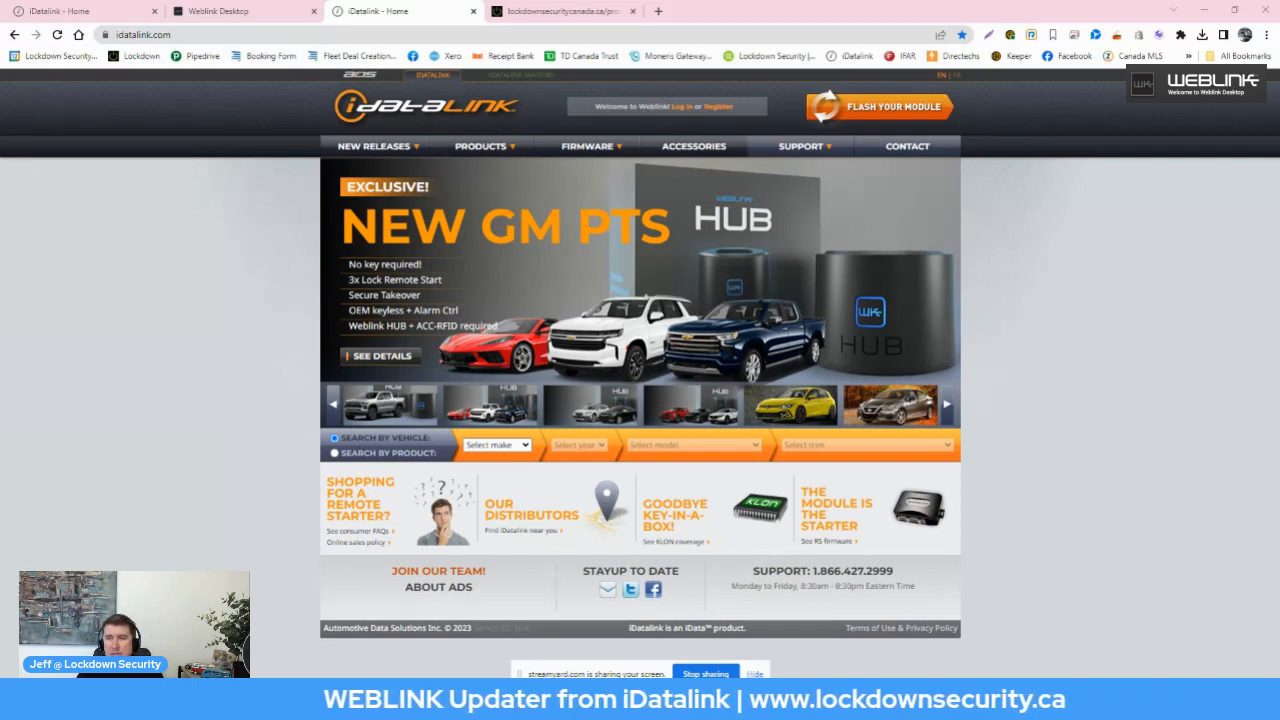
mouse_move(884, 107)
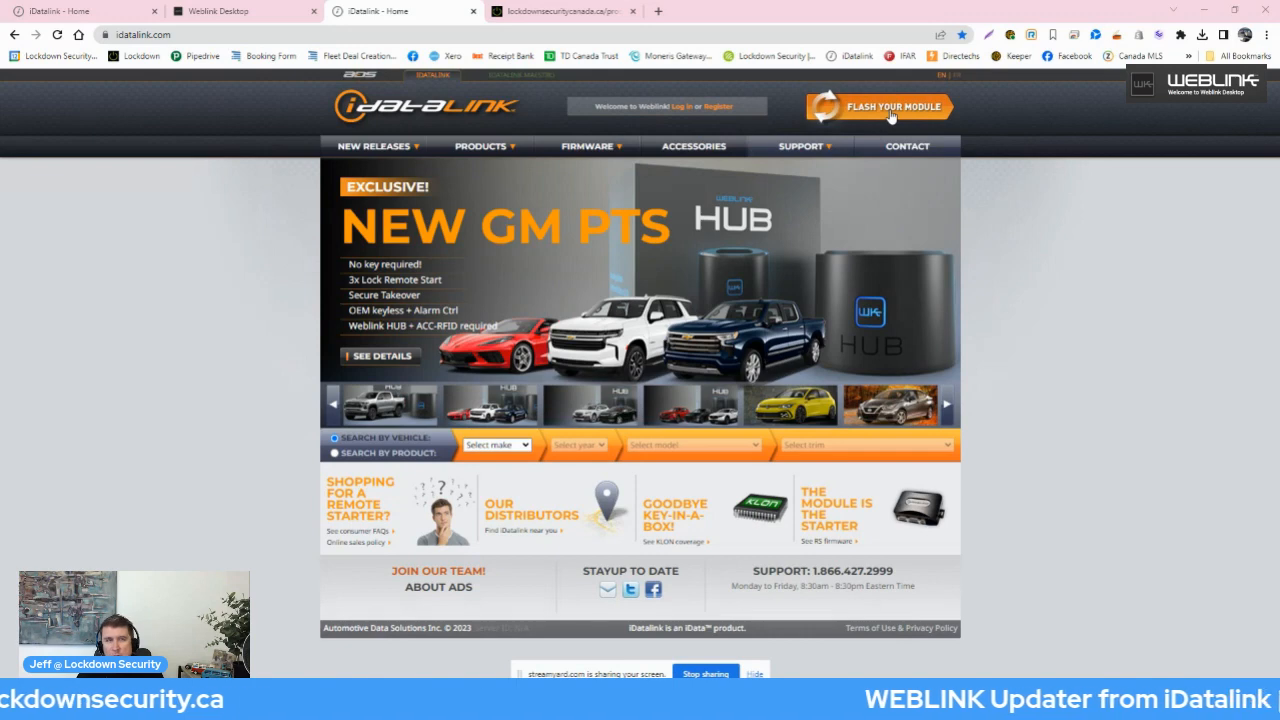
- Use FLASH YOUR MODULE on idatalink.com to bring up the Weblink Desktop prompt
left_click(878, 107)
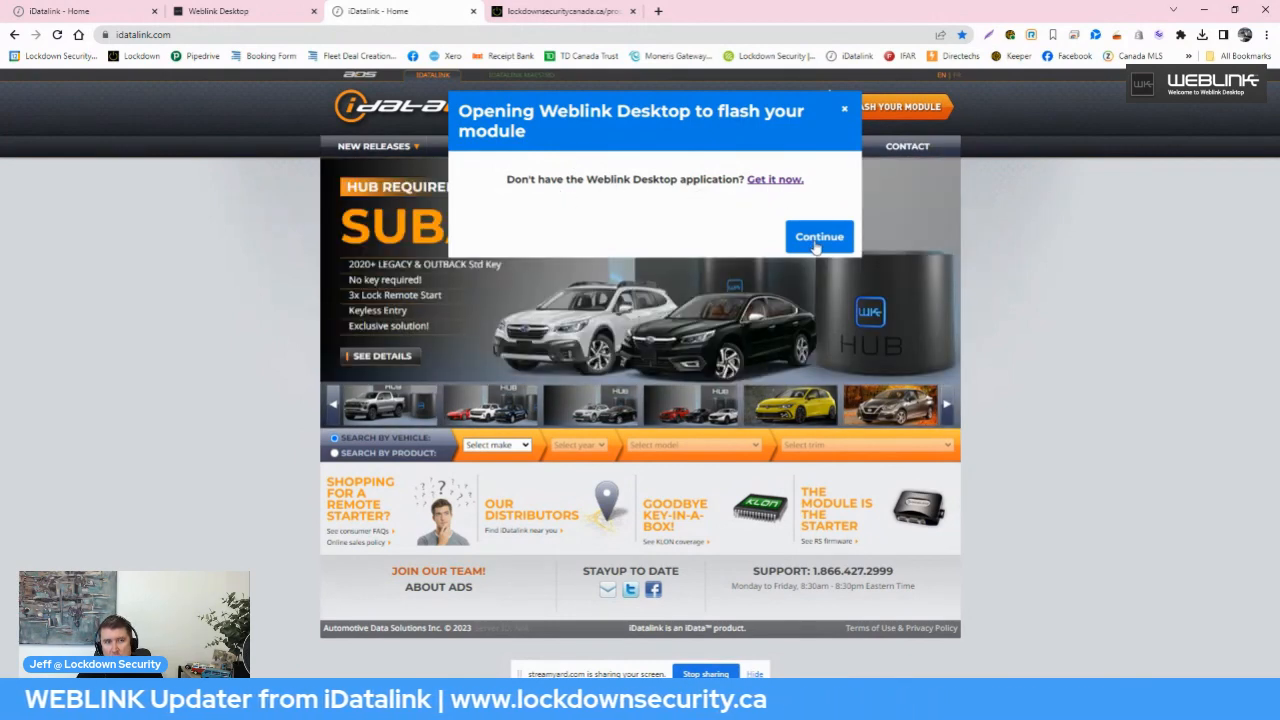
mouse_move(785, 481)
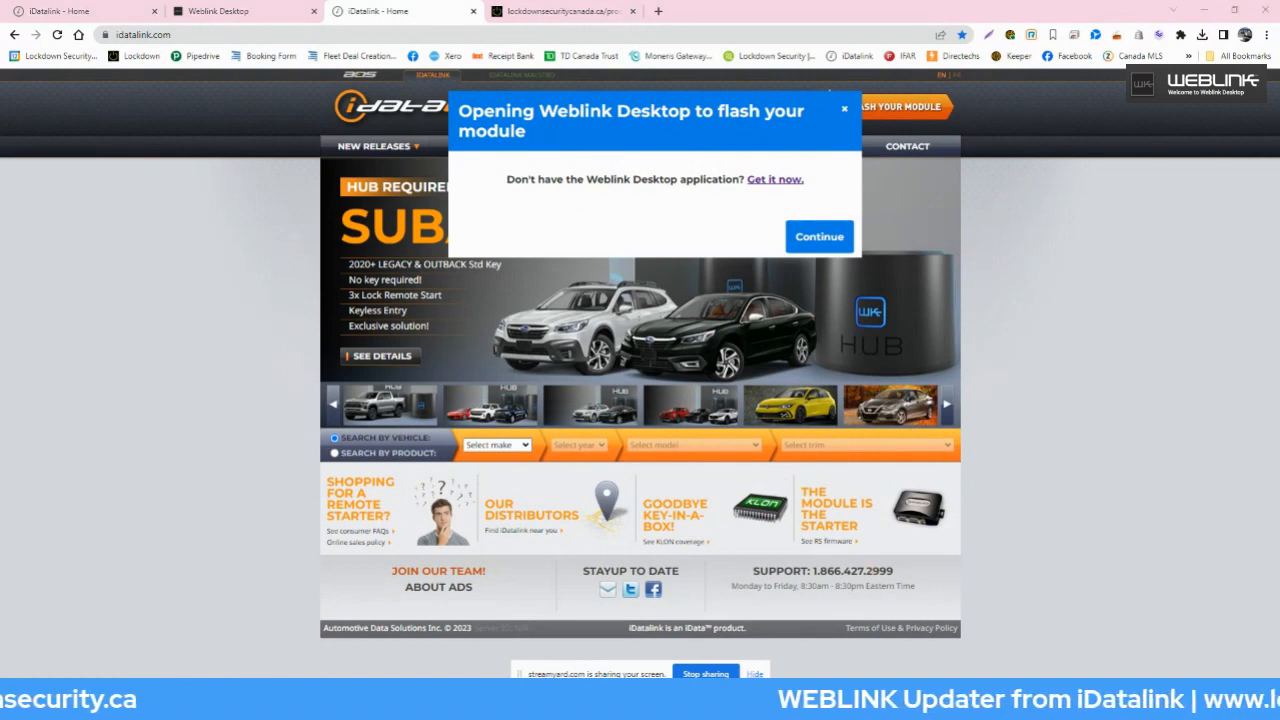
mouse_move(736, 585)
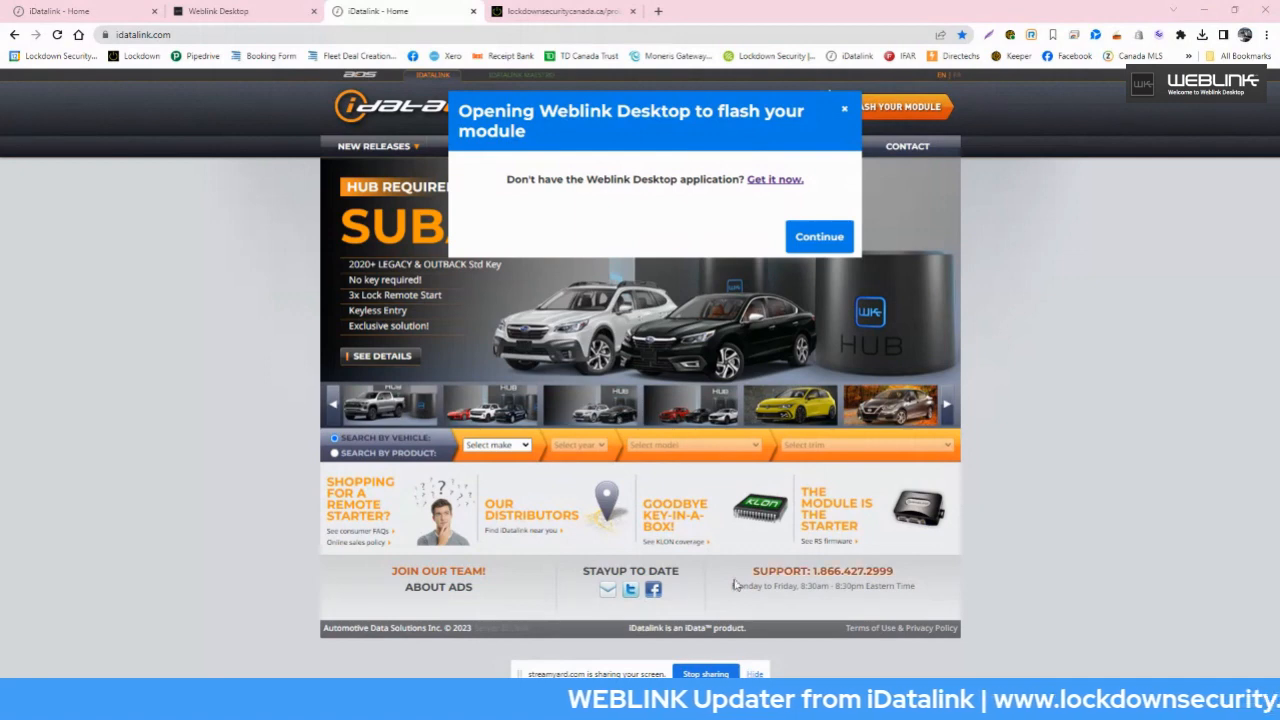
- Launch Weblink Desktop and choose Configure New Module for the COM-BLADE-AL
left_click(819, 236)
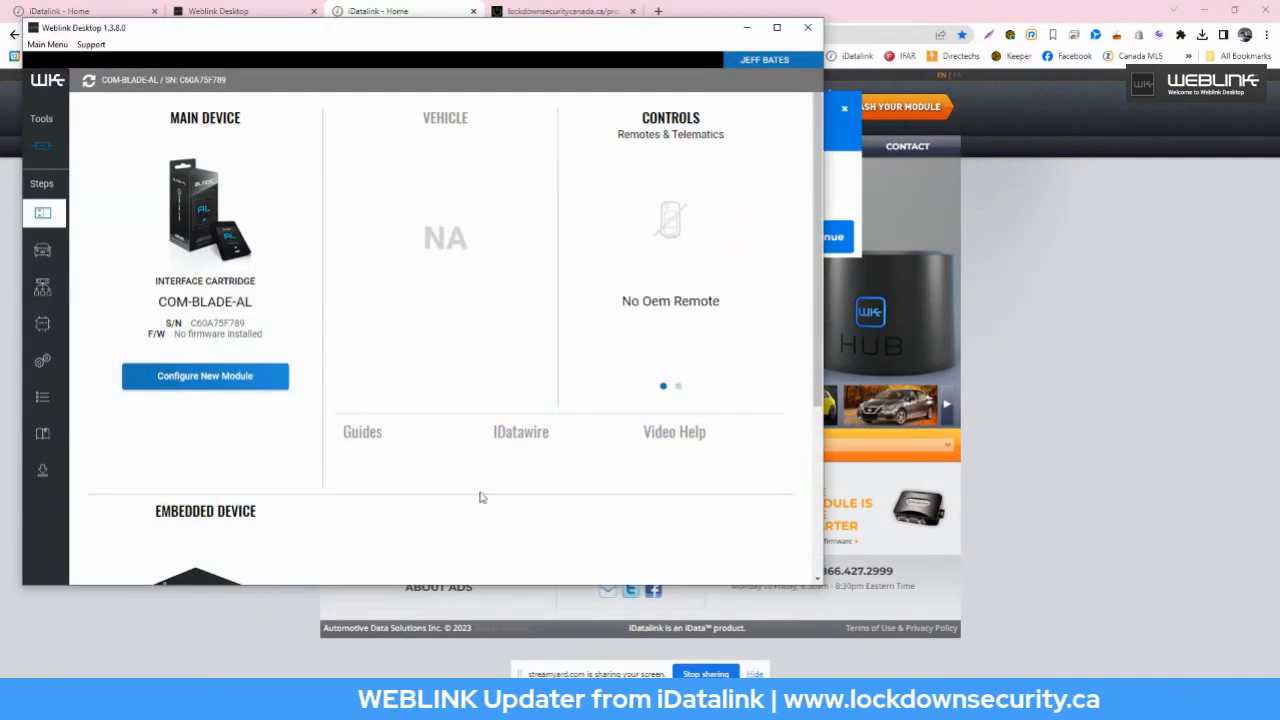
mouse_move(540, 282)
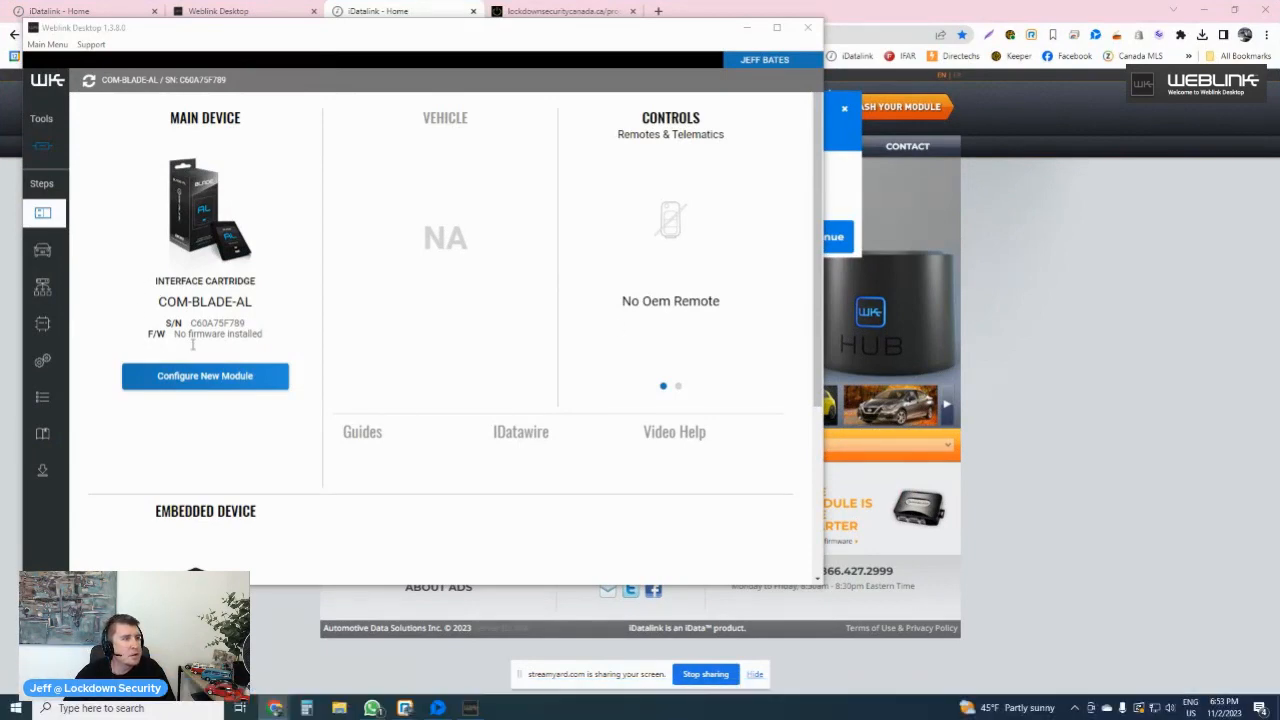
left_click(205, 375)
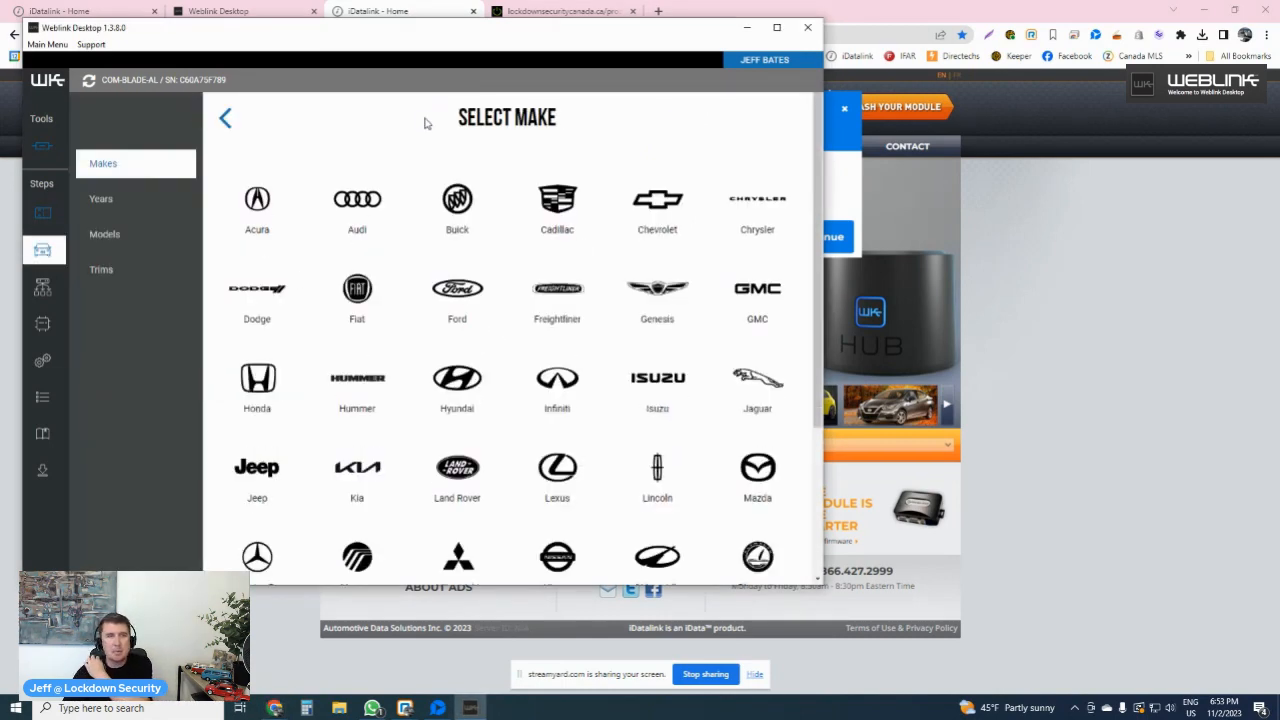
- Maximize the window and pick Honda, 2022, Civic, Push-to-Start Automatic
left_click(776, 27)
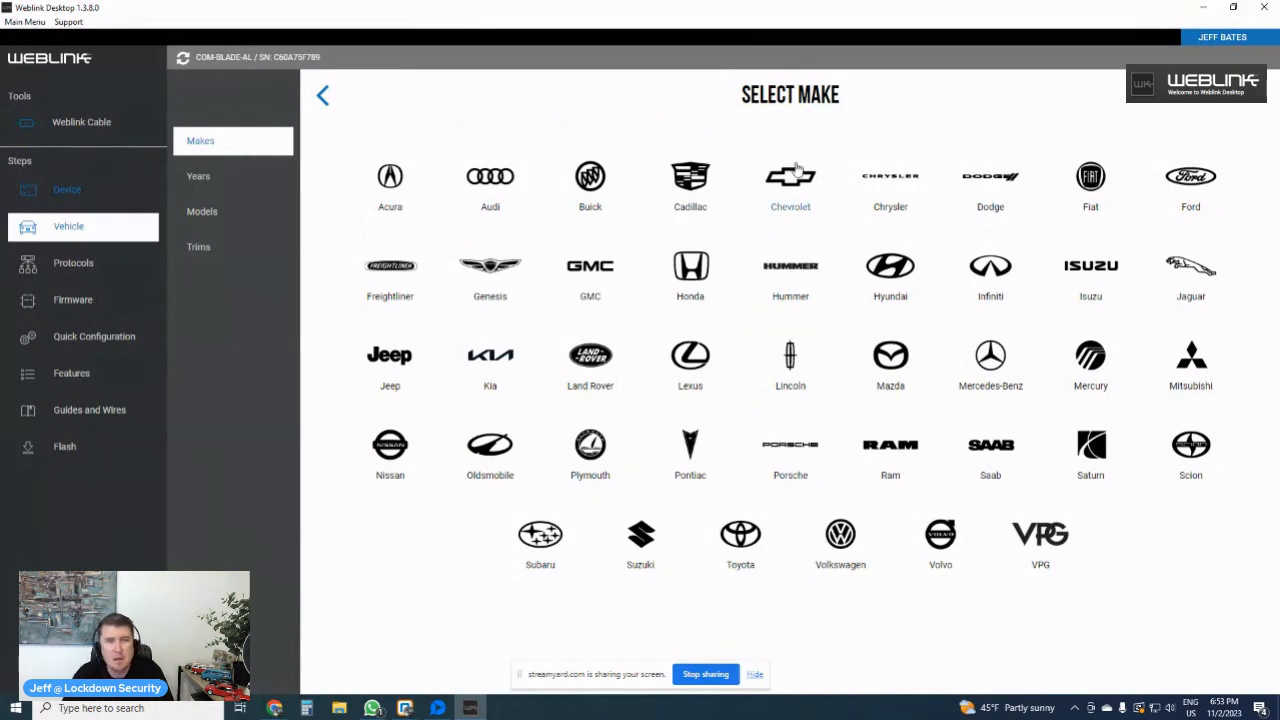
mouse_move(641, 315)
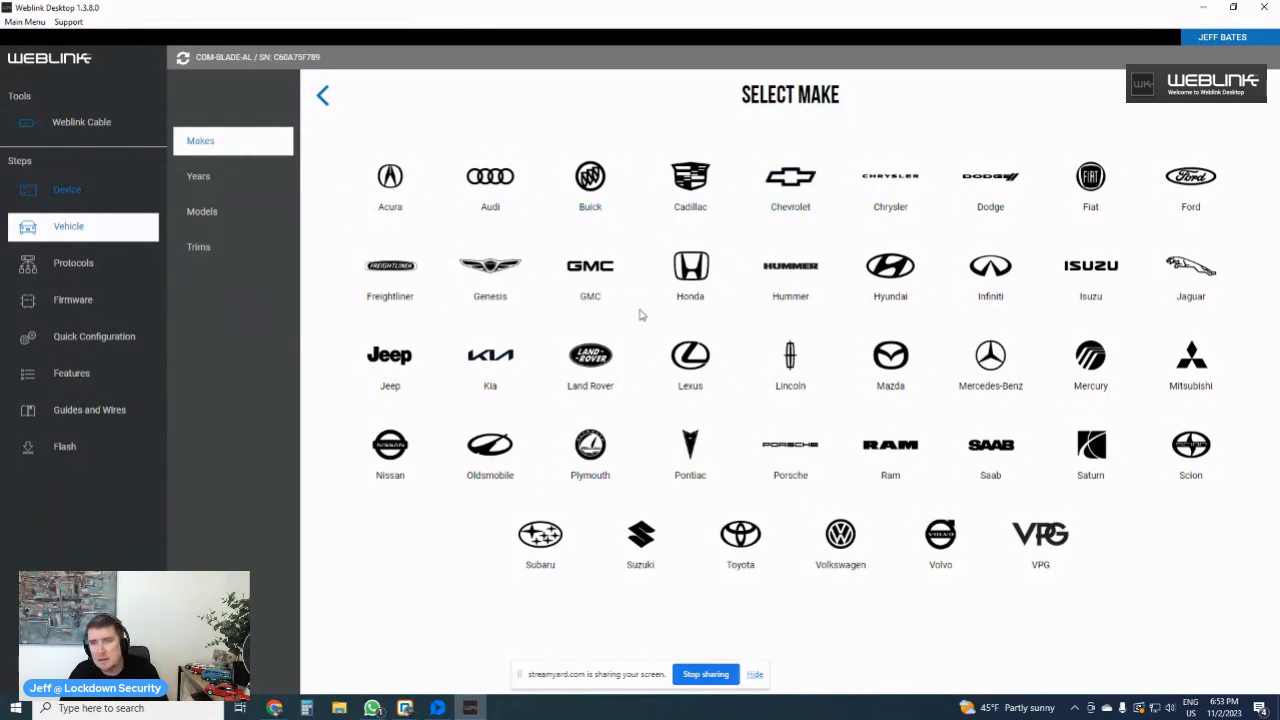
mouse_move(800, 360)
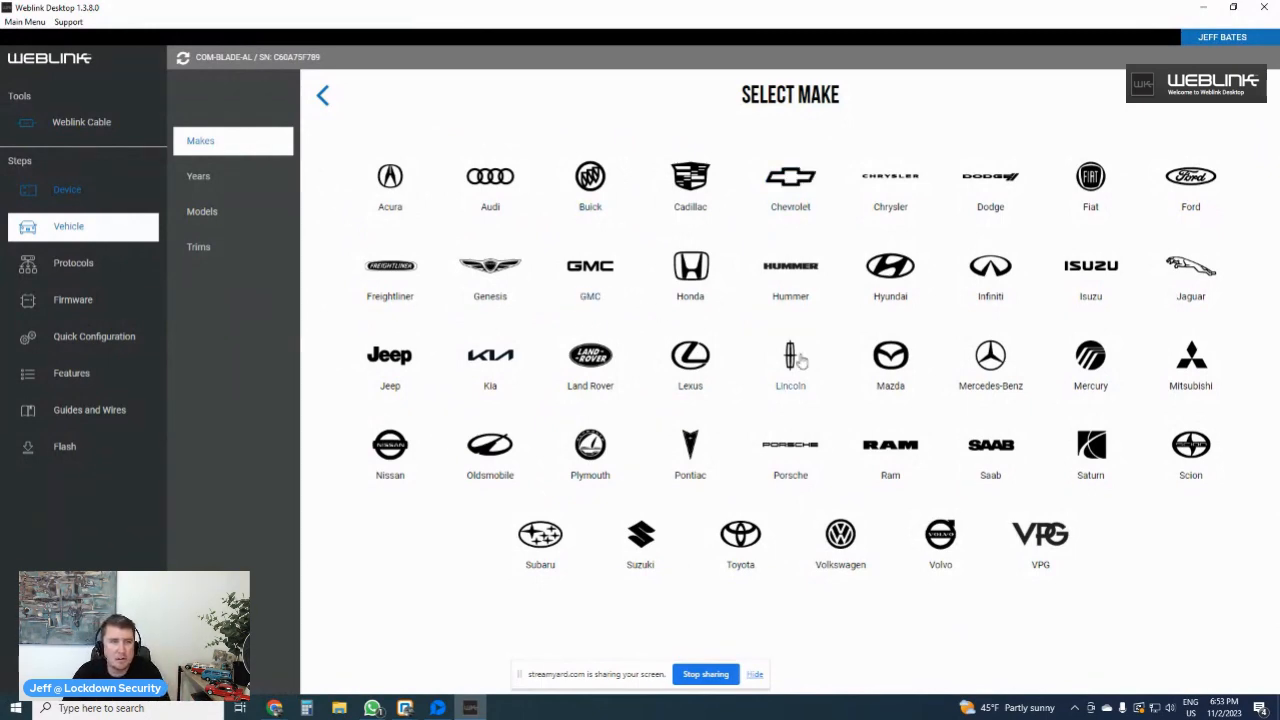
mouse_move(815, 362)
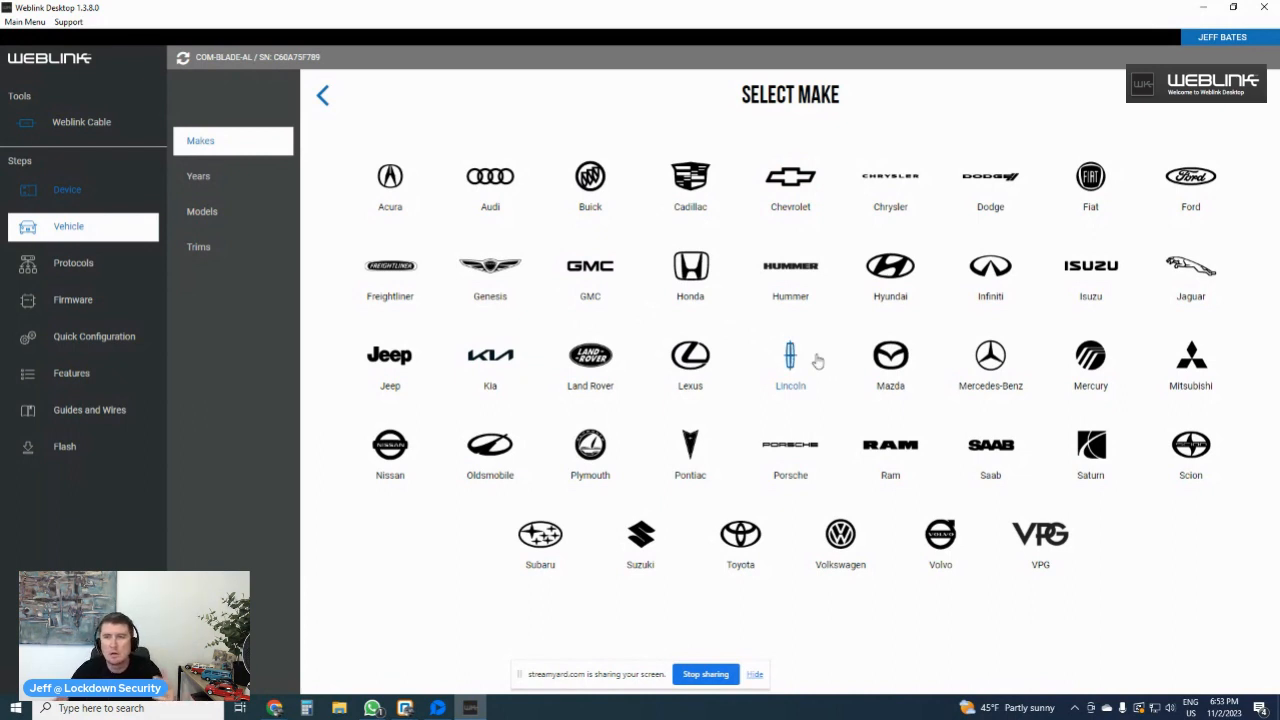
left_click(690, 266)
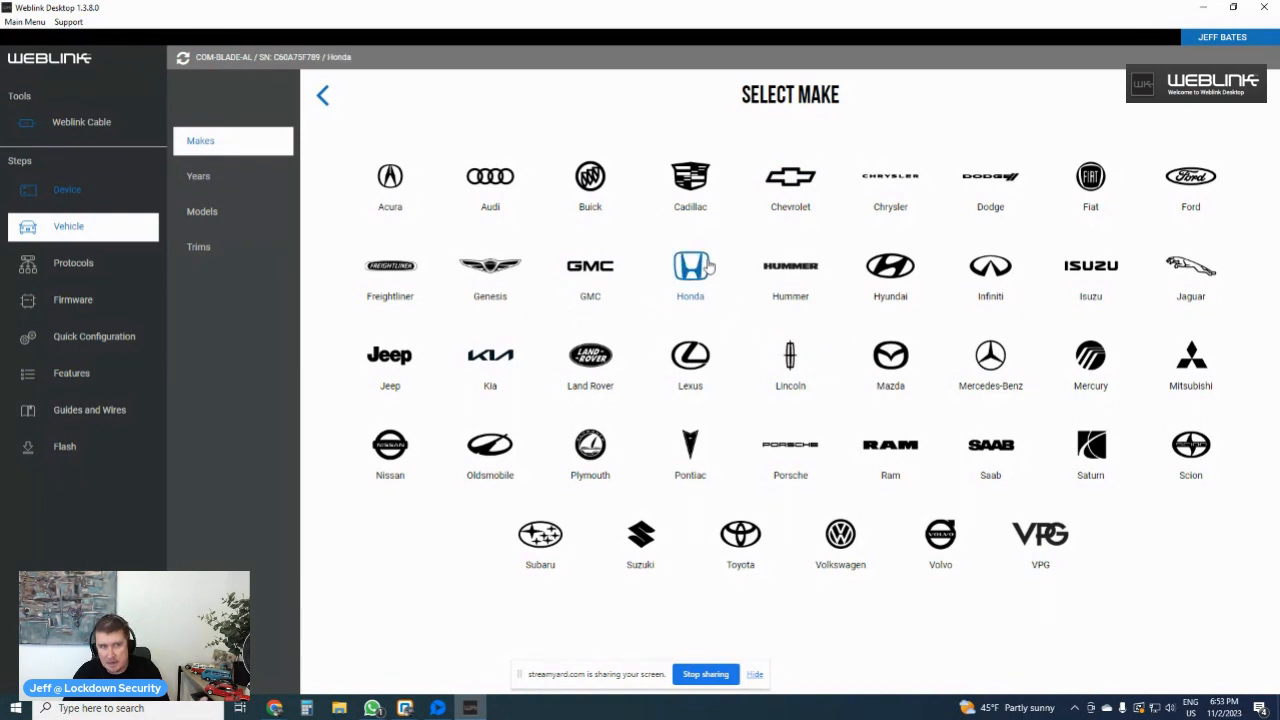
left_click(690, 266)
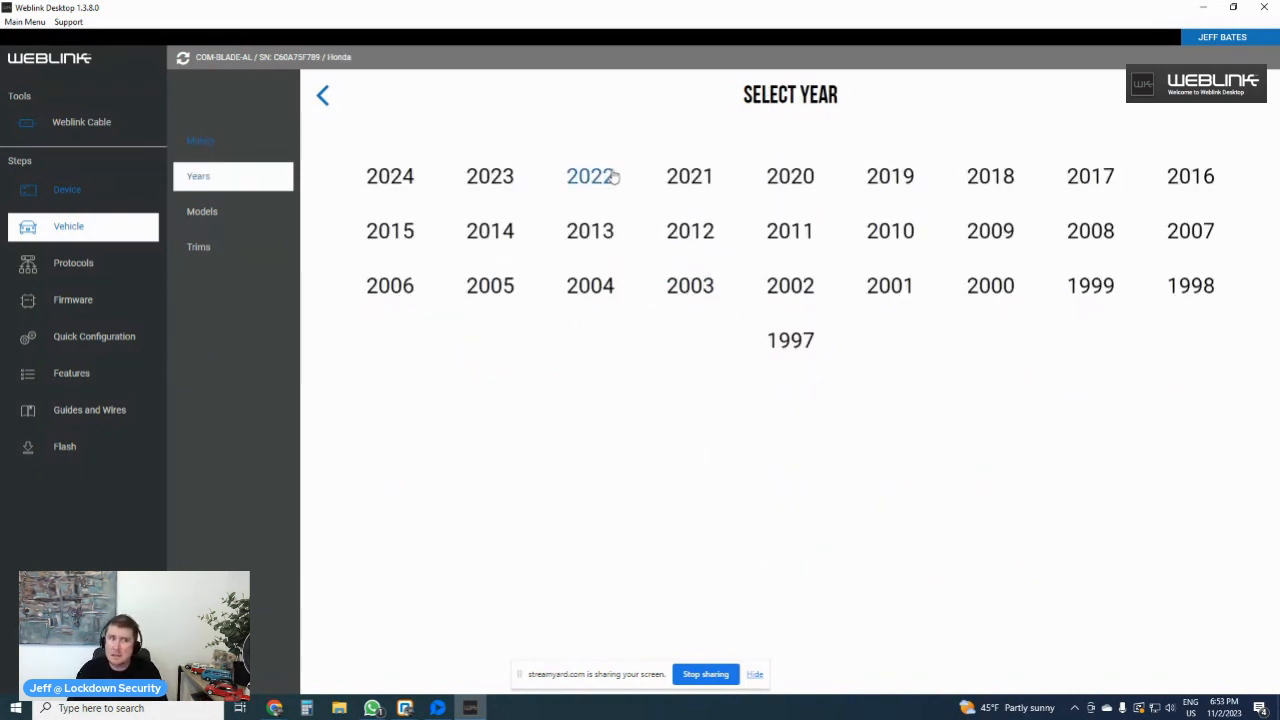
left_click(589, 176)
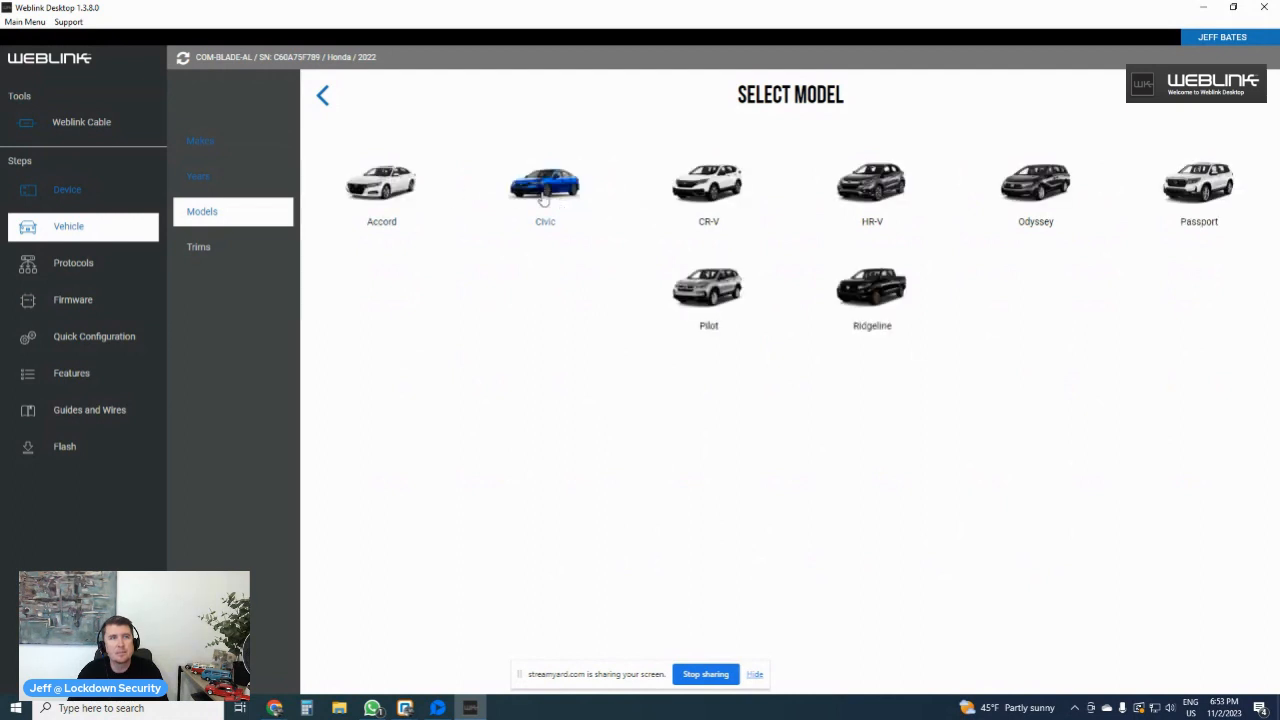
left_click(544, 185)
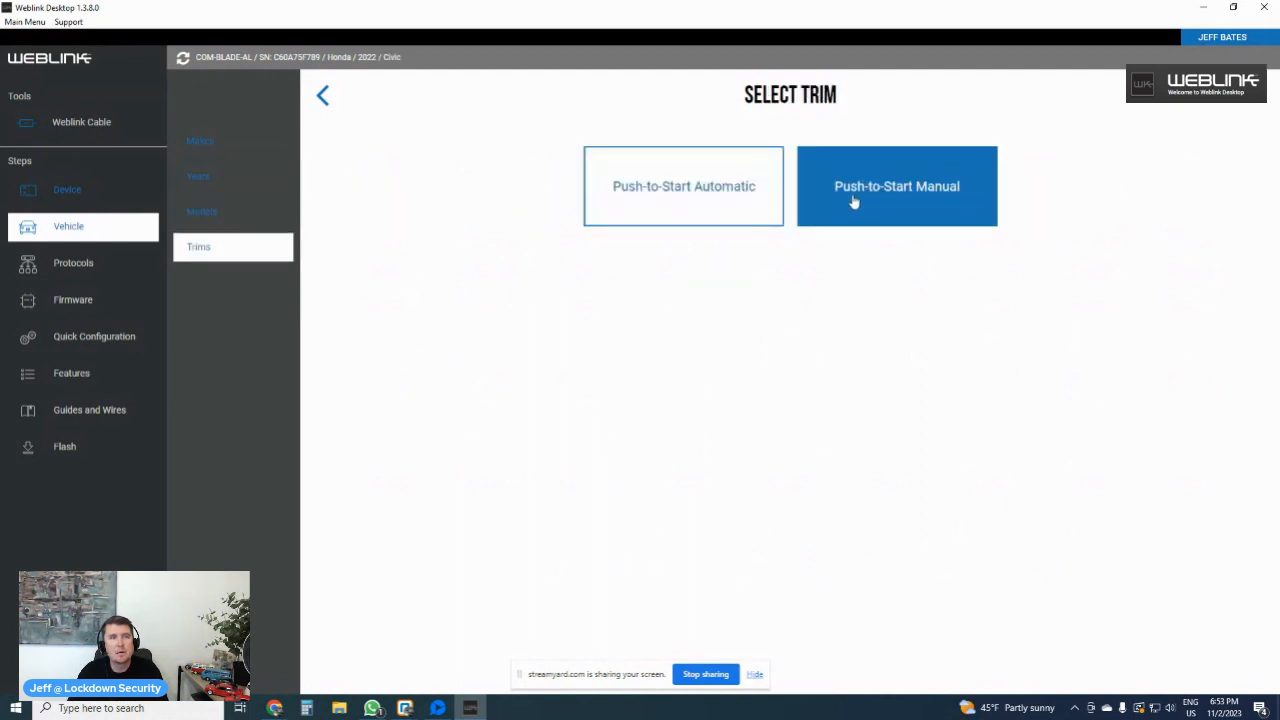
left_click(683, 186)
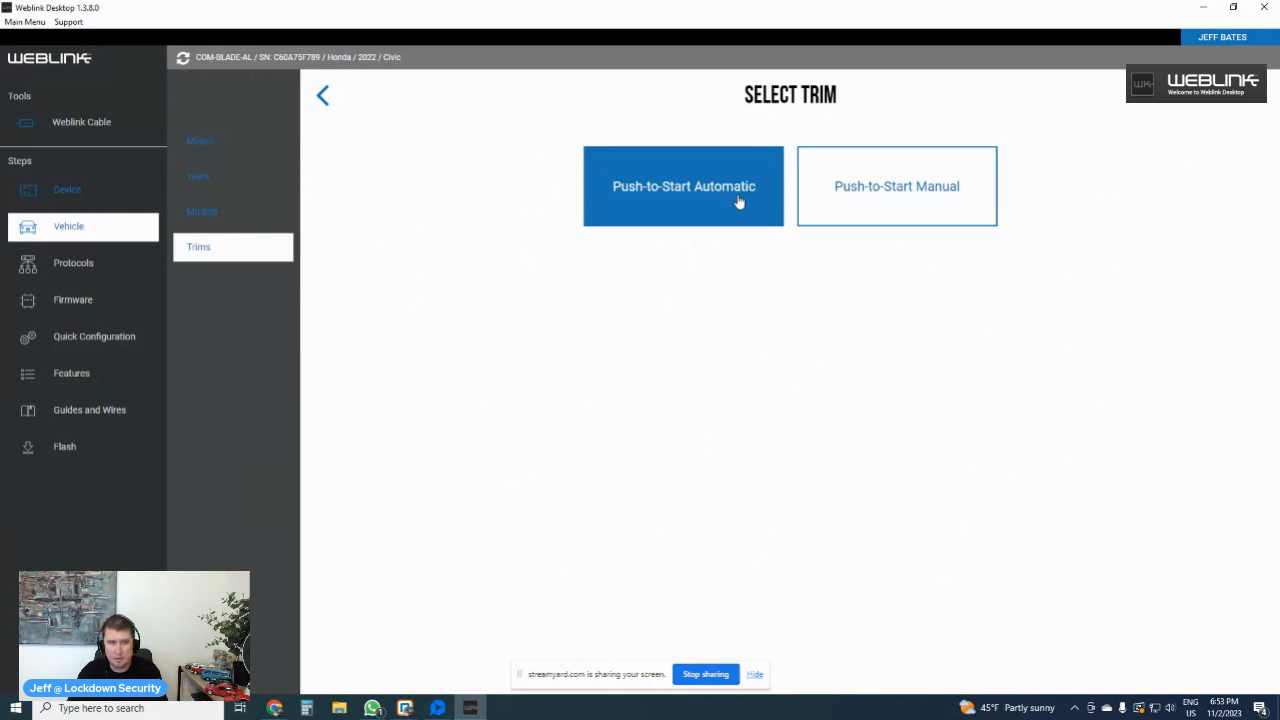
left_click(683, 186)
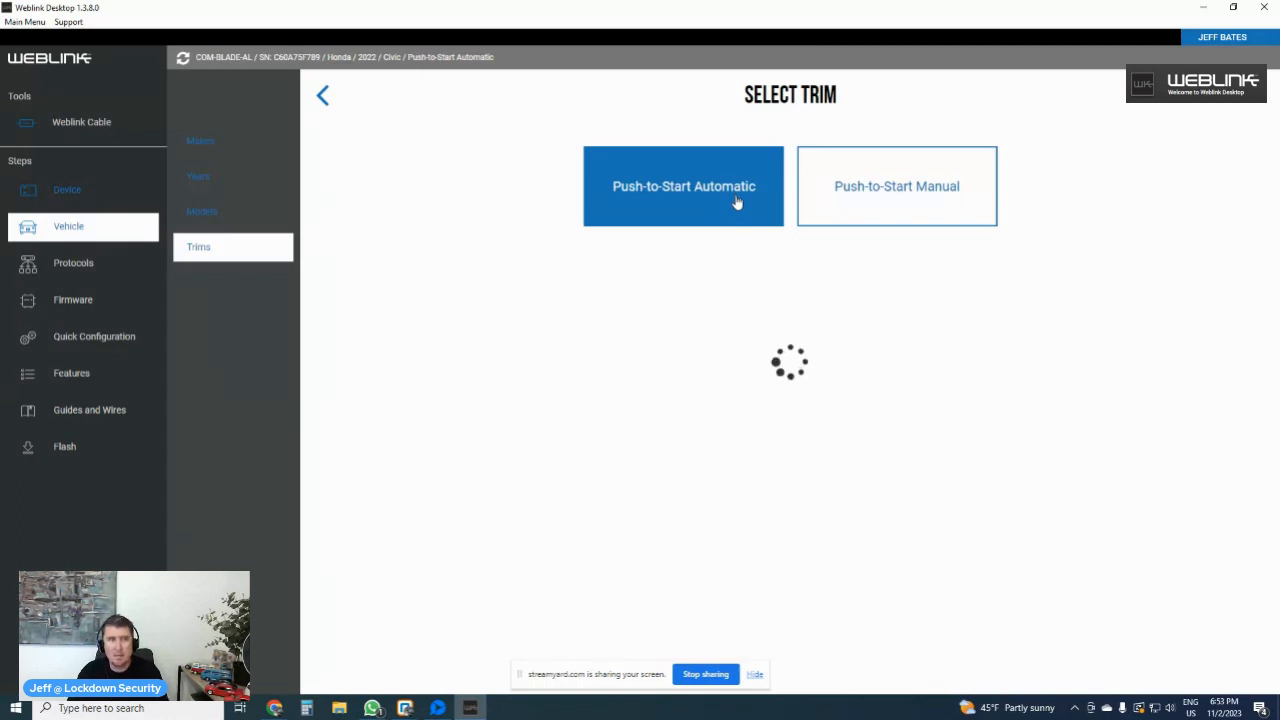
left_click(683, 186)
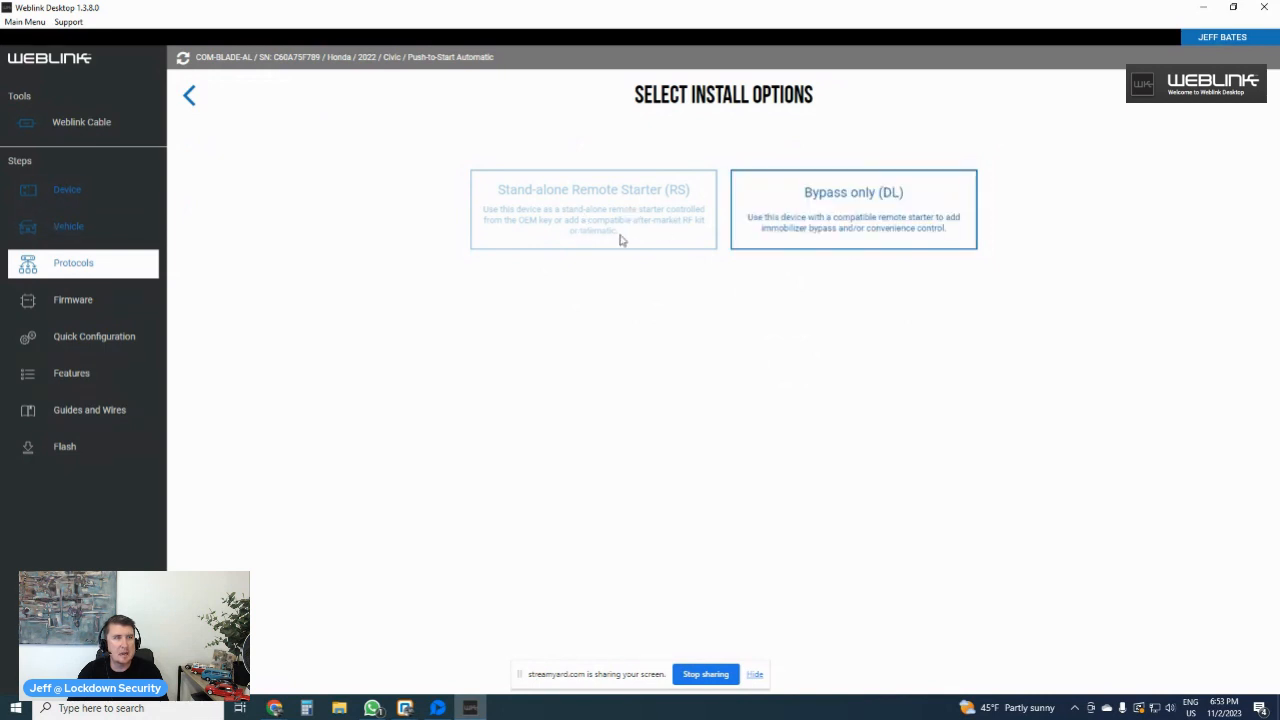
mouse_move(13, 91)
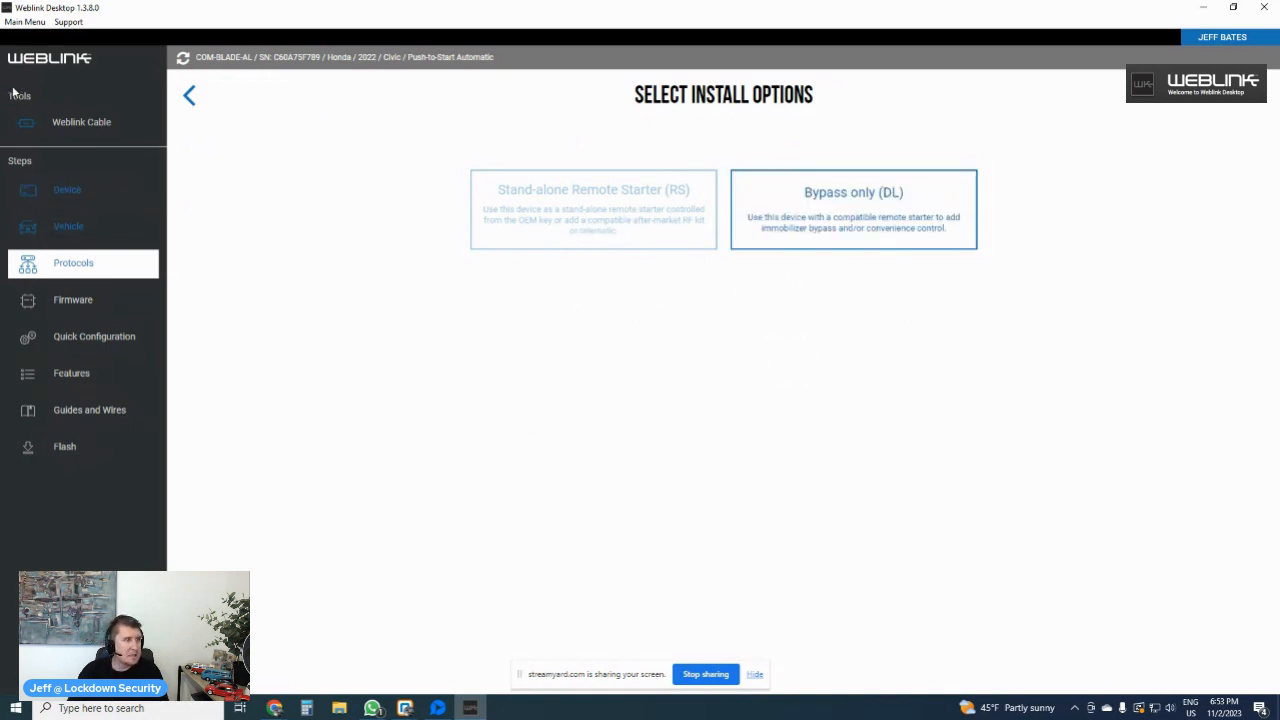
mouse_move(190, 445)
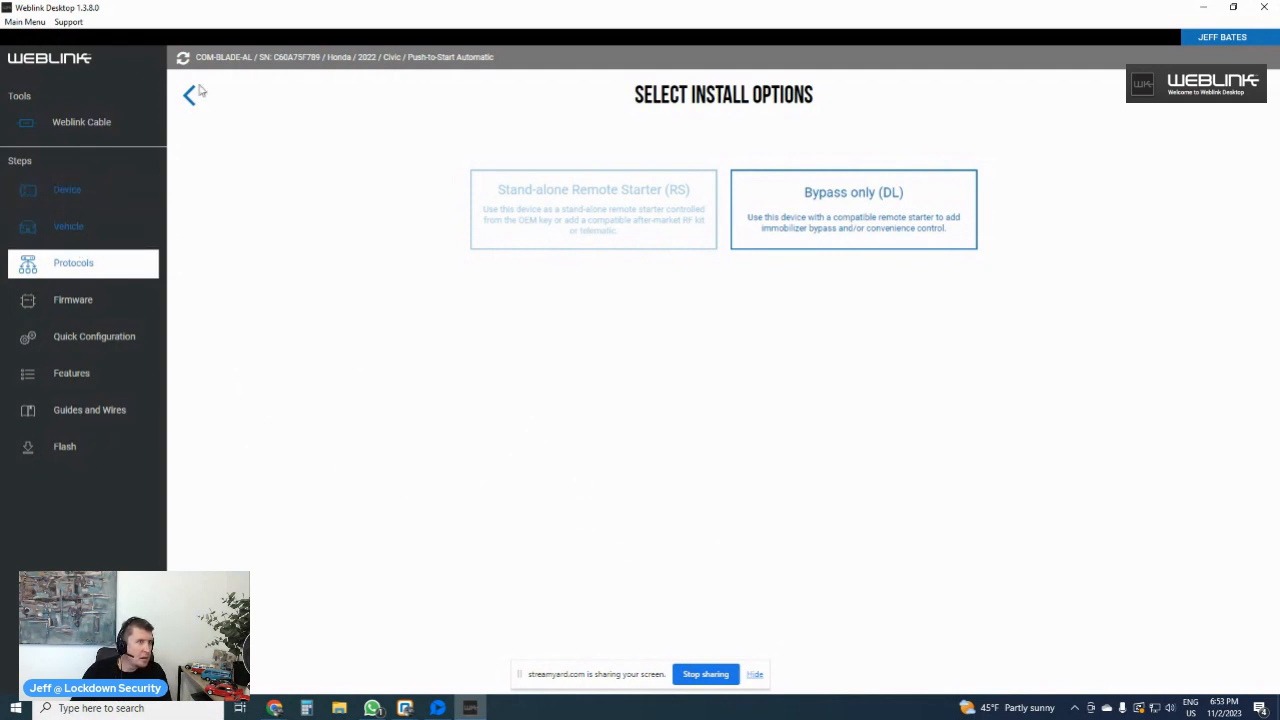
- Go back from install options and set the CMHCXA0 to 2022 Honda Civic Push-to-Start Automatic
left_click(190, 94)
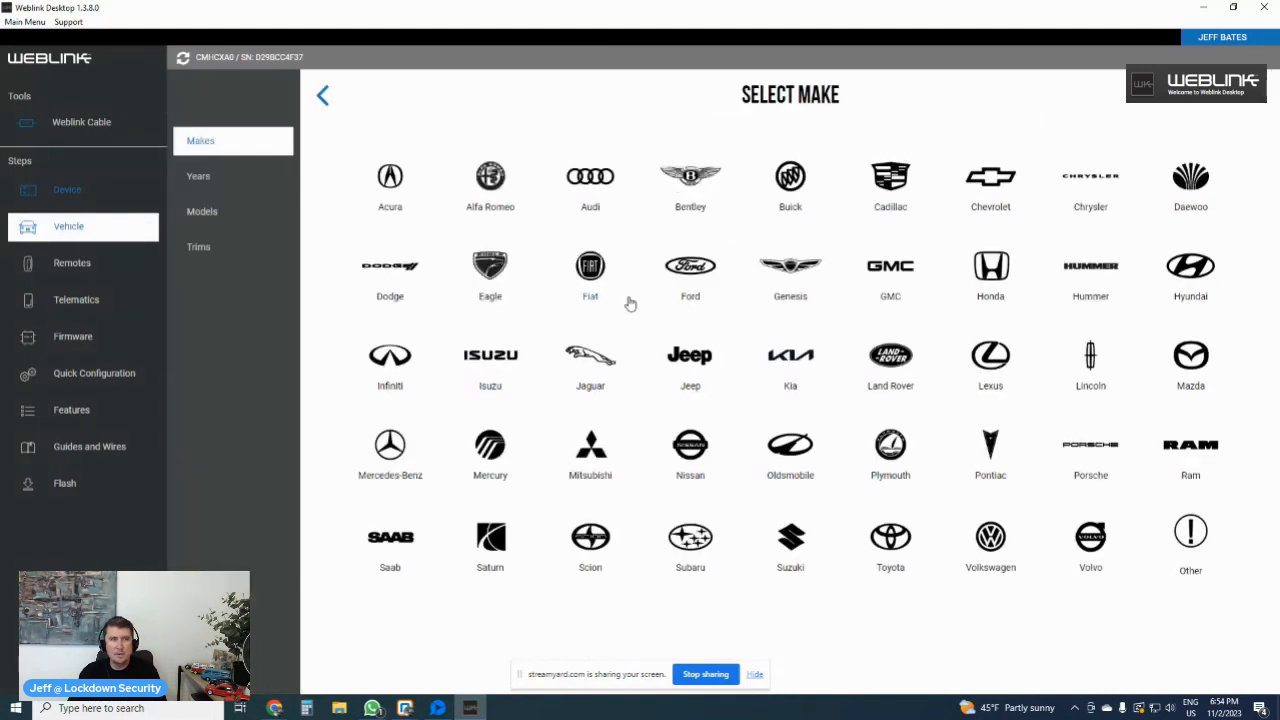
left_click(990, 275)
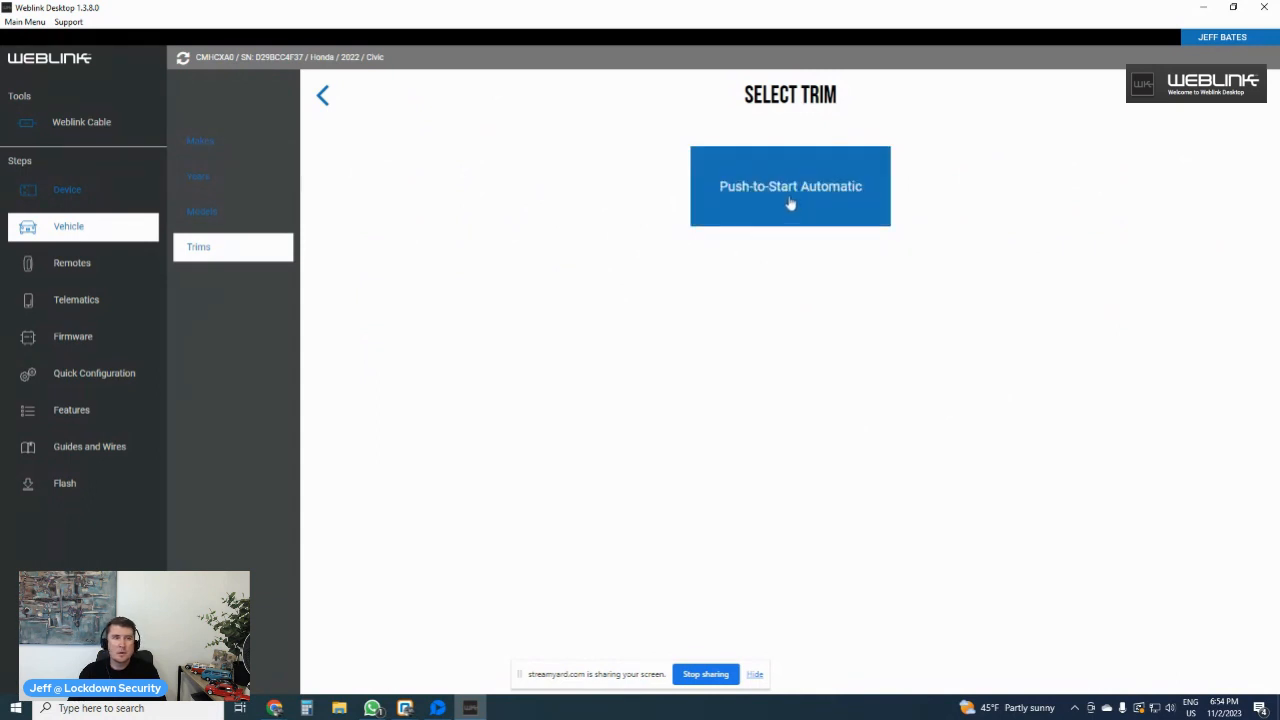
left_click(790, 186)
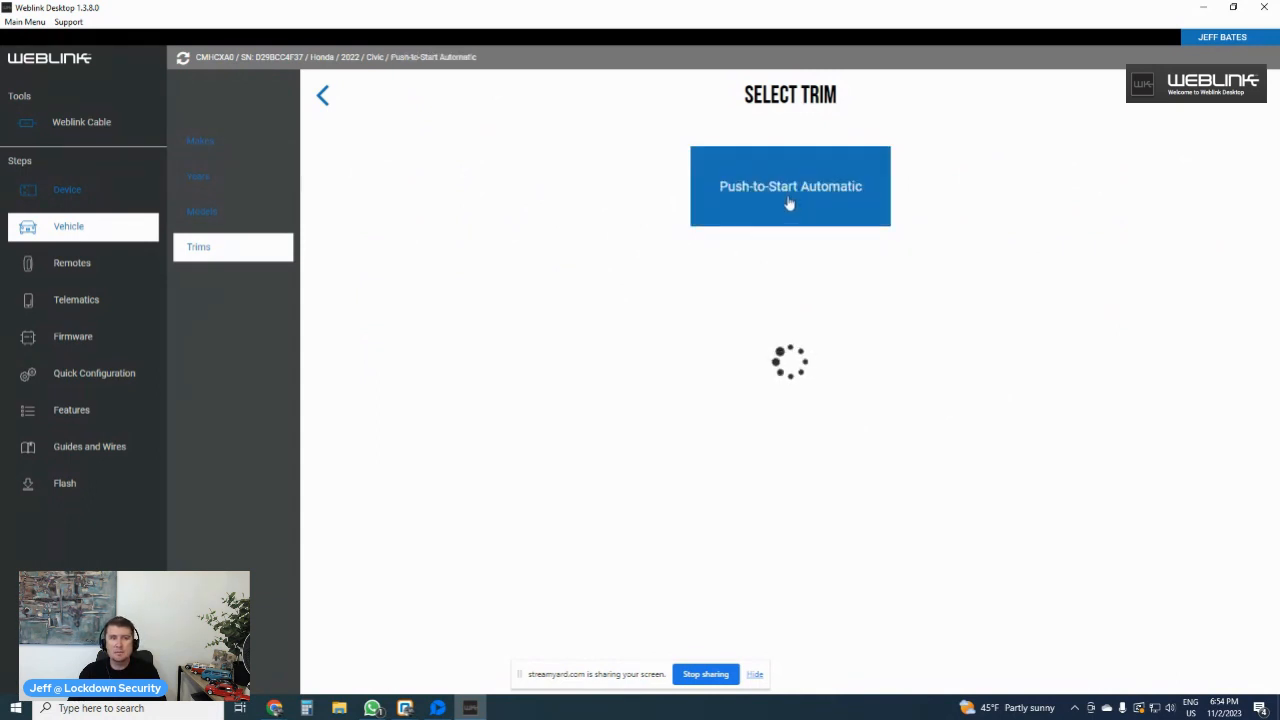
left_click(790, 186)
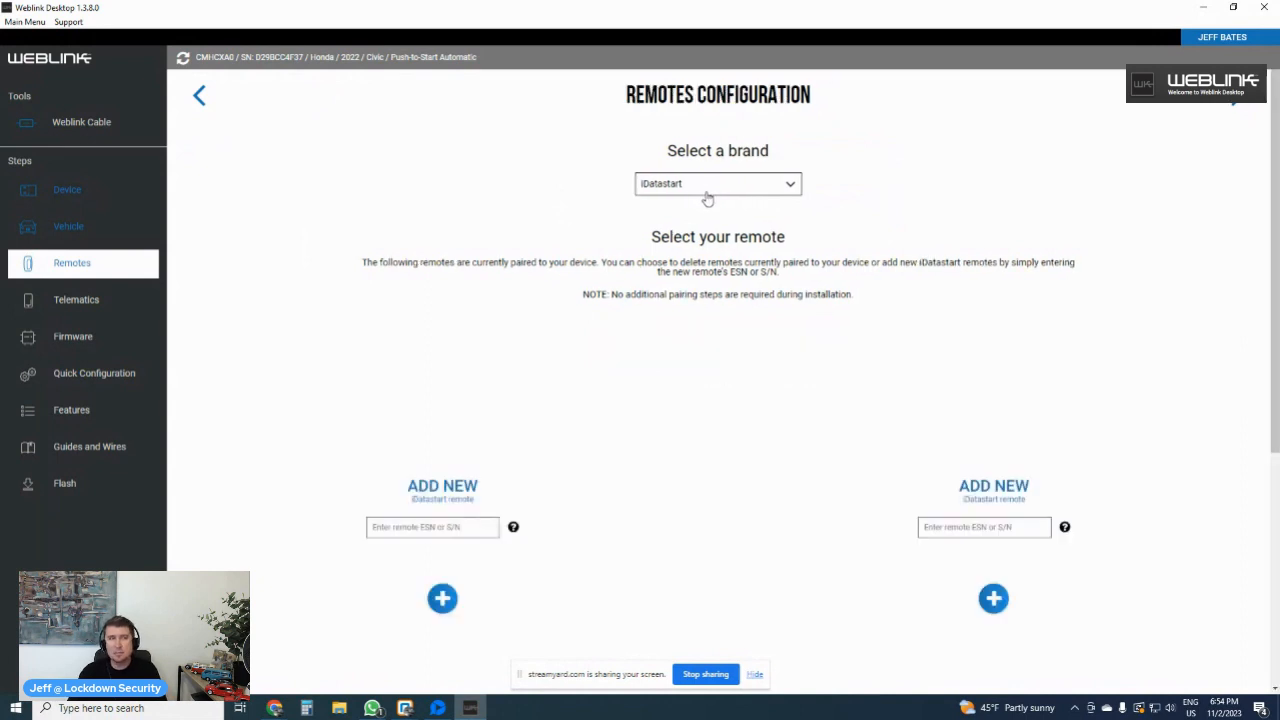
- Browse remote brands (Orbit Pro), then save remotes with none added and continue to Telematics
left_click(717, 183)
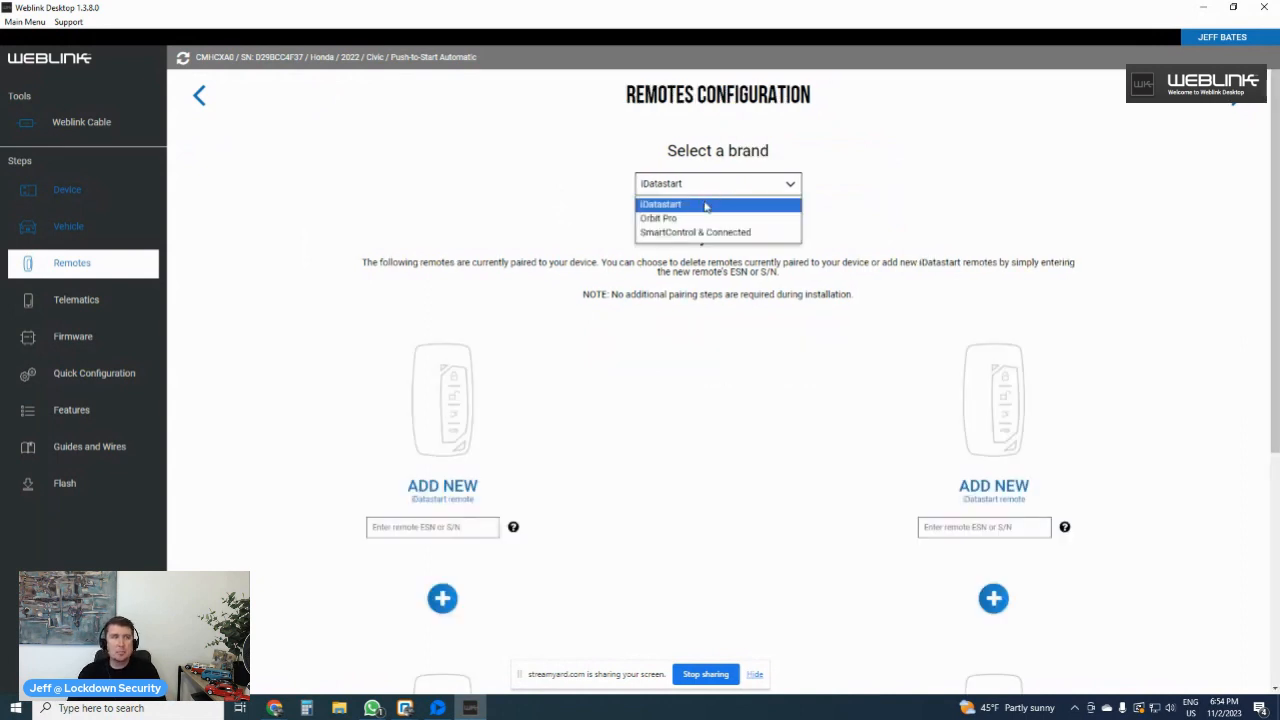
mouse_move(668, 222)
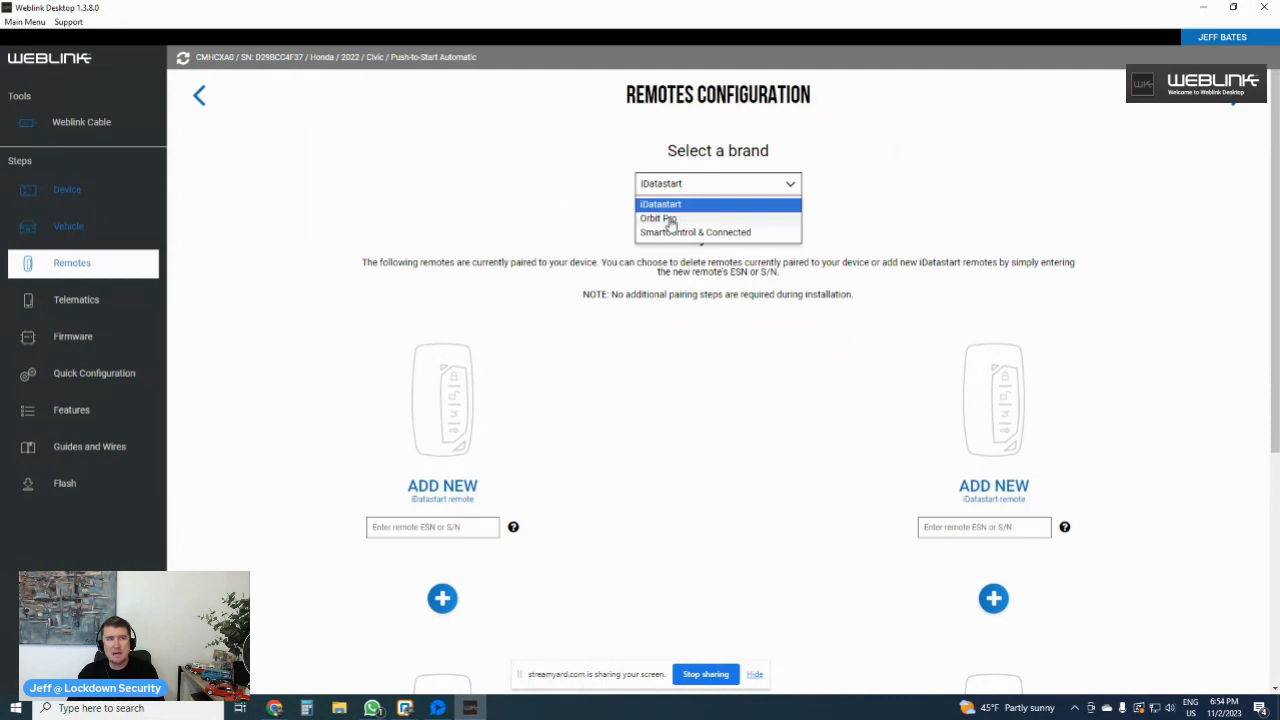
left_click(660, 204)
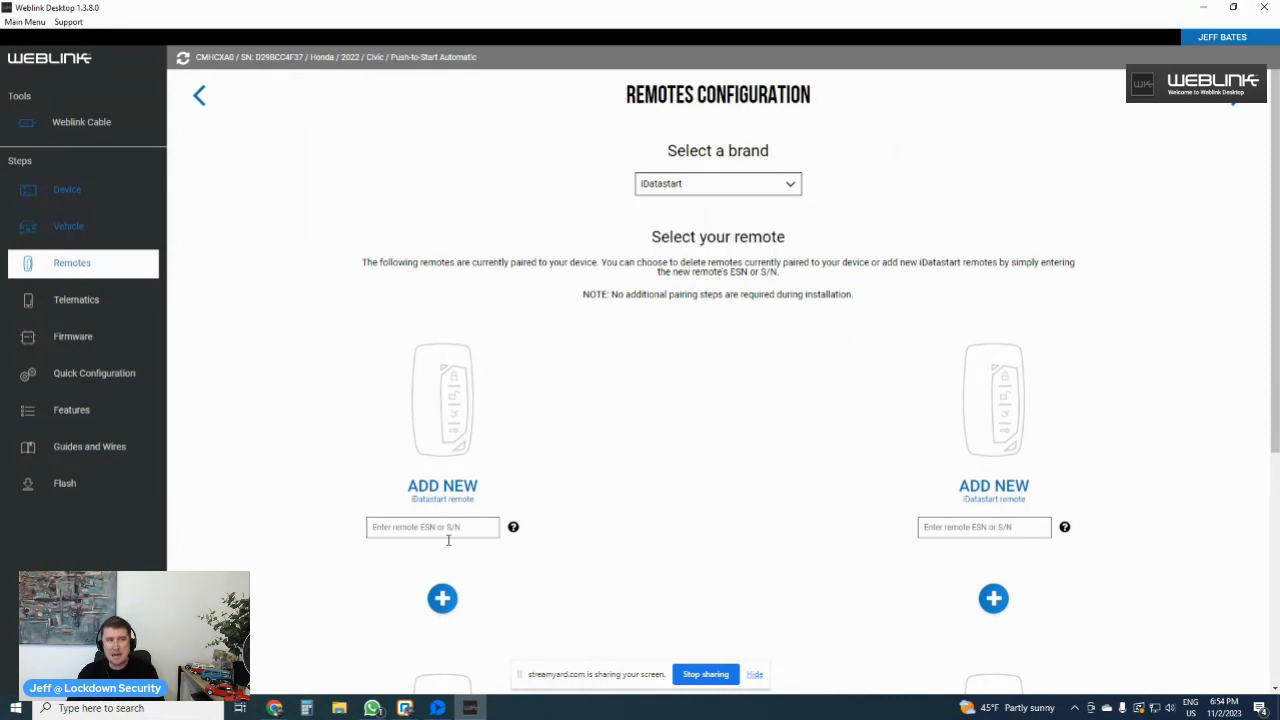
mouse_move(464, 534)
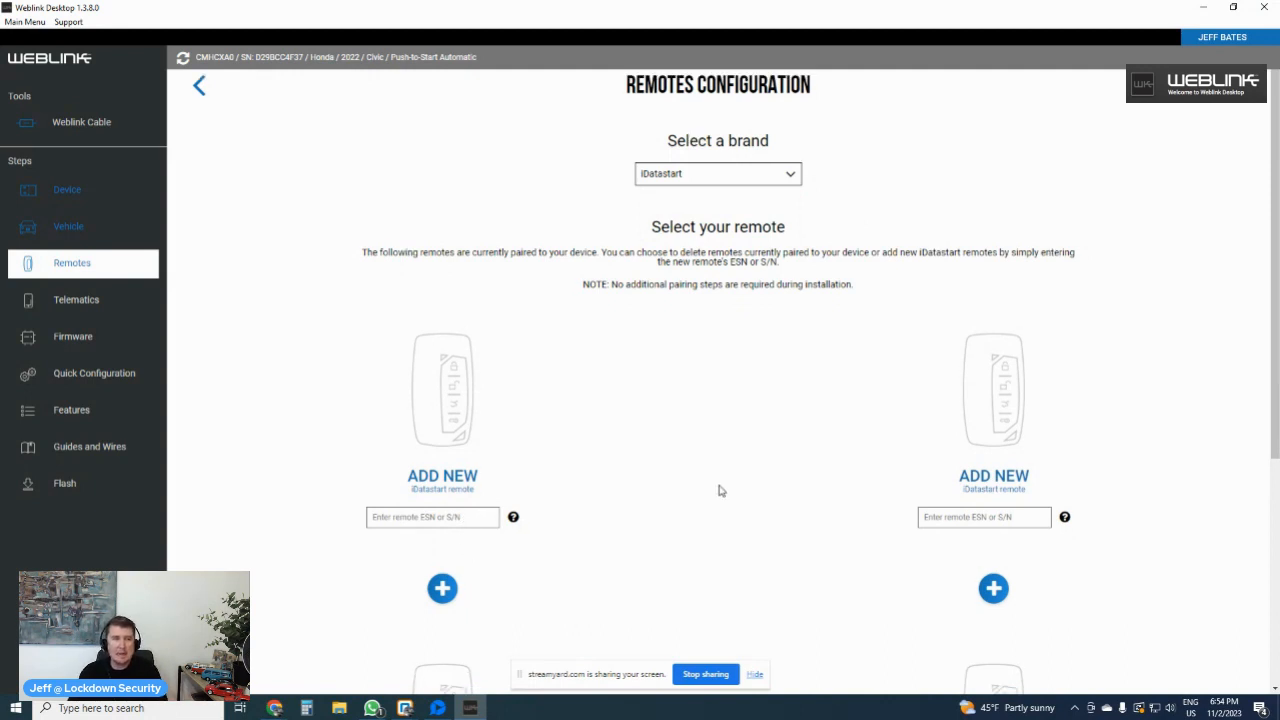
scroll("down", 3)
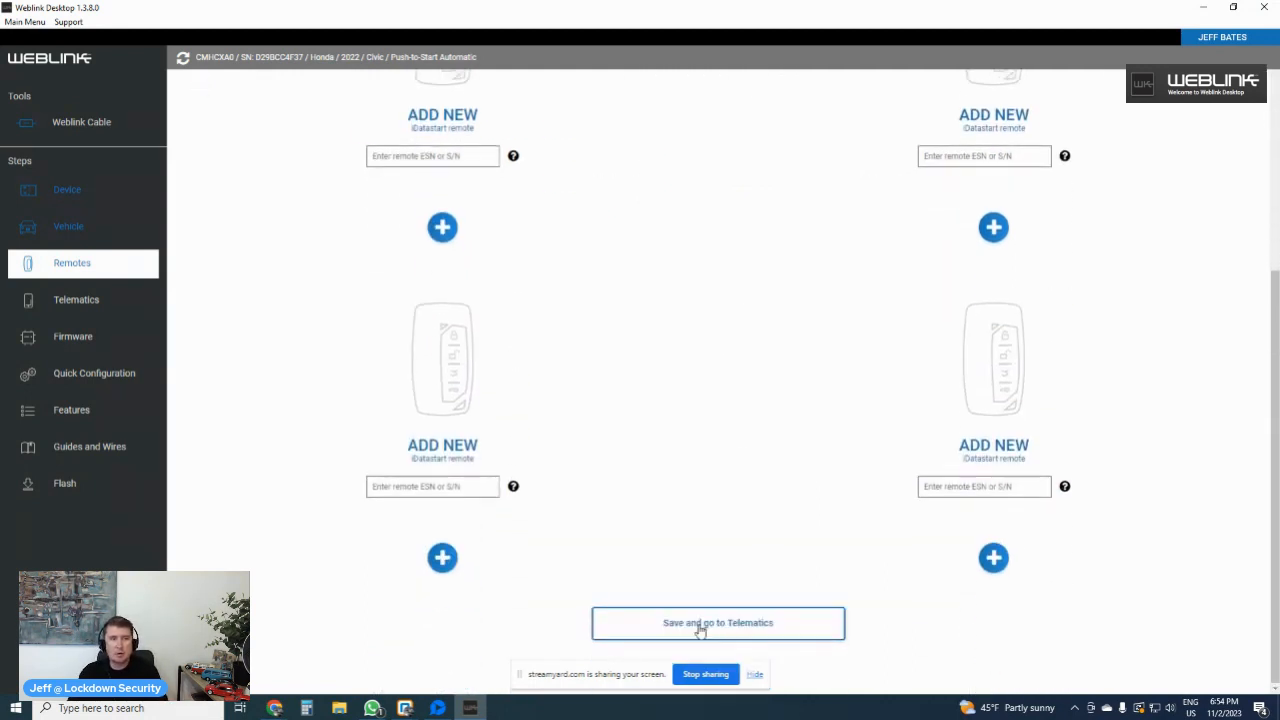
left_click(717, 622)
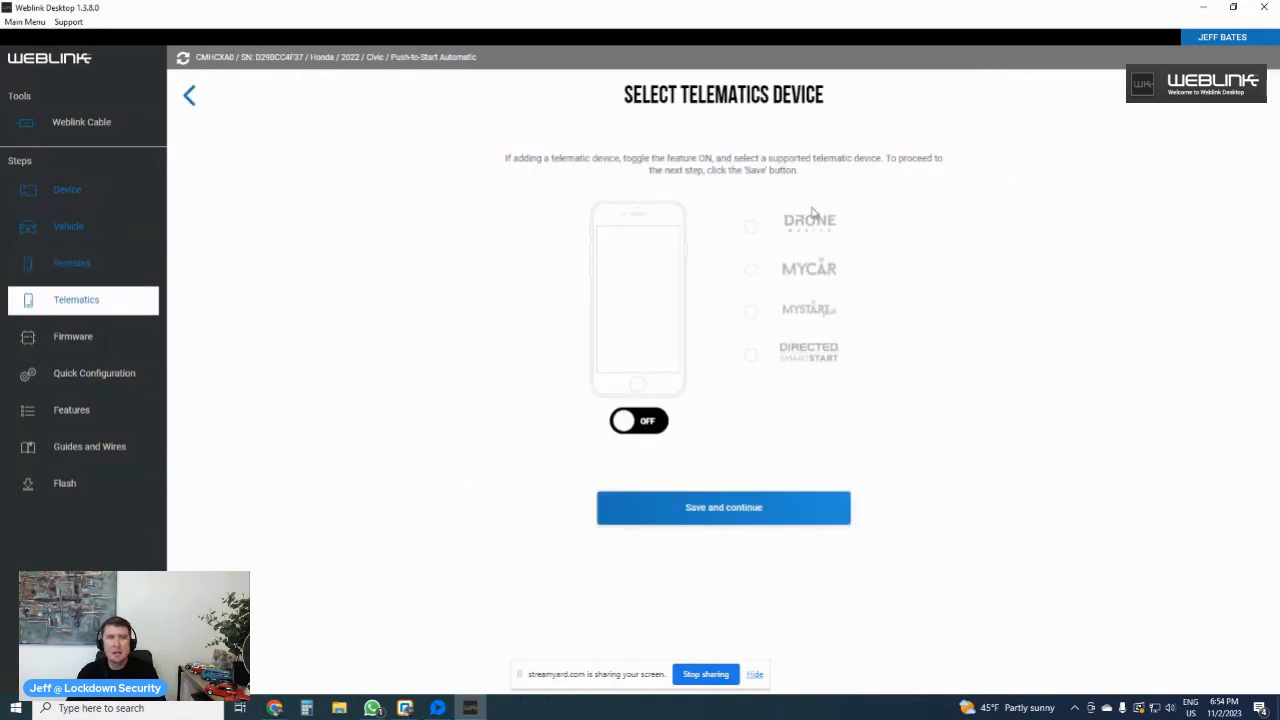
mouse_move(978, 334)
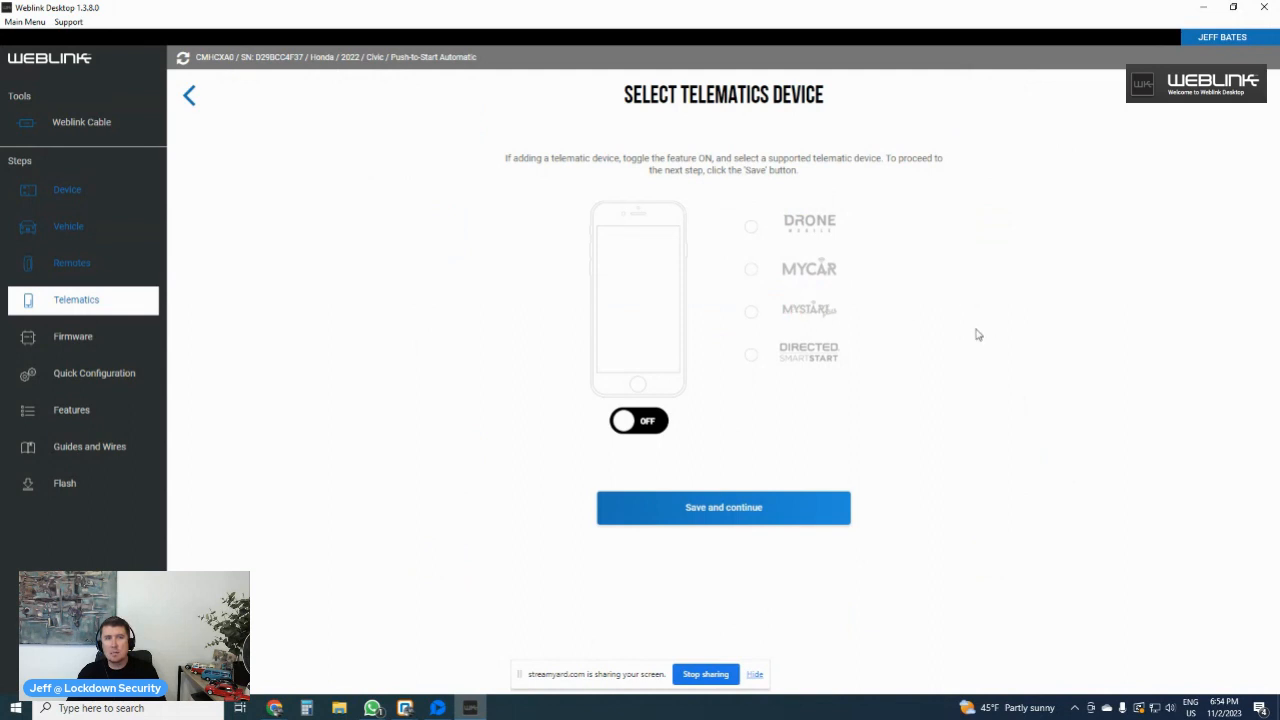
mouse_move(640, 420)
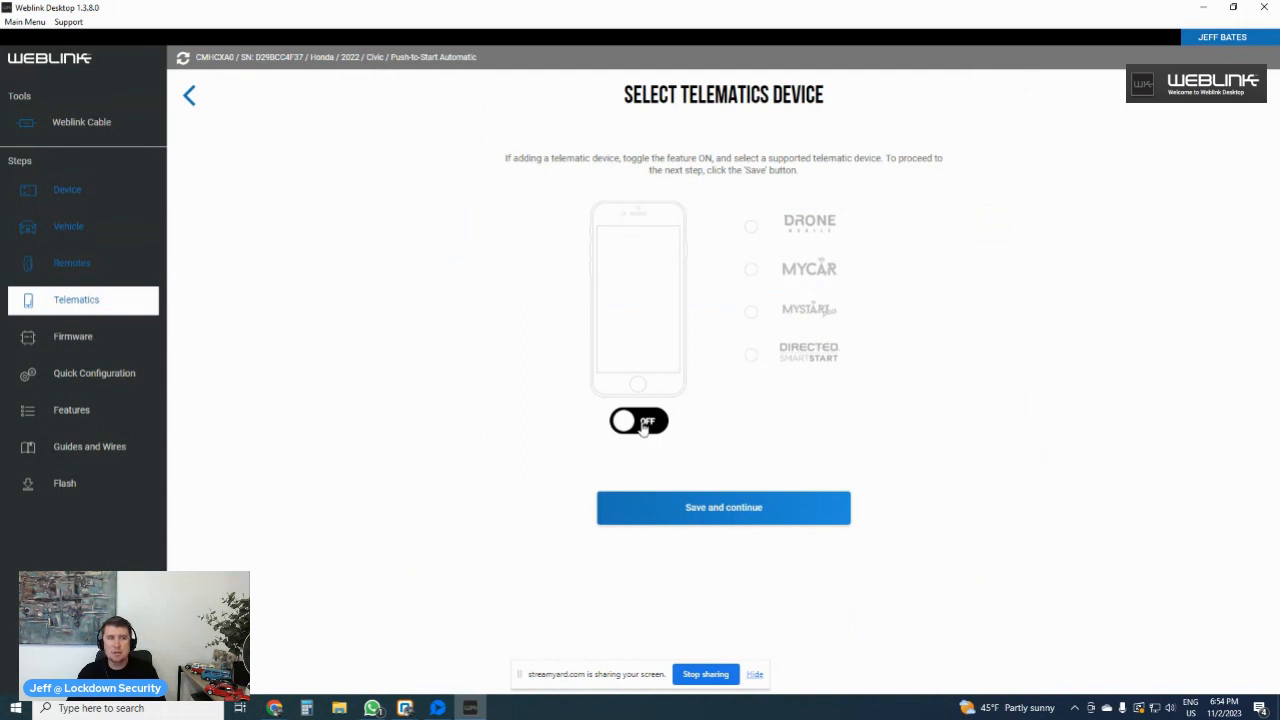
- Switch the telematics toggle from OFF to ON
left_click(638, 420)
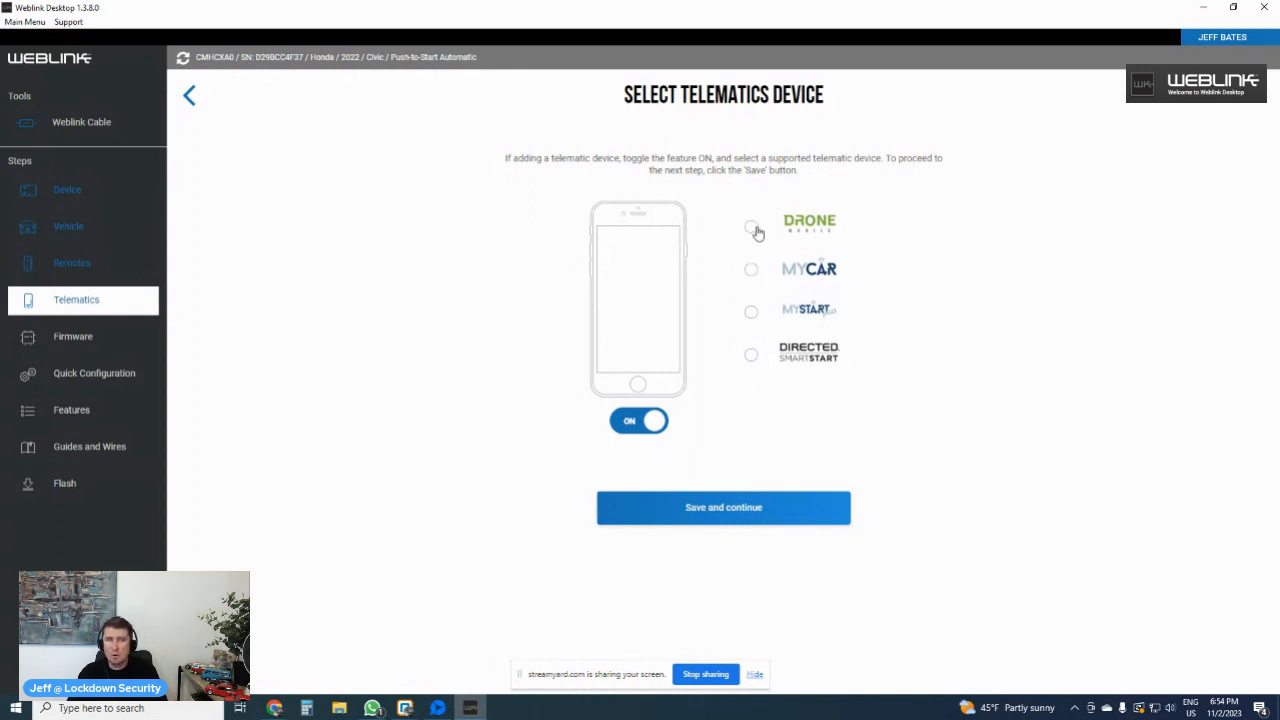
mouse_move(807, 290)
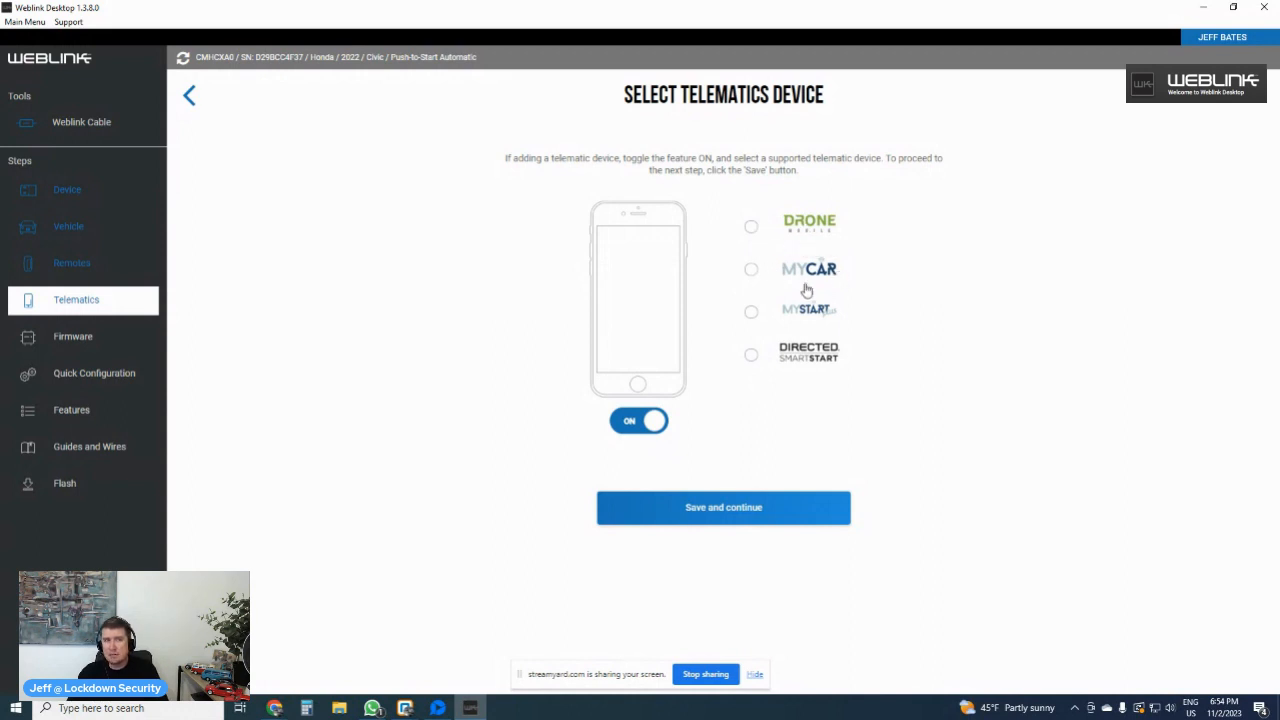
mouse_move(817, 365)
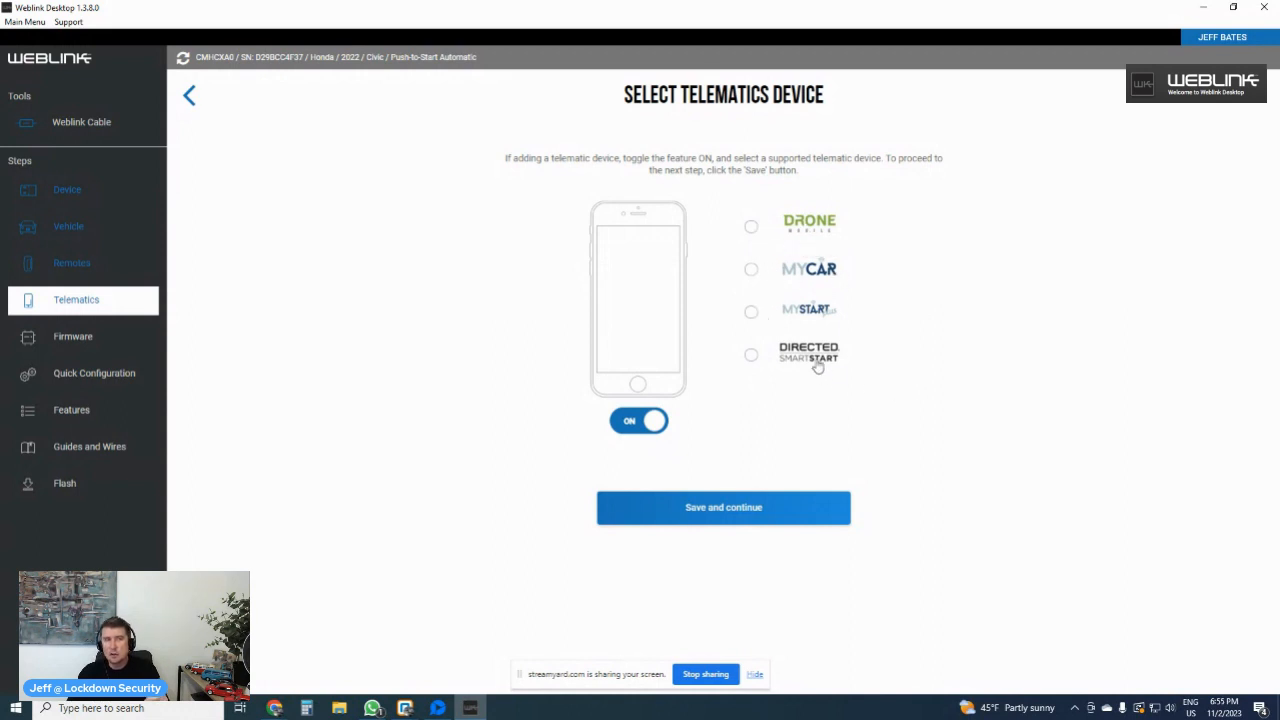
mouse_move(808, 372)
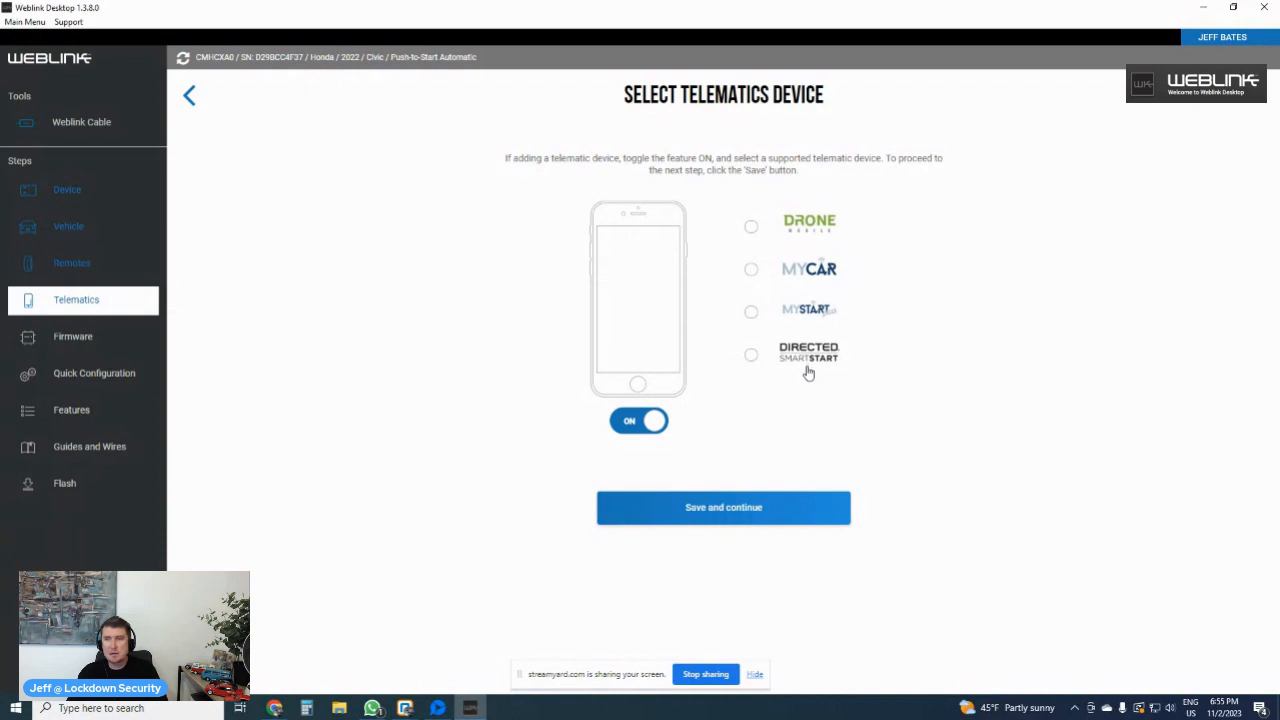
mouse_move(758, 322)
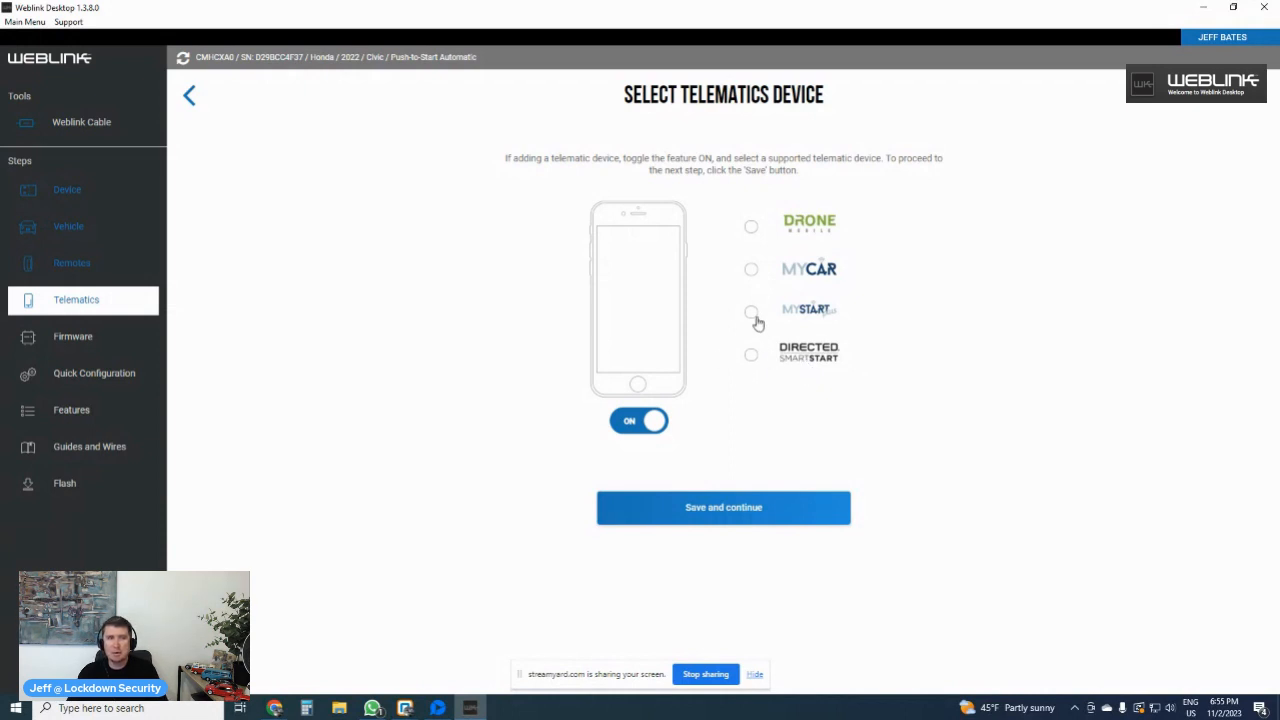
mouse_move(818, 259)
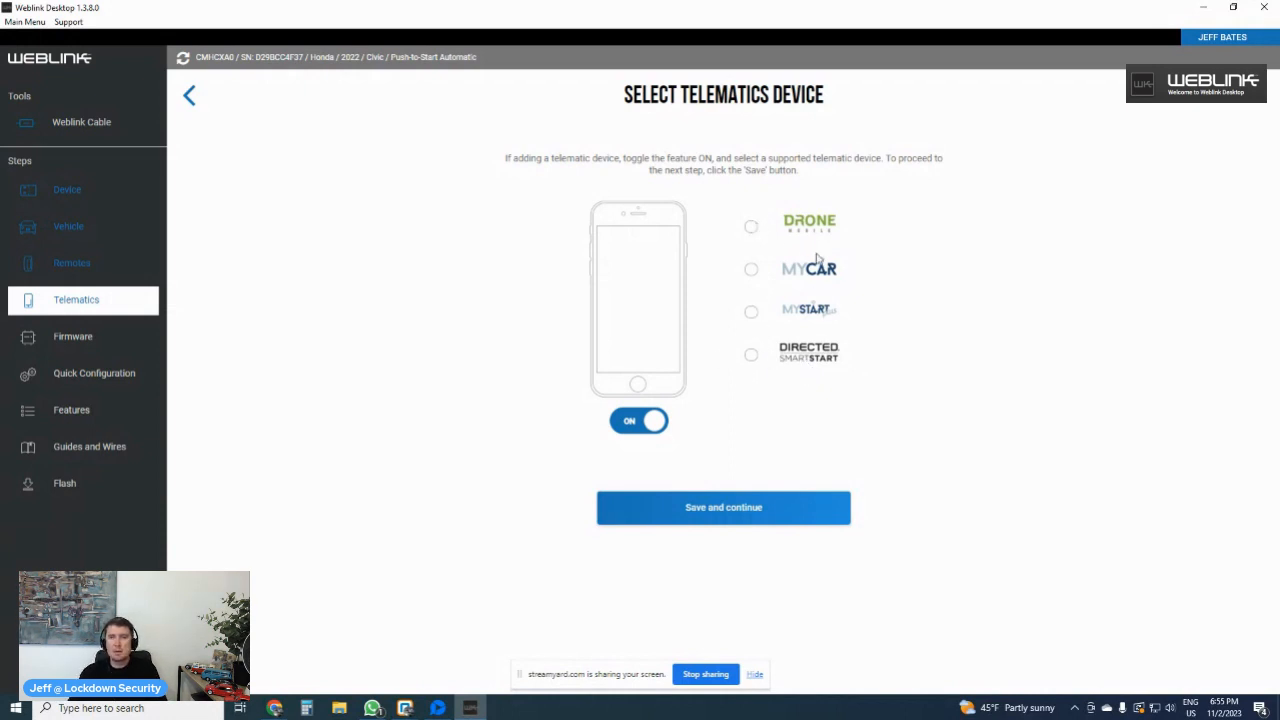
mouse_move(759, 457)
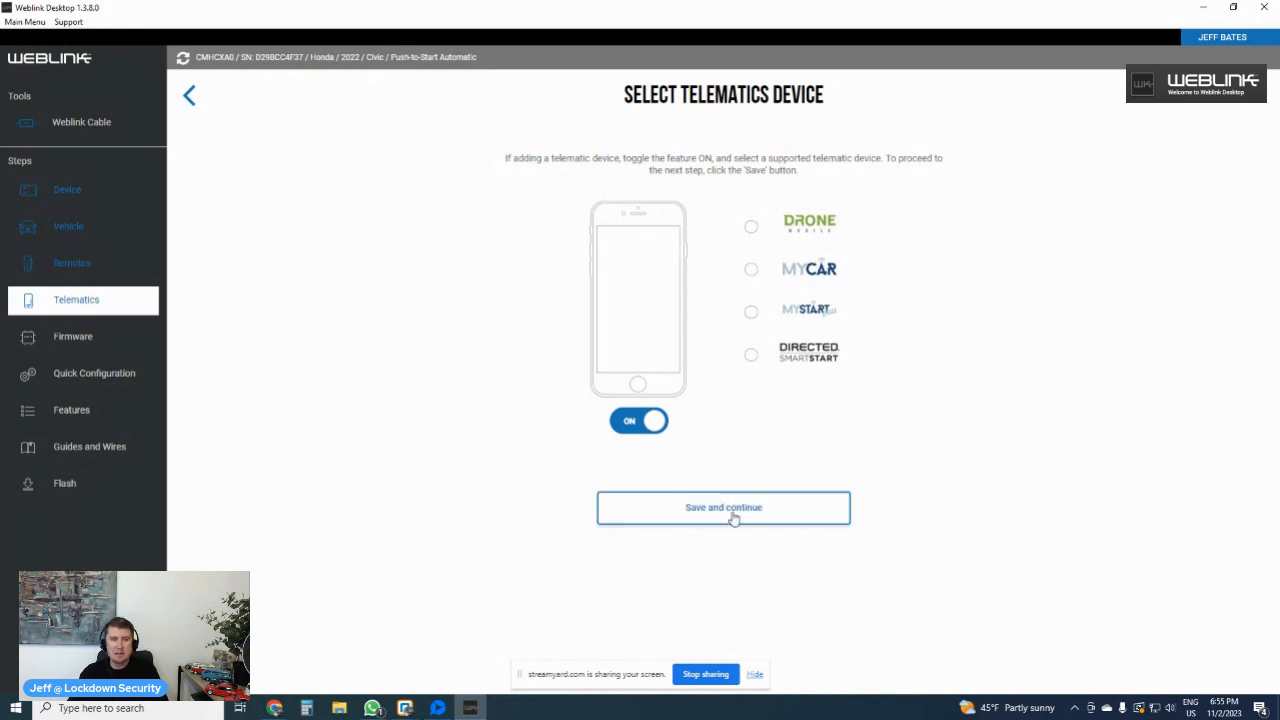
- Save telematics and review the recommended IDSI-HCX-RSA-HA8 firmware and its accessories
left_click(723, 507)
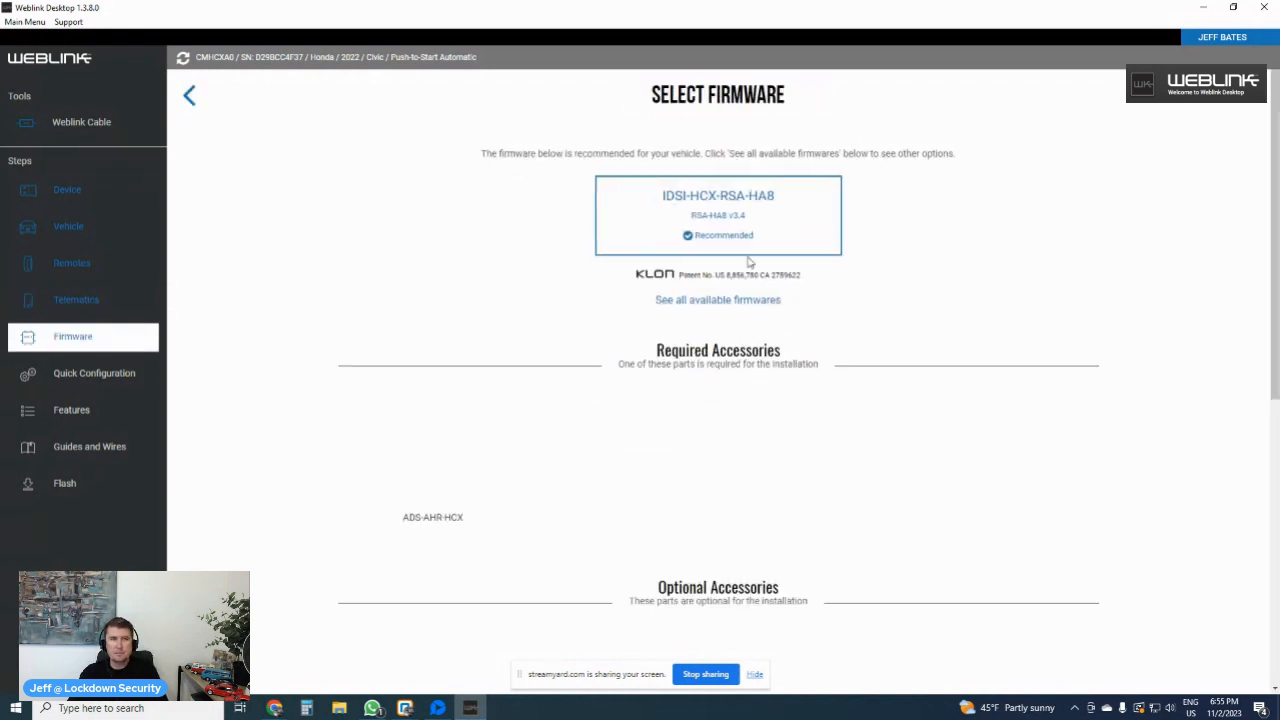
left_click(717, 215)
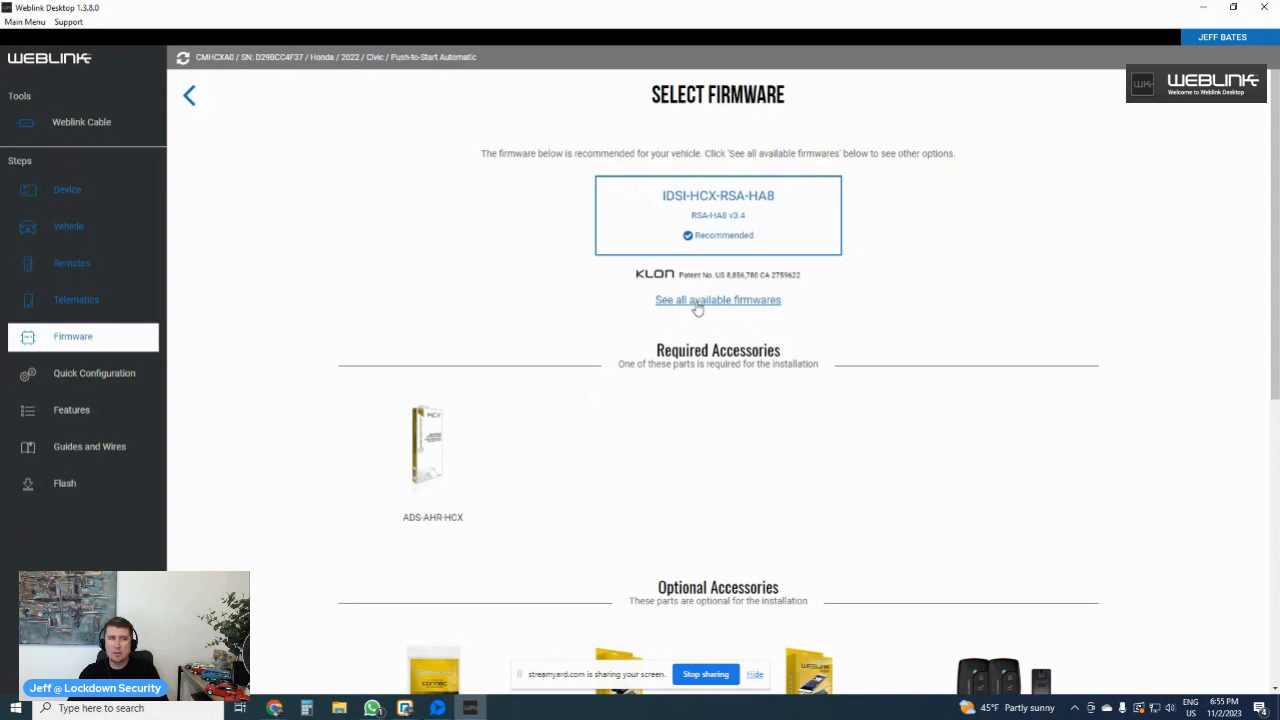
mouse_move(443, 460)
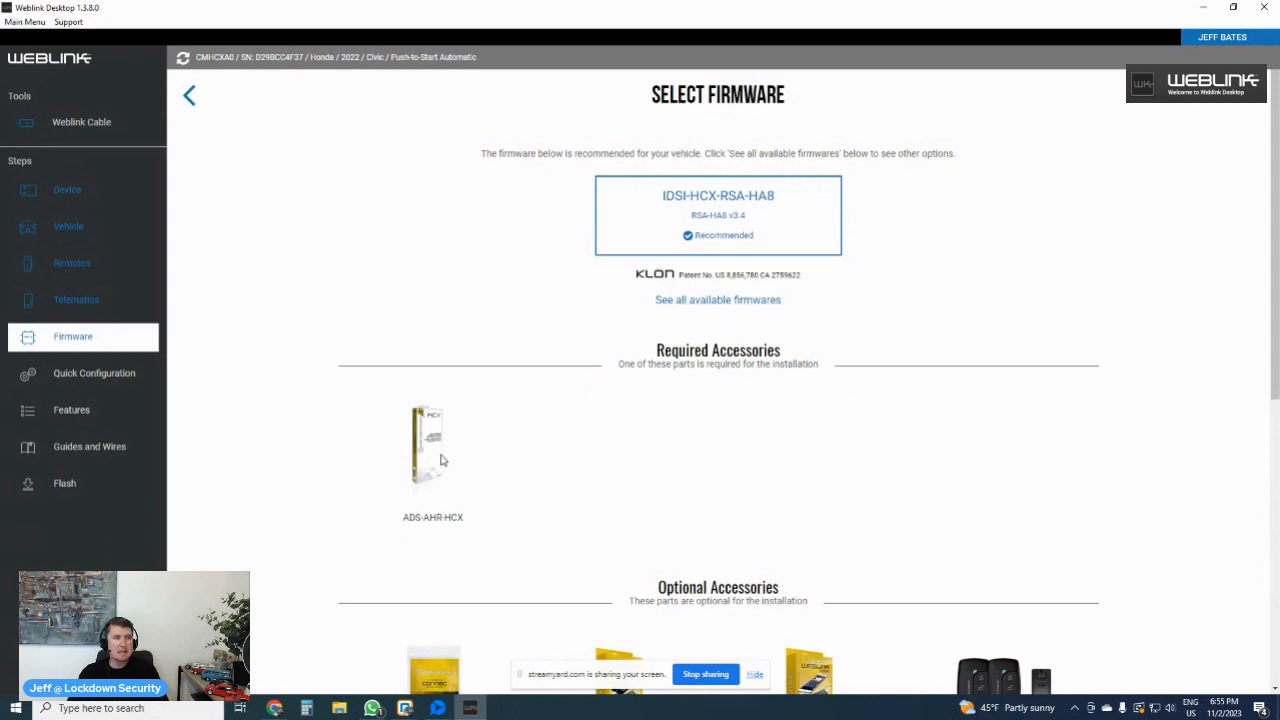
scroll("down", 3)
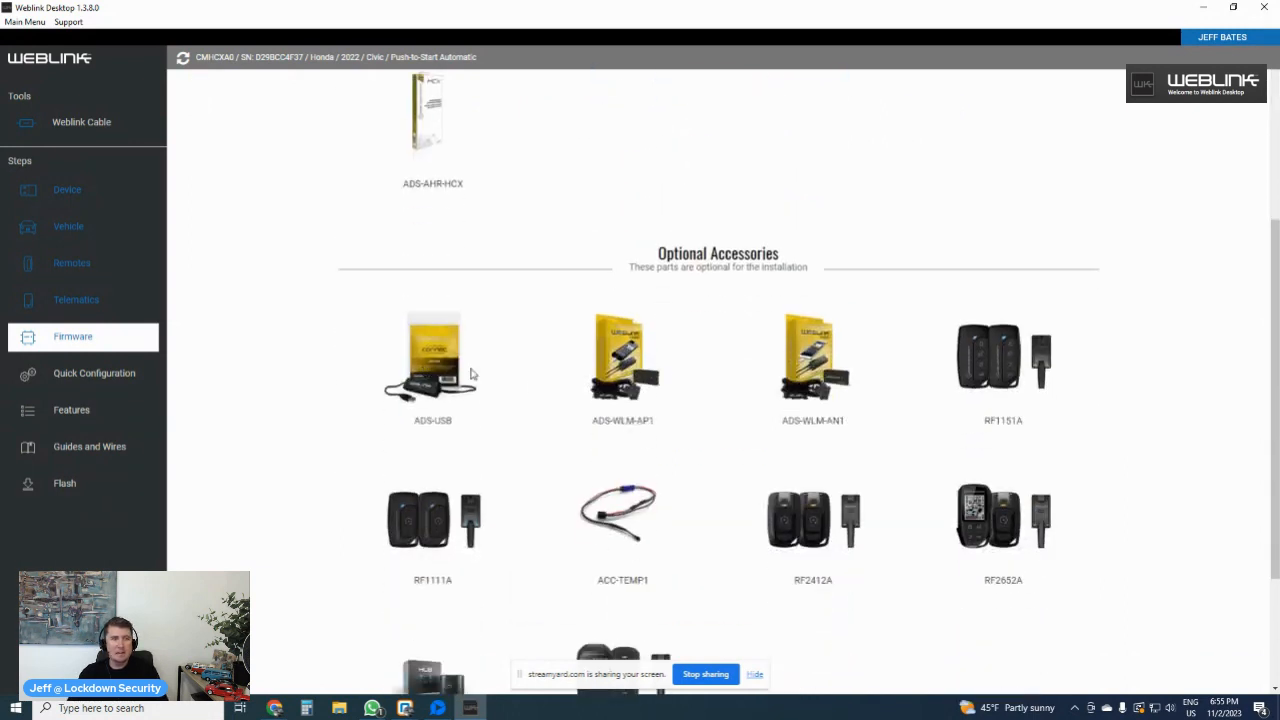
scroll("down", 3)
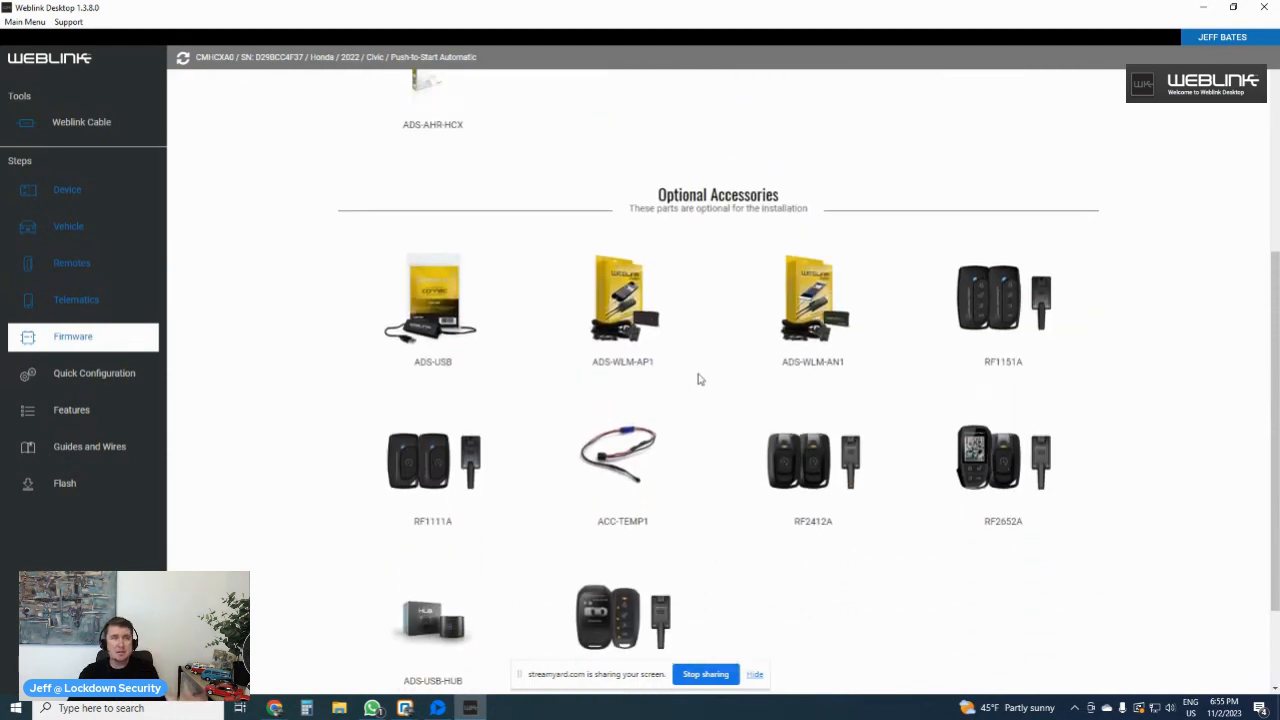
scroll("up", 3)
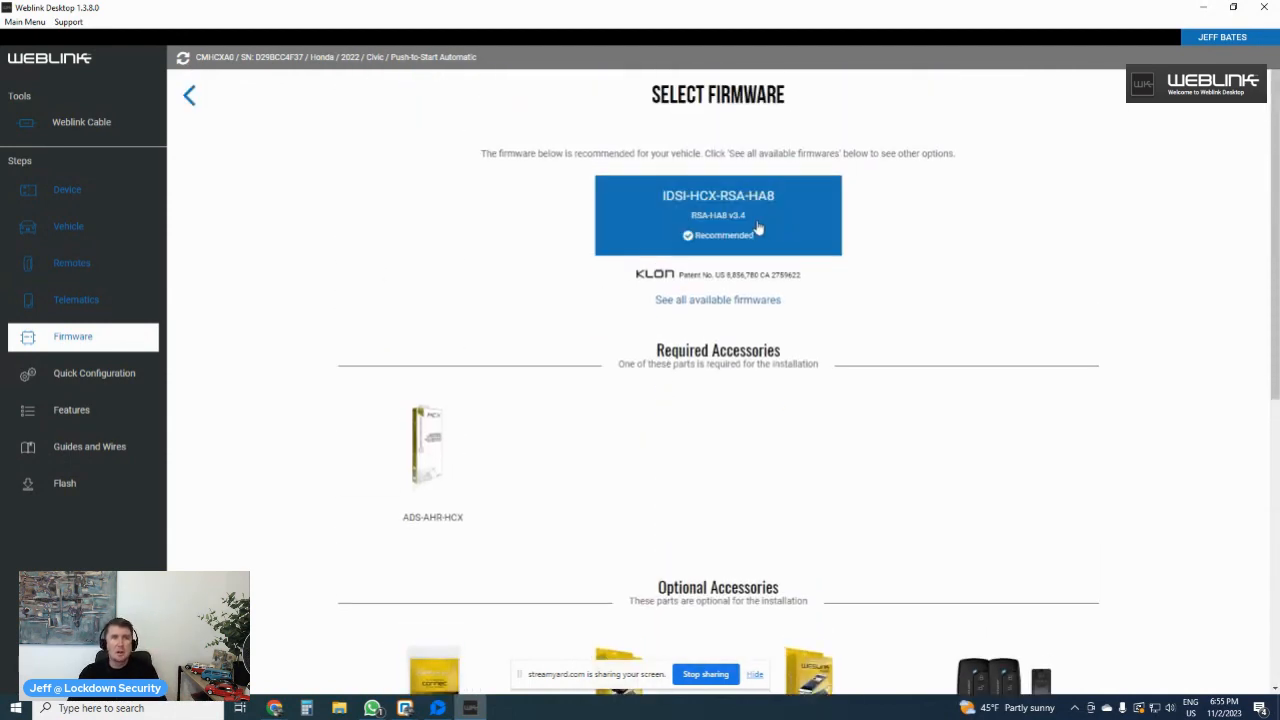
- Apply IDSI-HCX-RSA-HA8 firmware with Lock, Lock, Lock activation and a 15-minute runtime
left_click(717, 215)
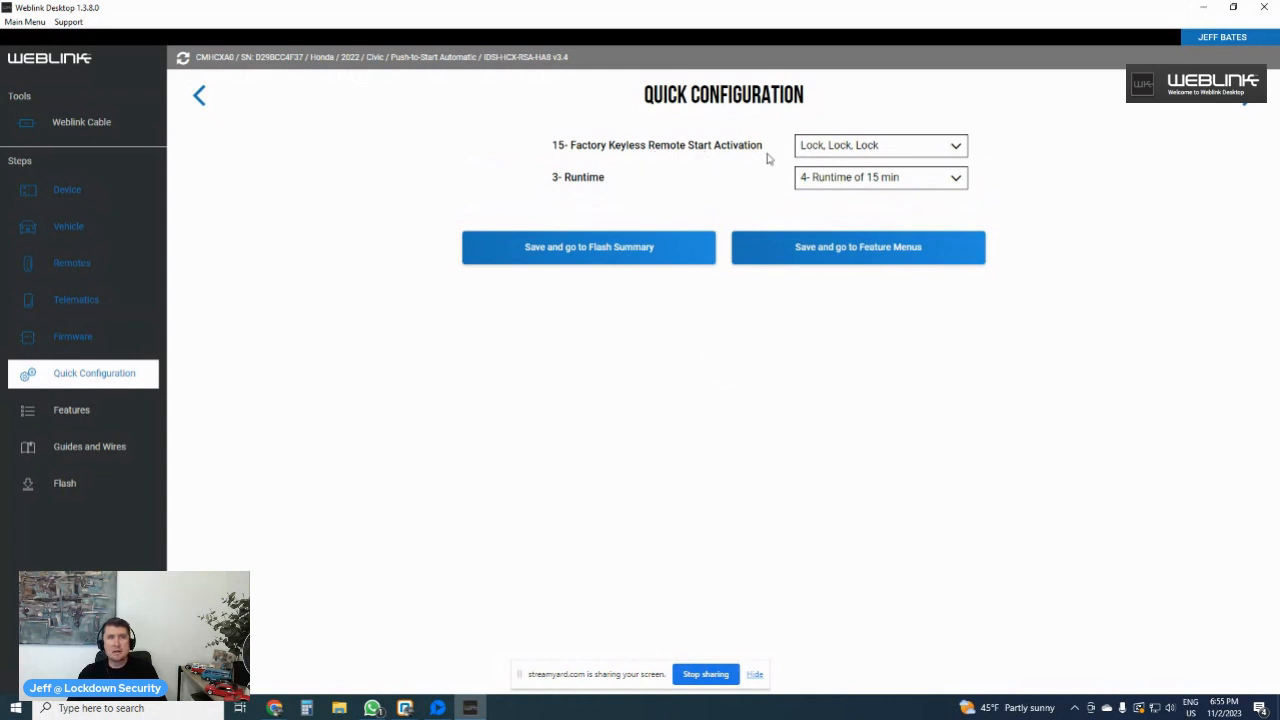
mouse_move(885, 161)
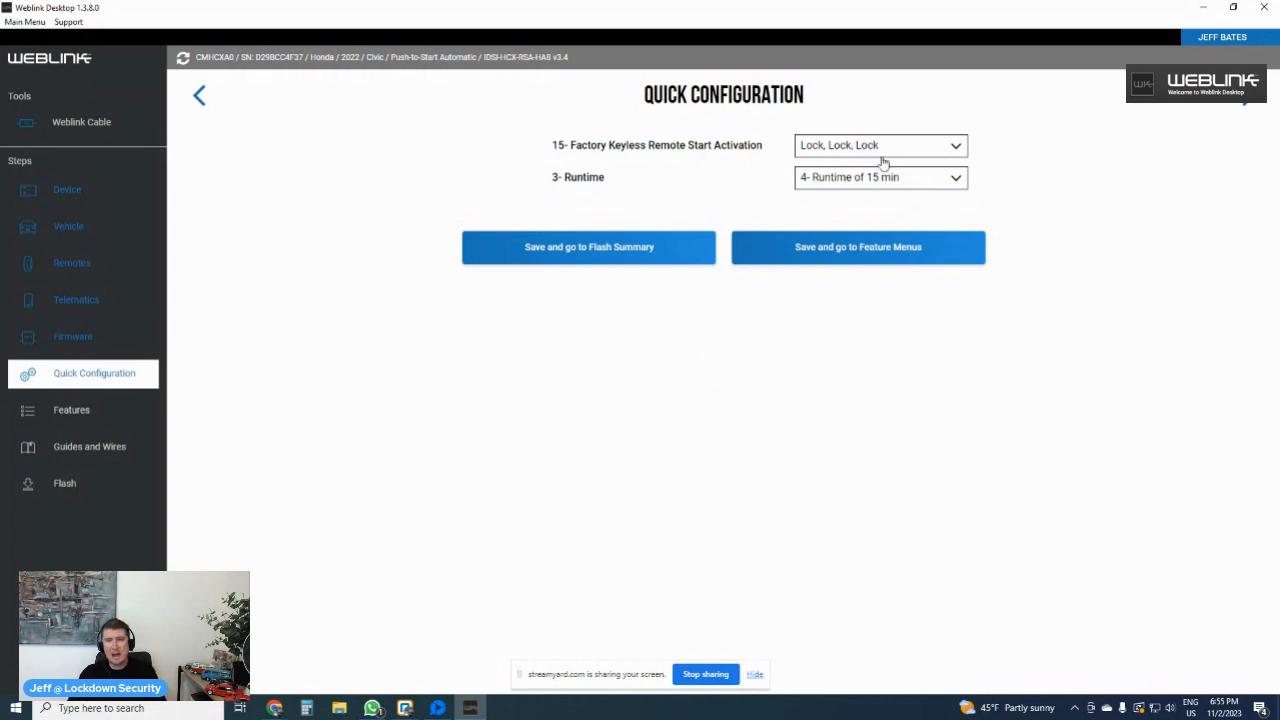
mouse_move(888, 185)
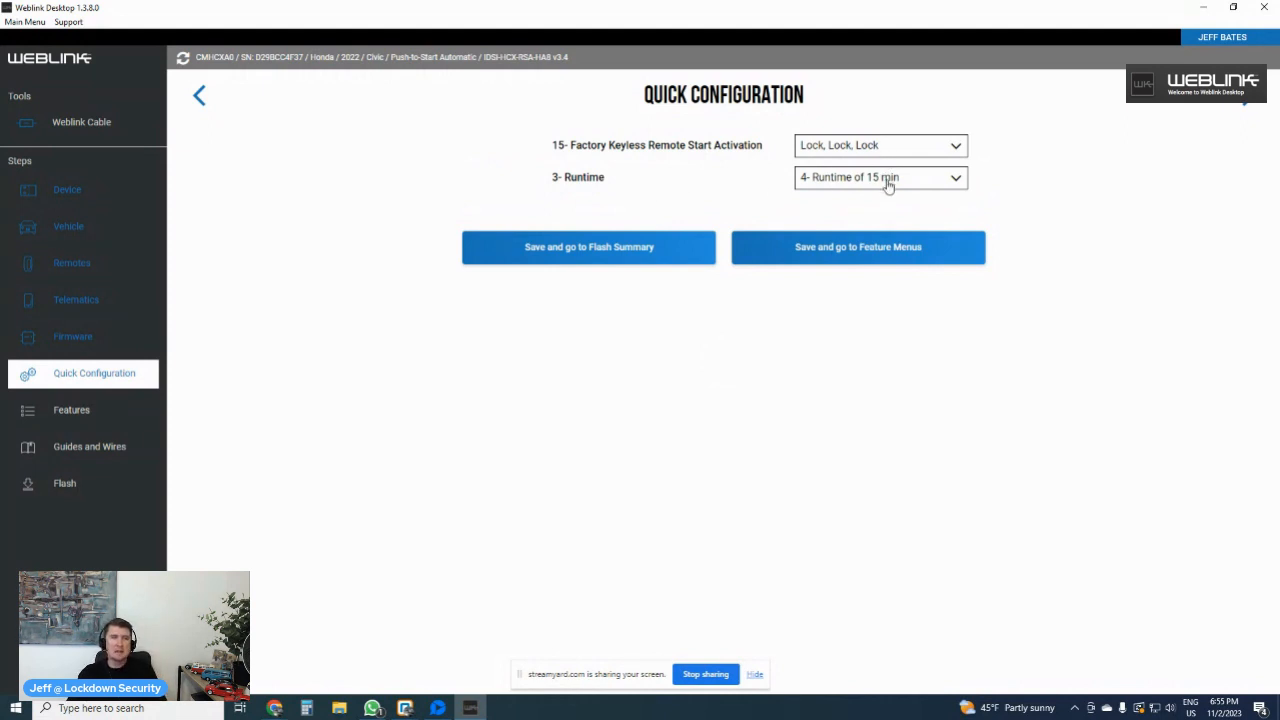
left_click(880, 177)
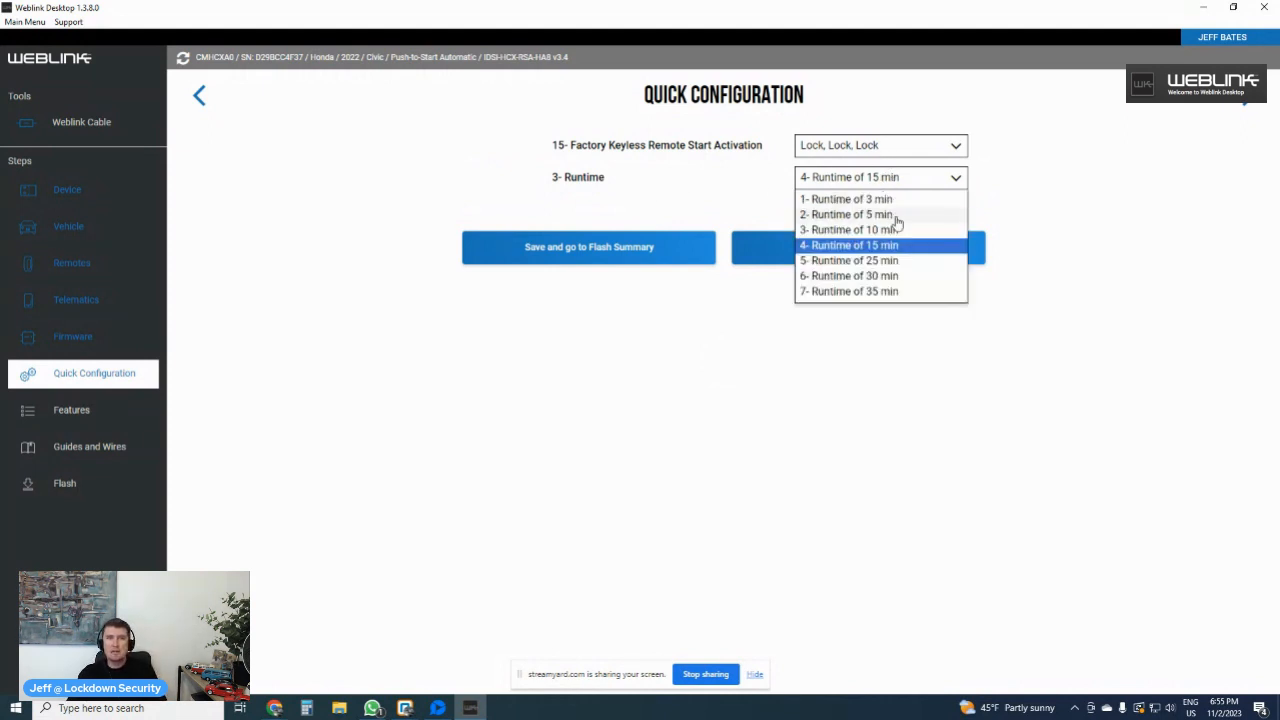
mouse_move(914, 307)
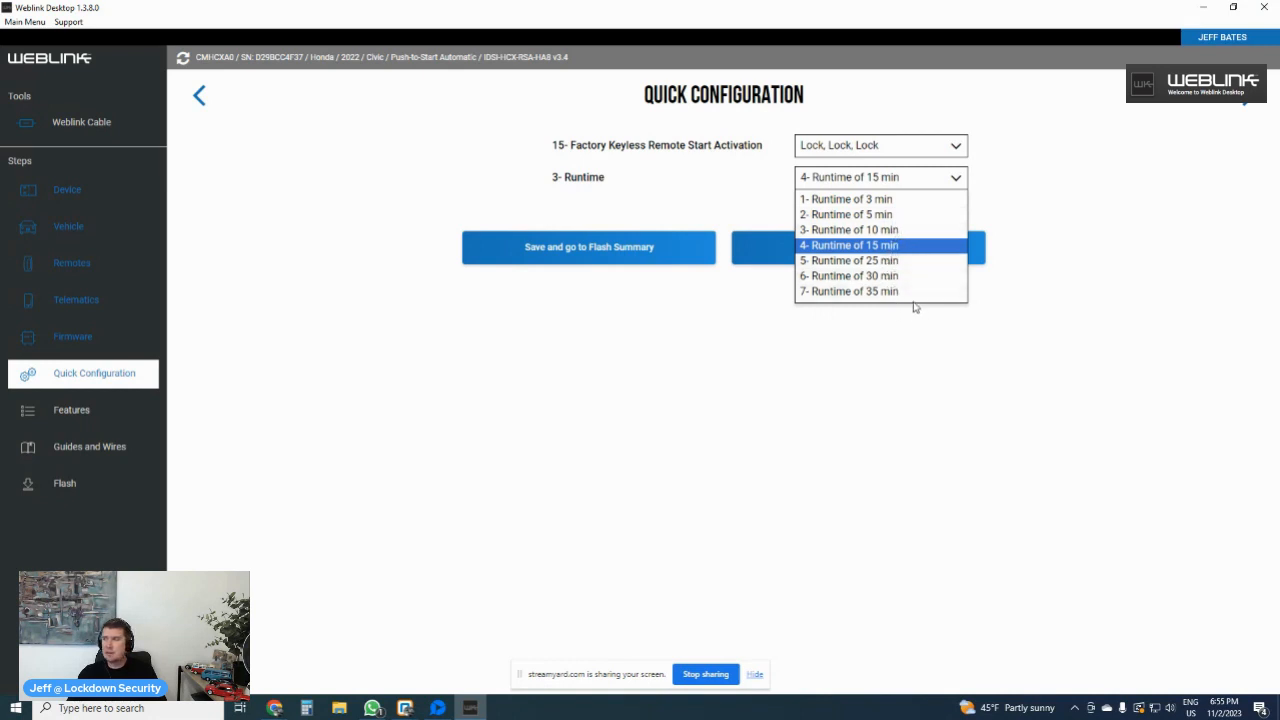
left_click(848, 245)
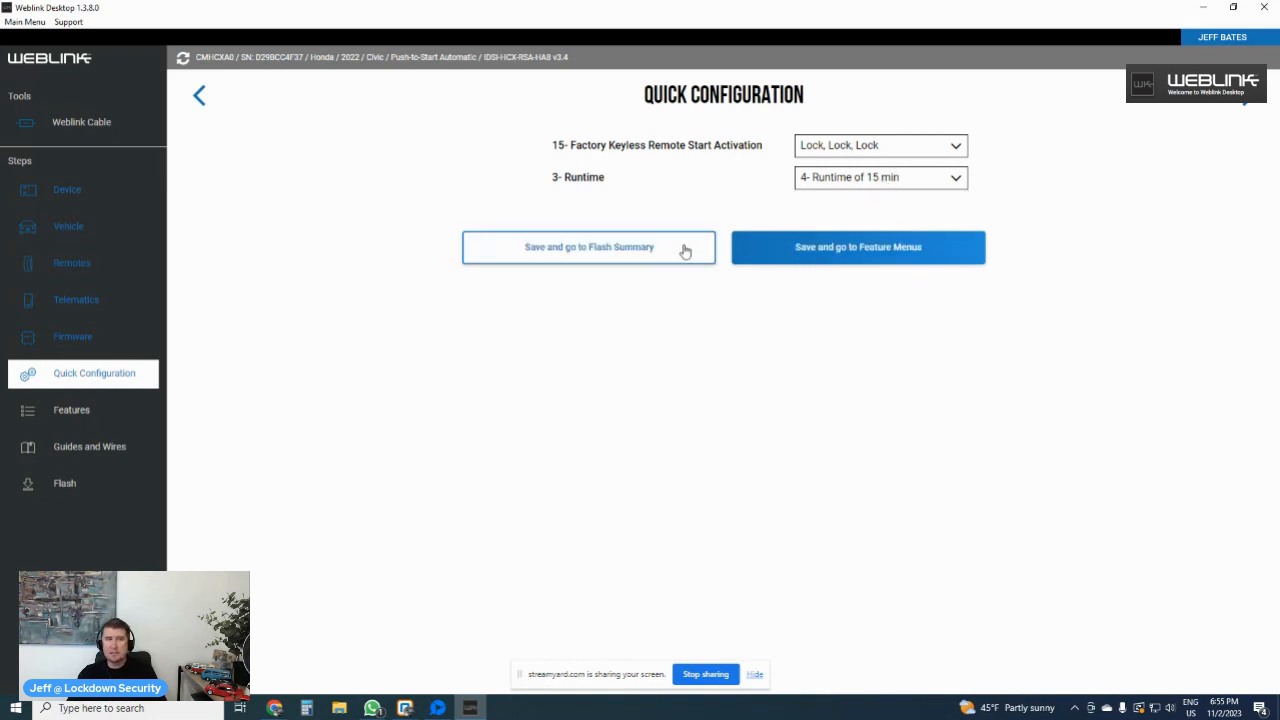
mouse_move(870, 258)
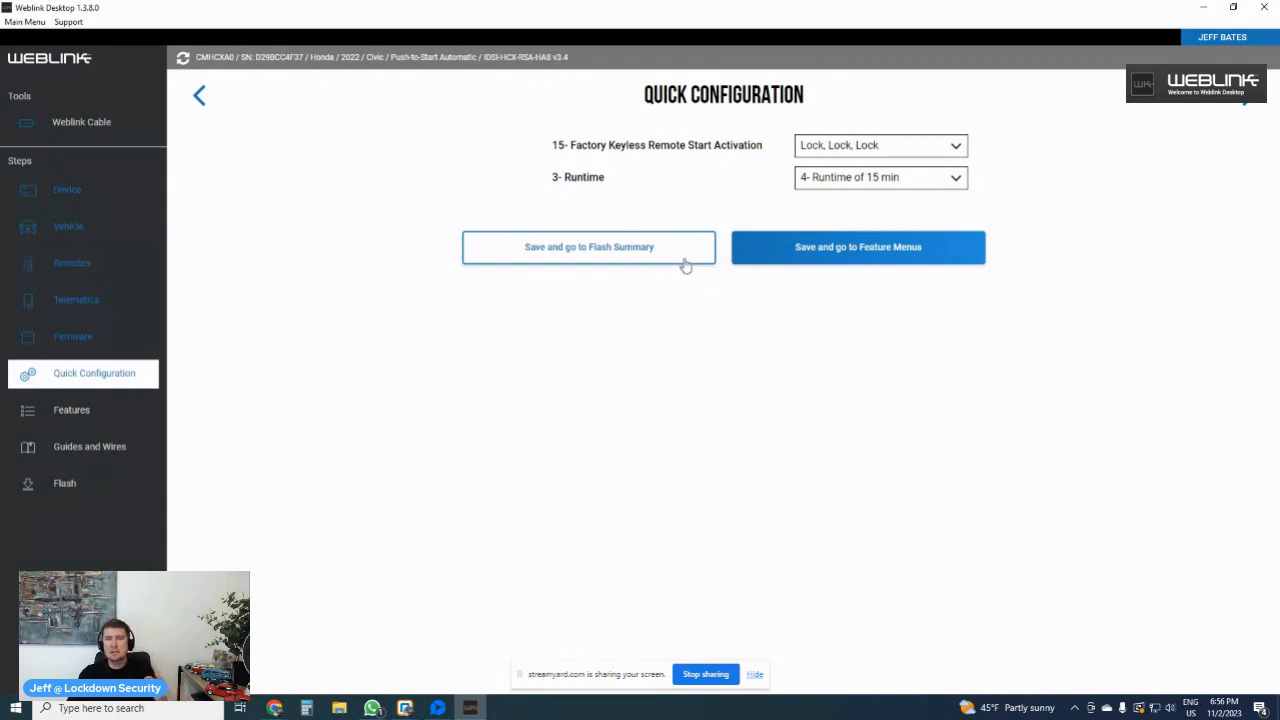
mouse_move(732, 262)
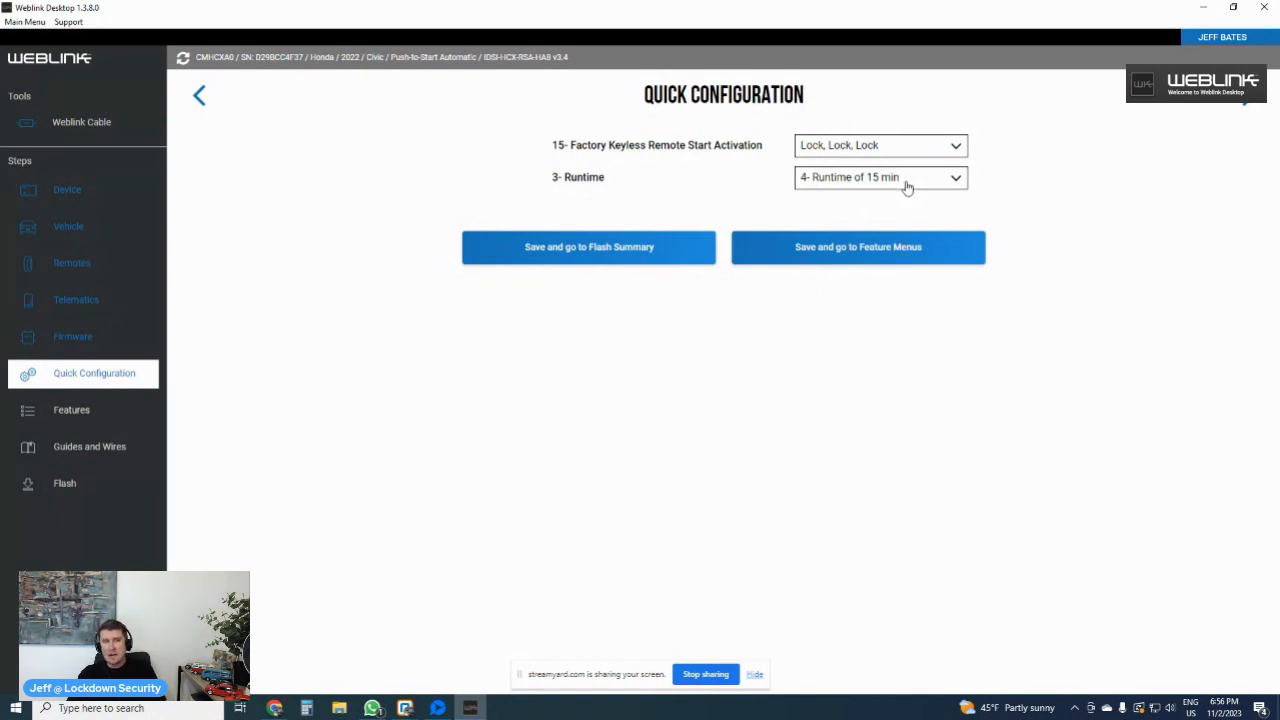
mouse_move(898, 115)
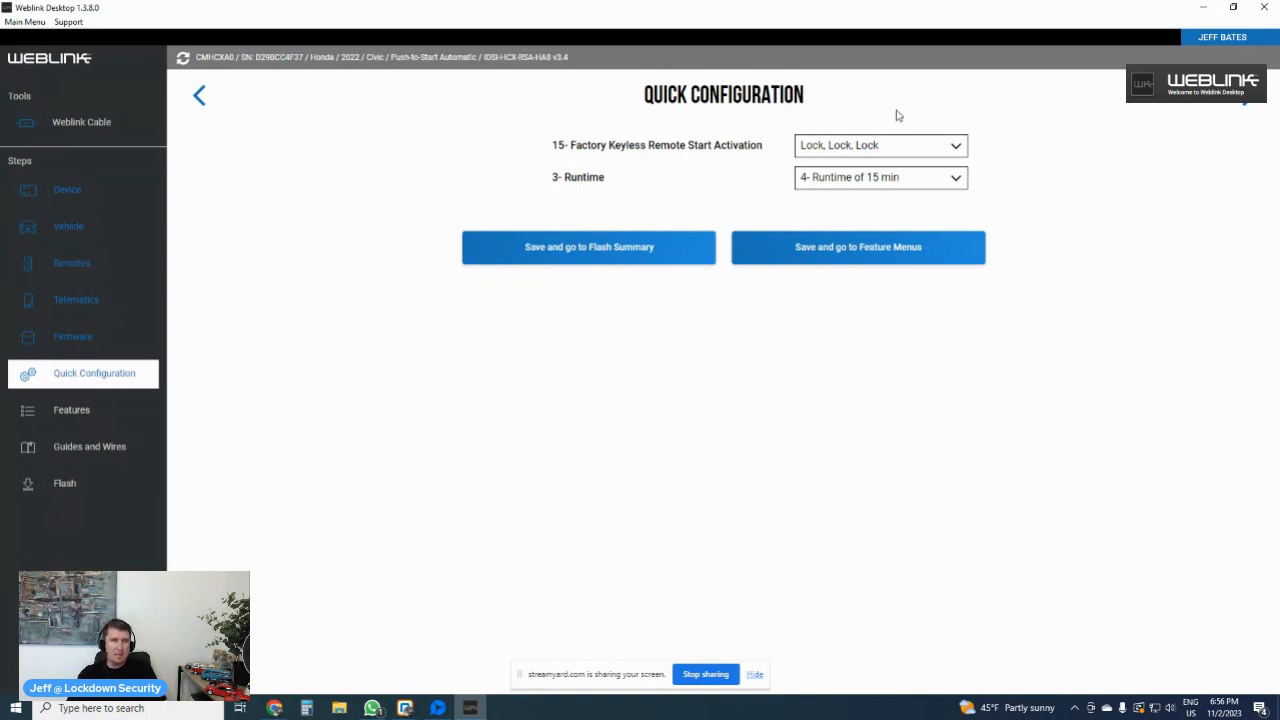
mouse_move(953, 177)
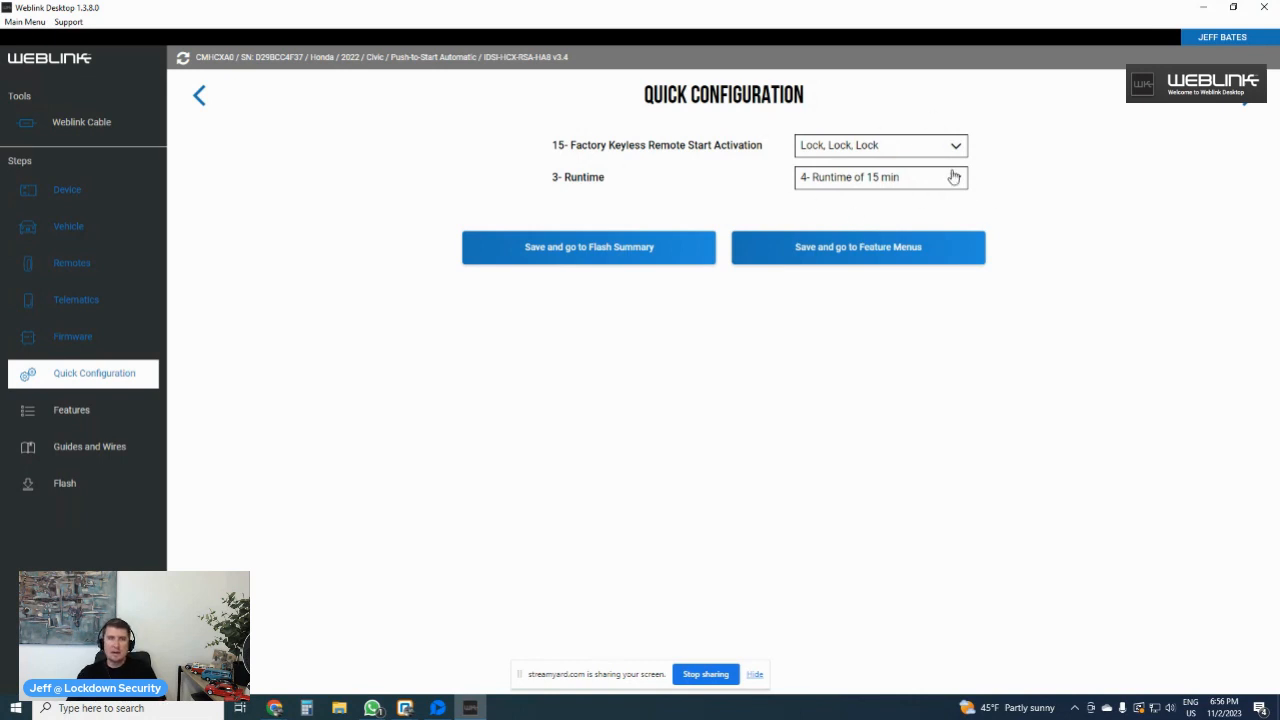
mouse_move(857, 247)
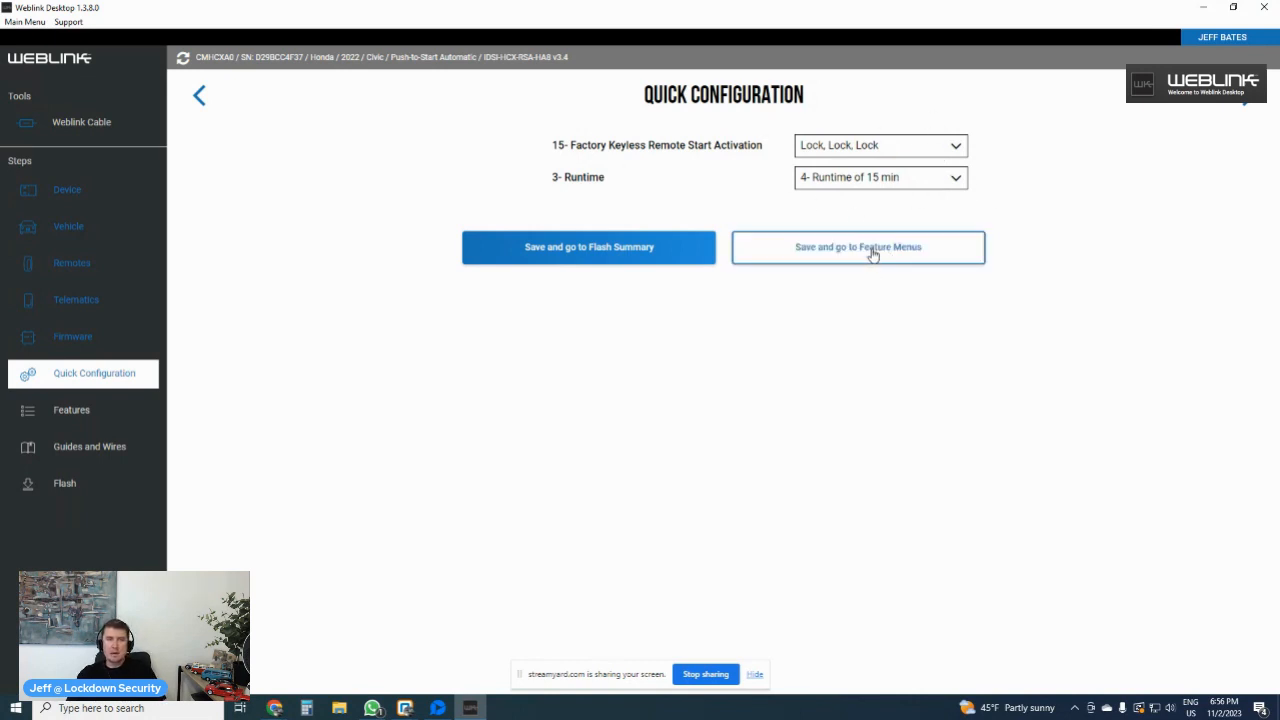
- Save quick configuration and review Menu #1 Remote Starter down to Shutdown on trunk
left_click(857, 247)
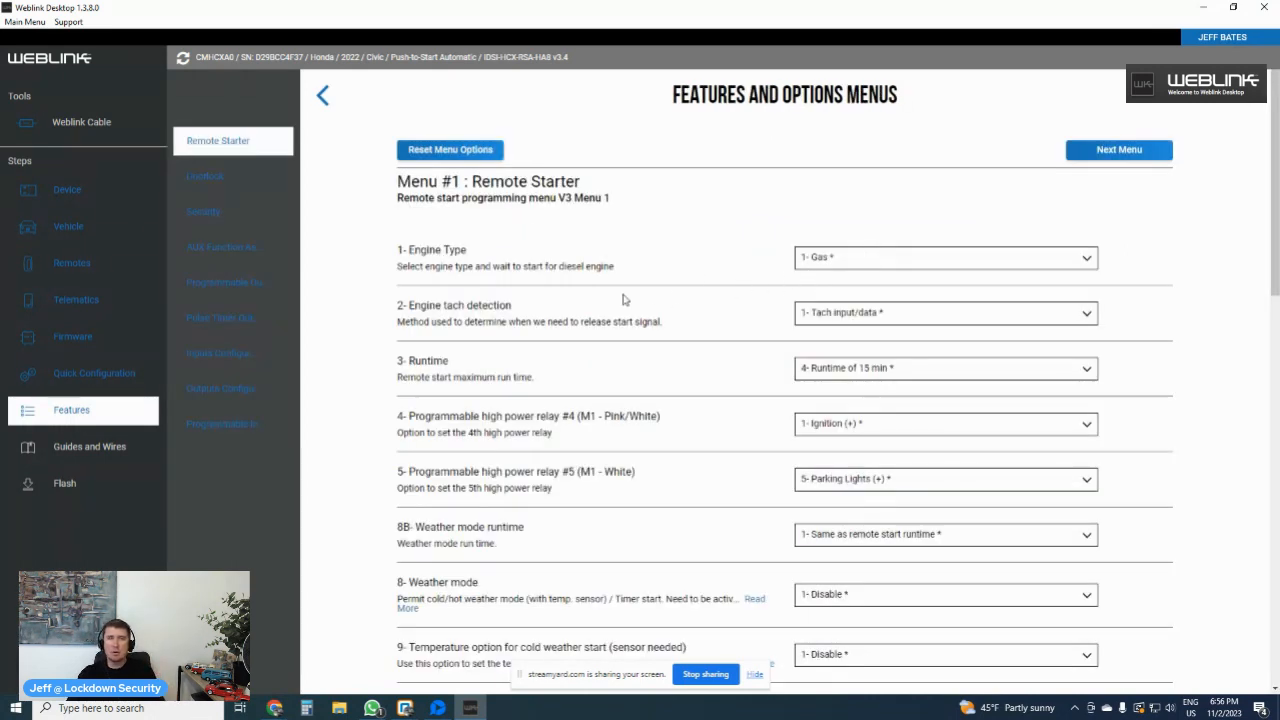
scroll("down", 3)
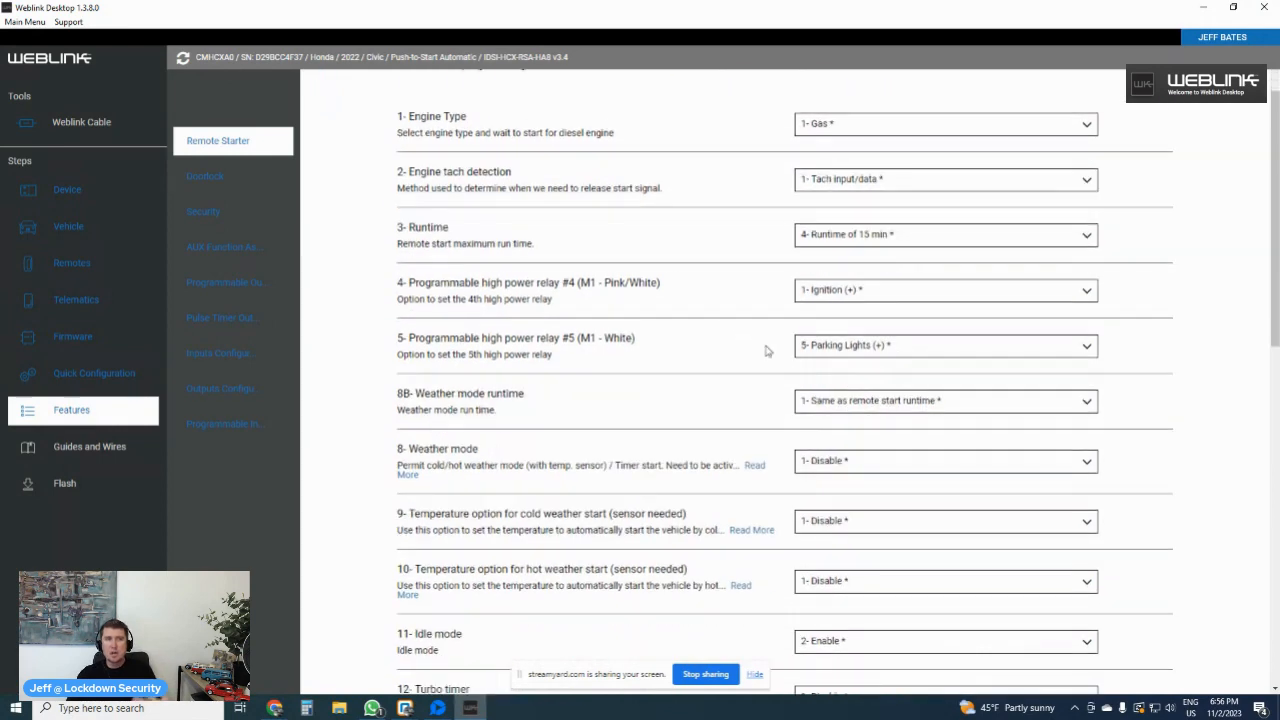
mouse_move(822, 386)
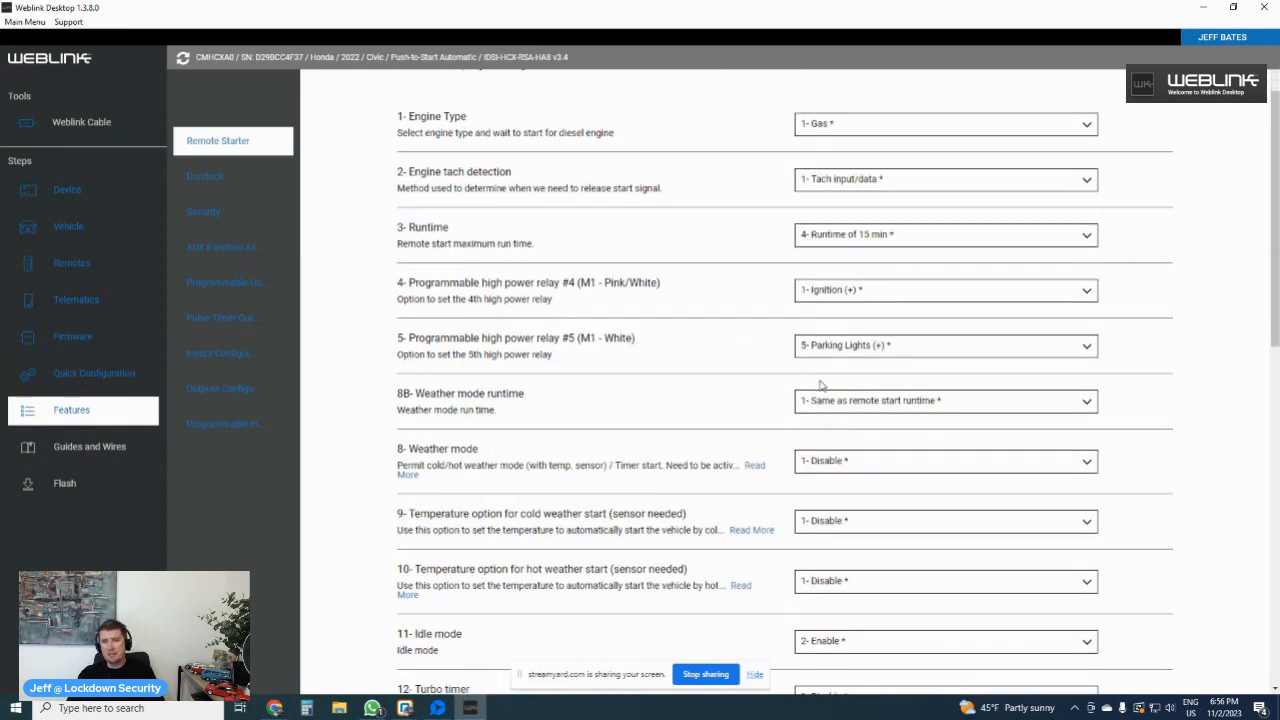
mouse_move(790, 360)
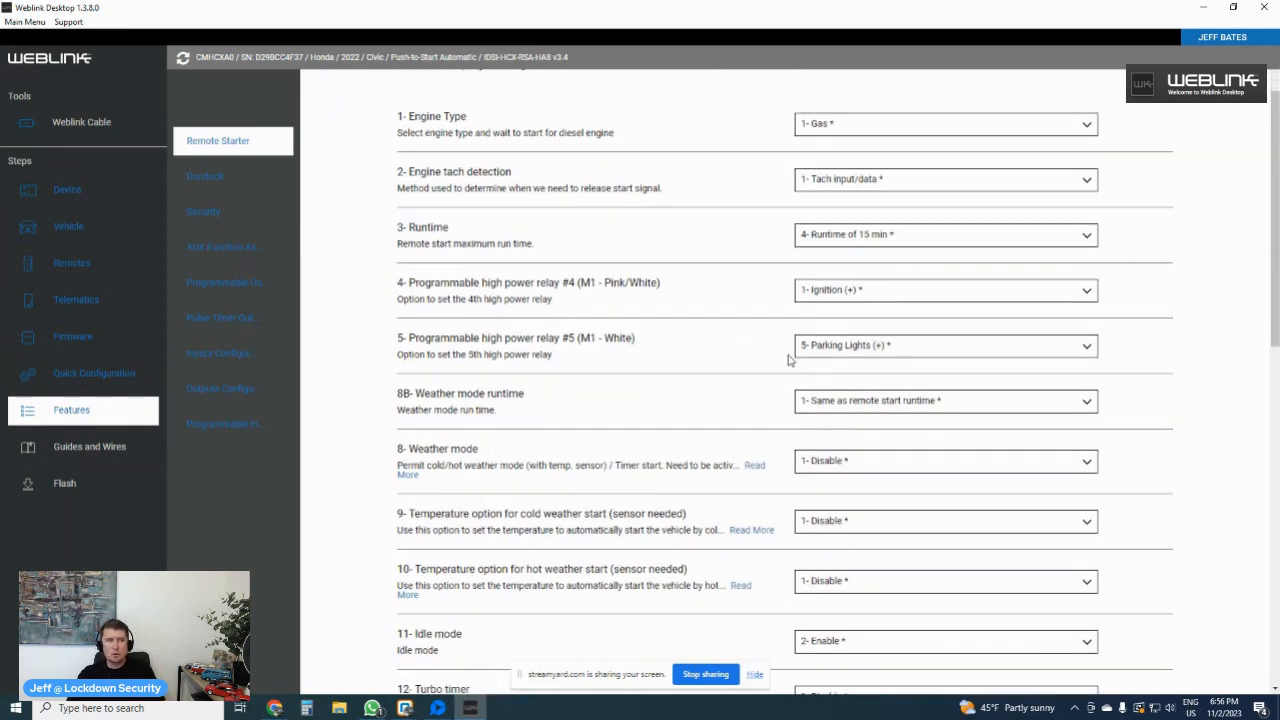
scroll("down", 3)
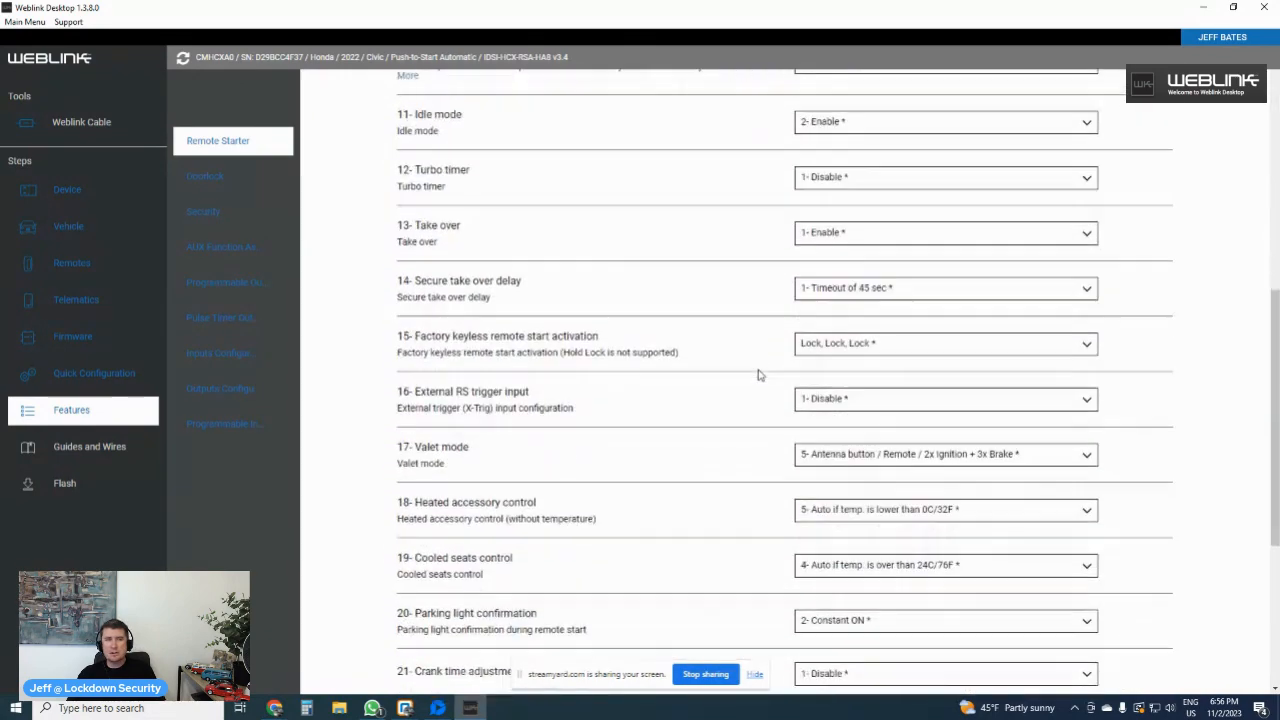
scroll("down", 3)
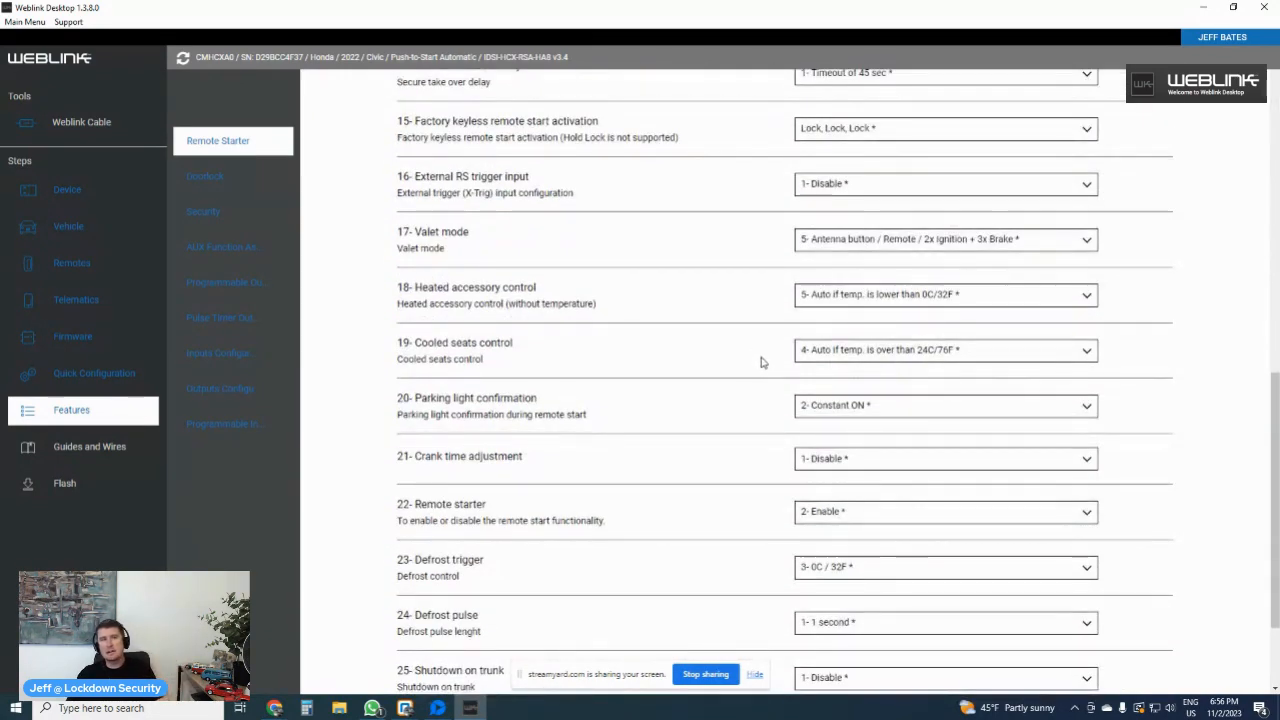
scroll("down", 3)
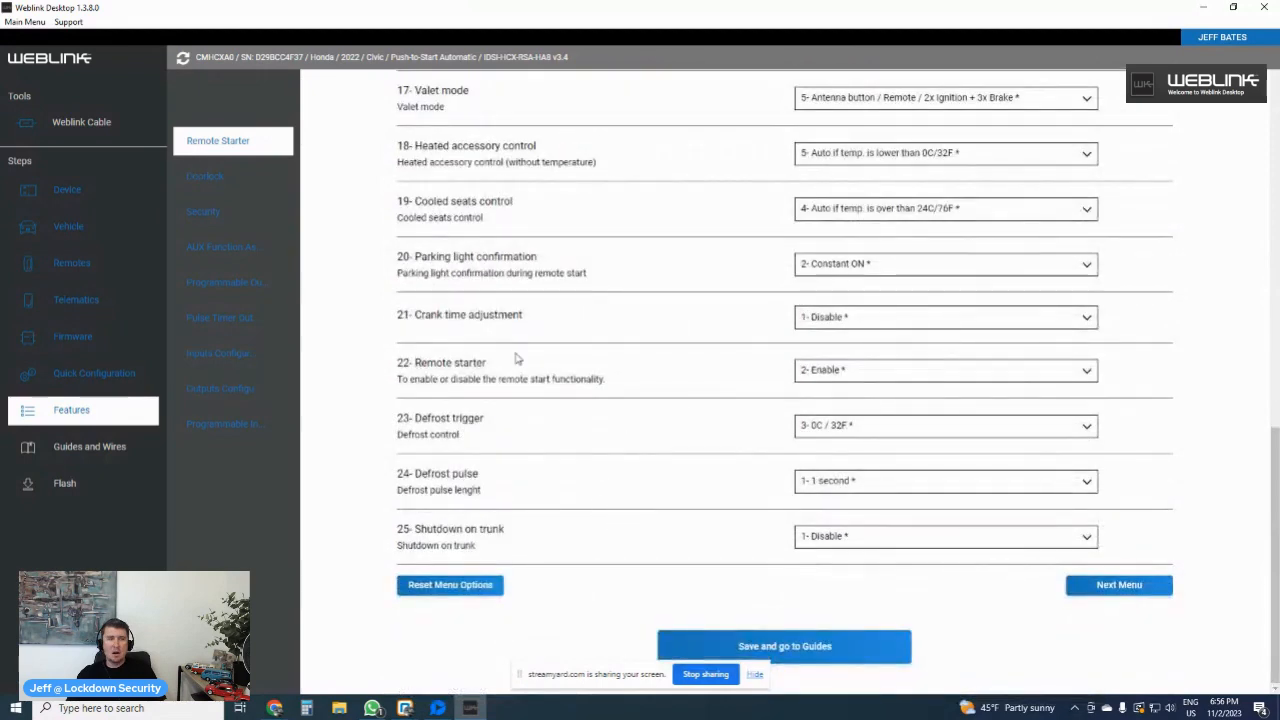
mouse_move(217, 140)
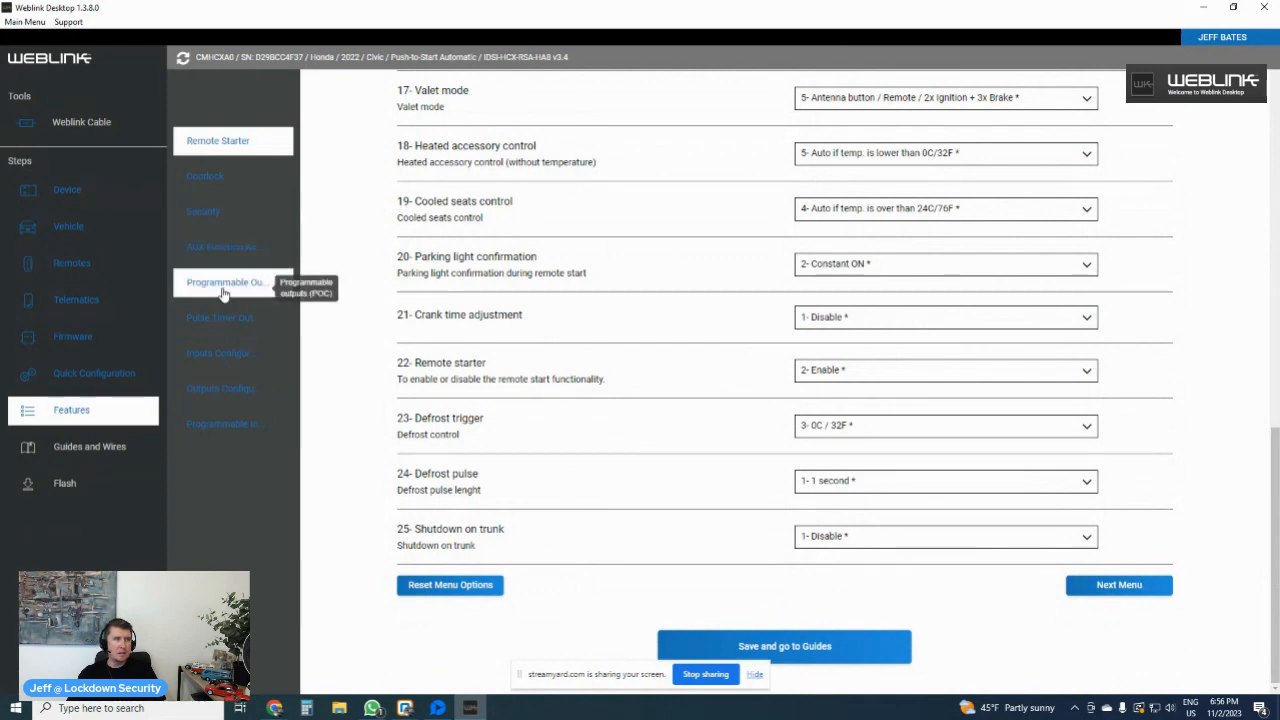
mouse_move(222, 317)
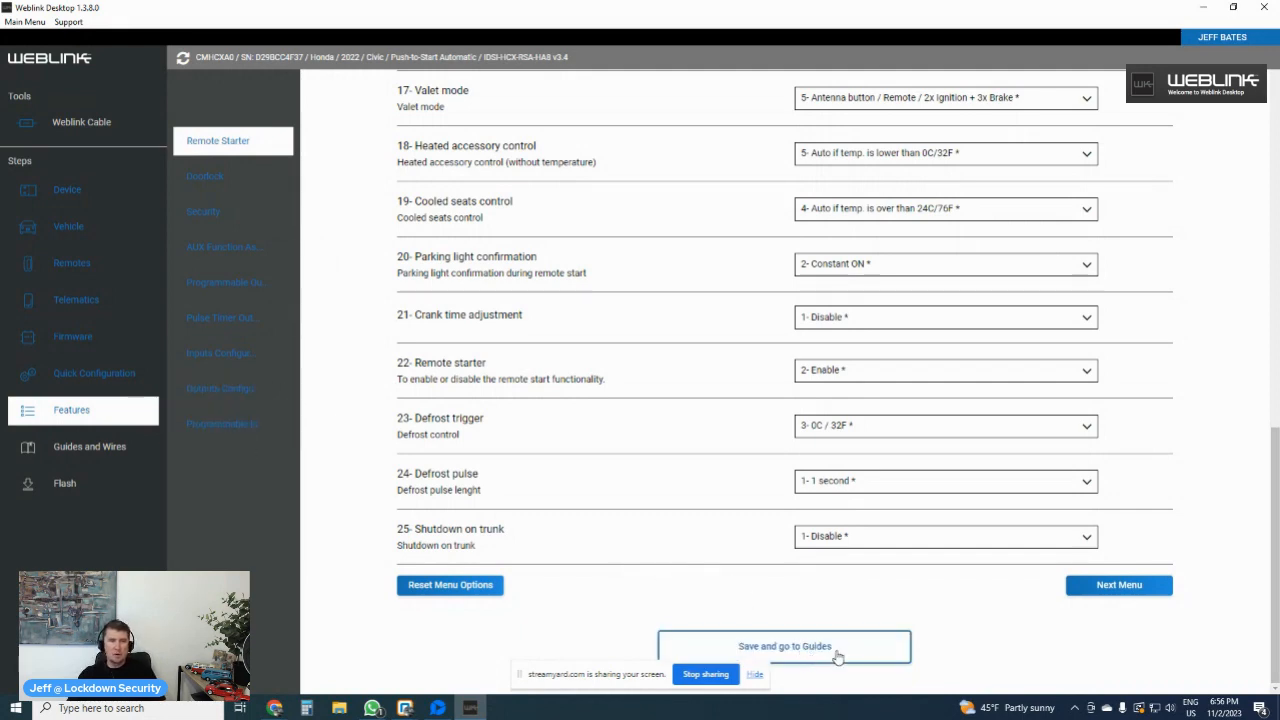
- Save the feature settings, review Installation Resources, and continue to the Ready to Flash summary
left_click(784, 646)
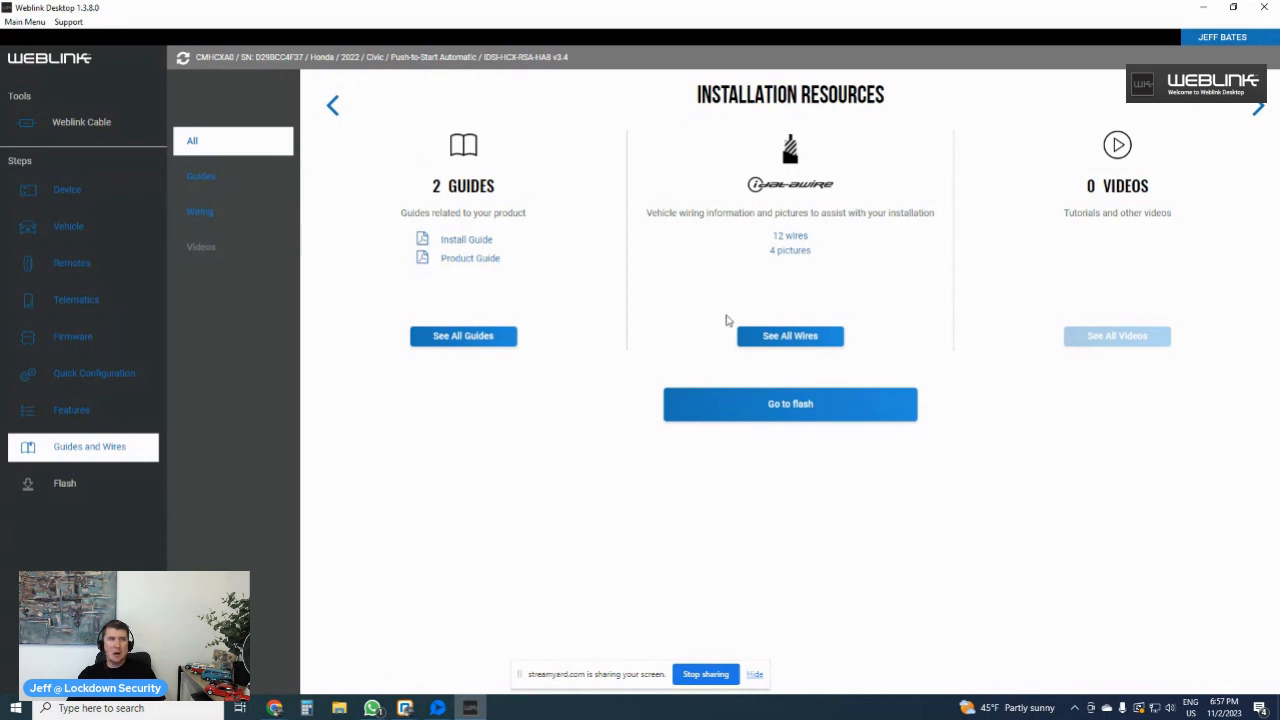
mouse_move(784, 244)
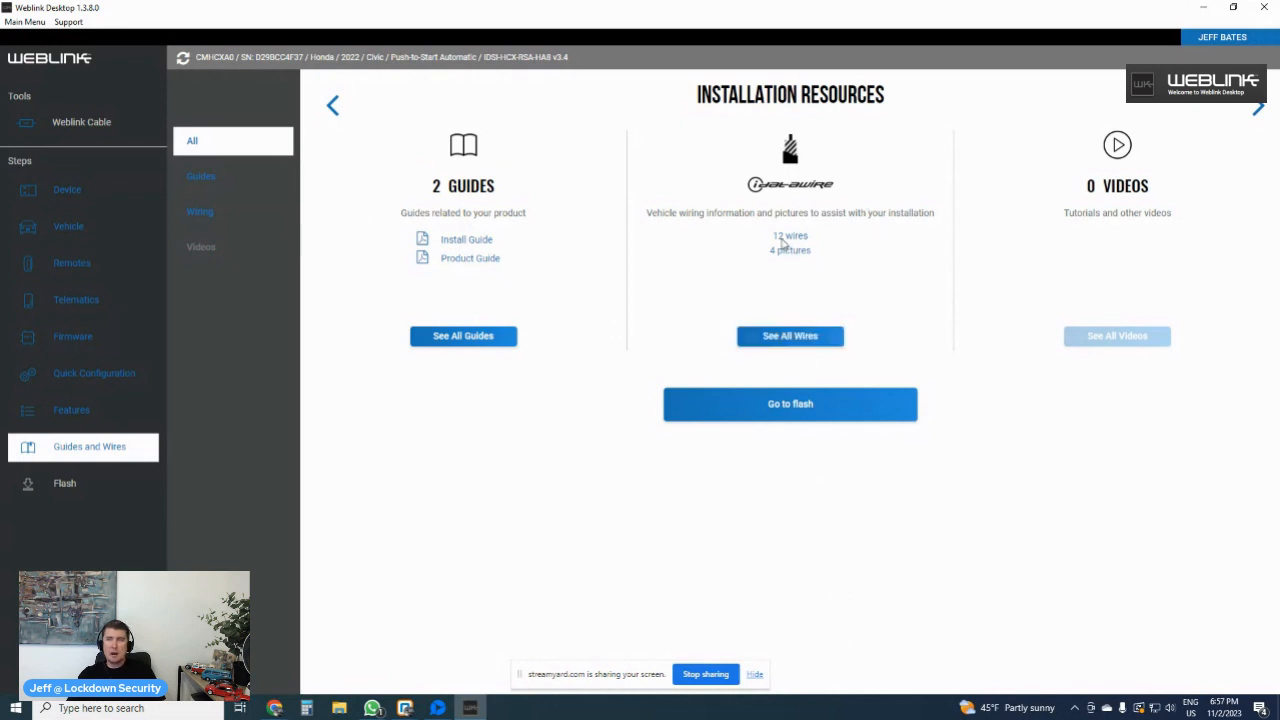
mouse_move(1138, 158)
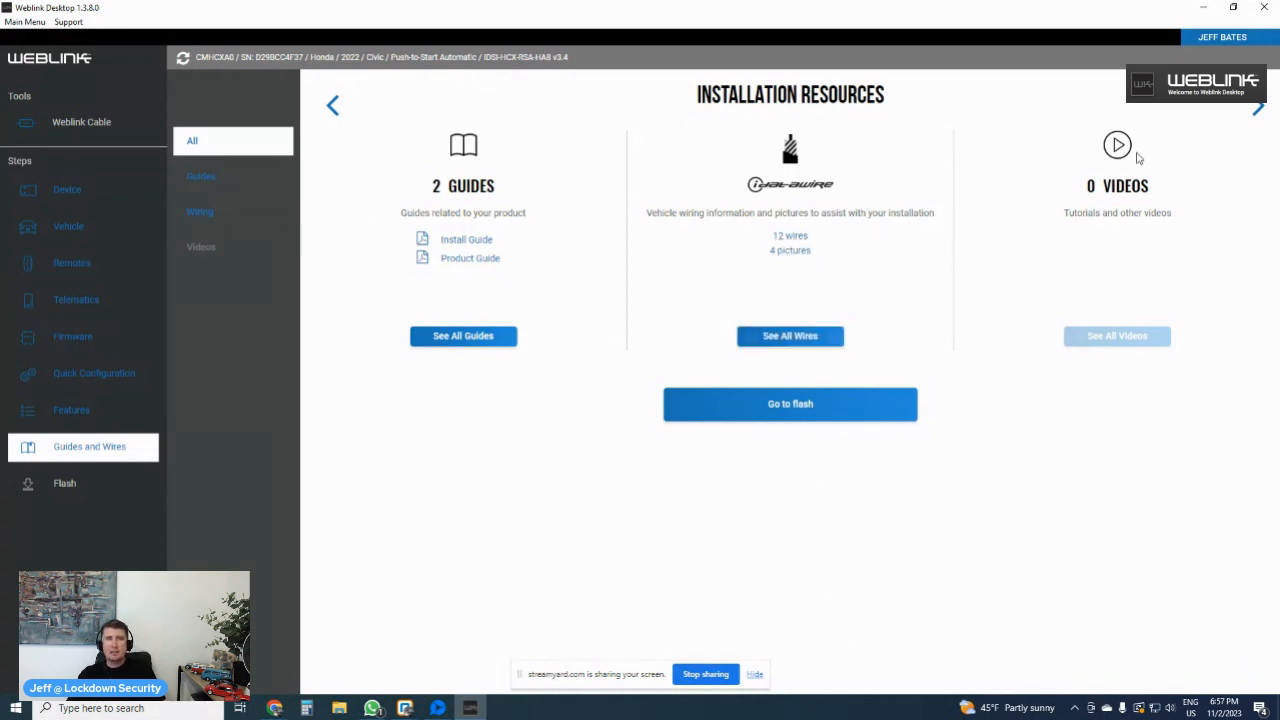
mouse_move(1055, 187)
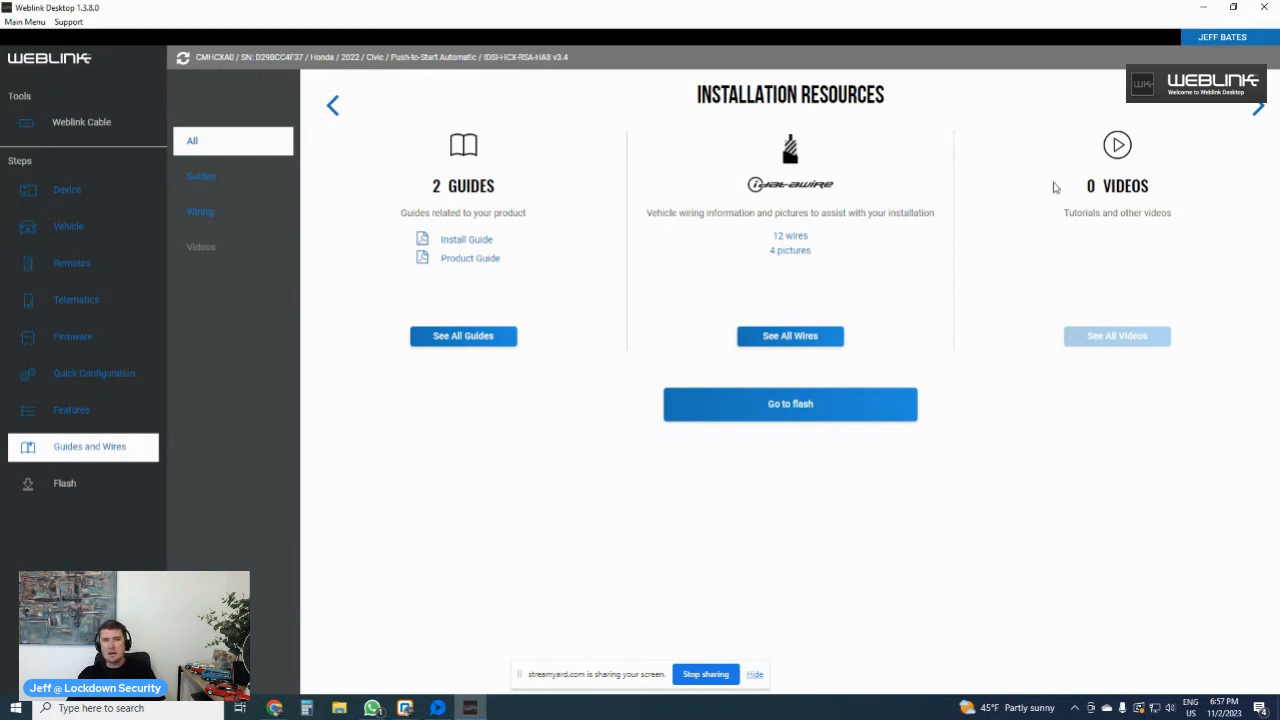
mouse_move(1019, 434)
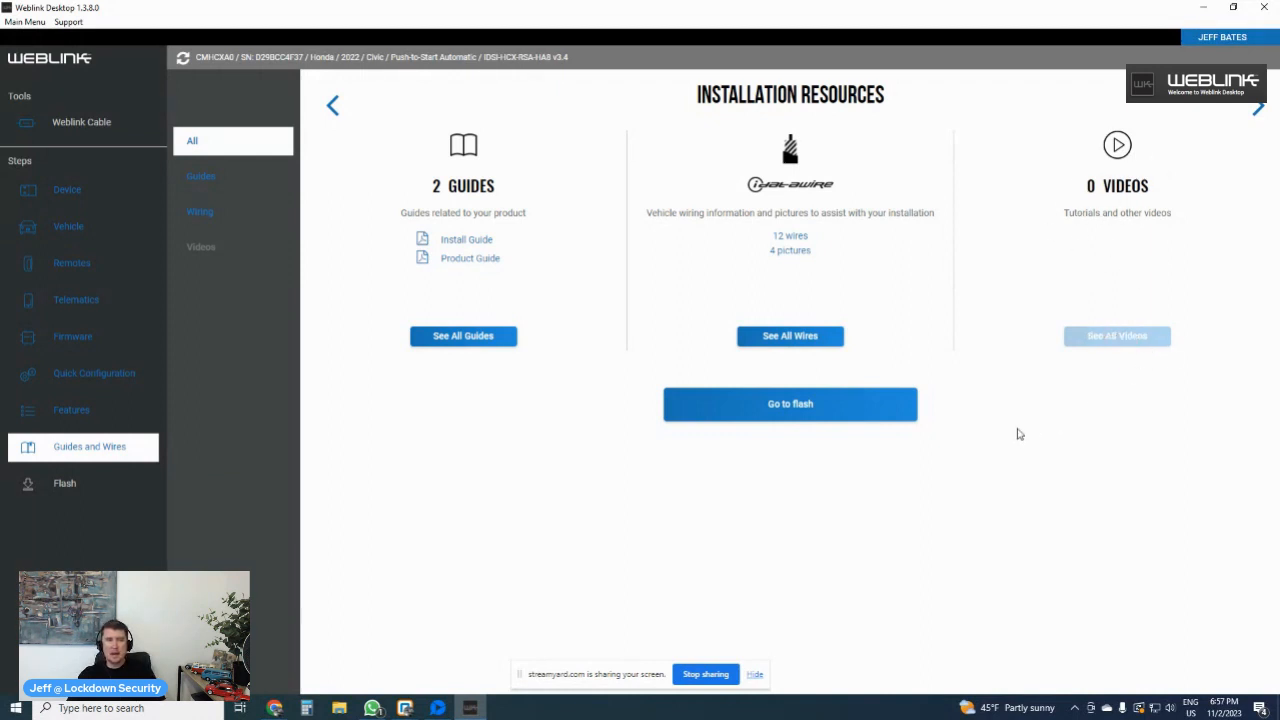
mouse_move(800, 417)
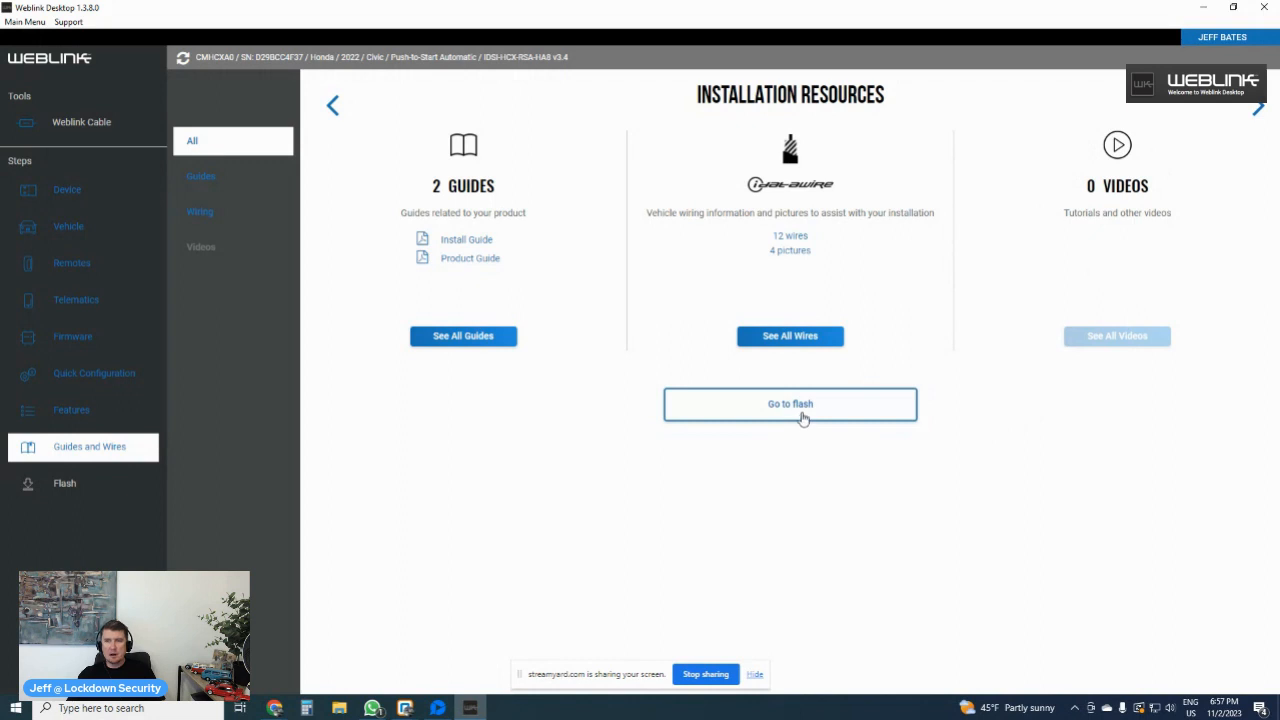
left_click(790, 404)
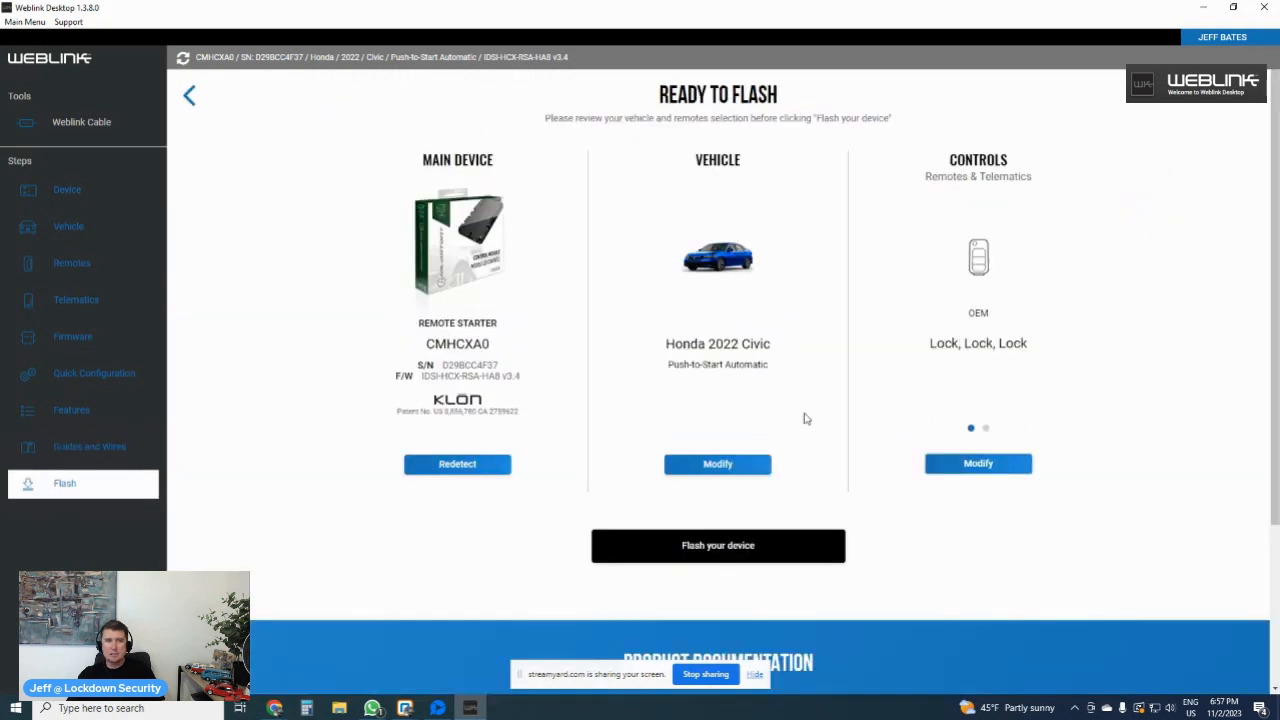
mouse_move(458, 350)
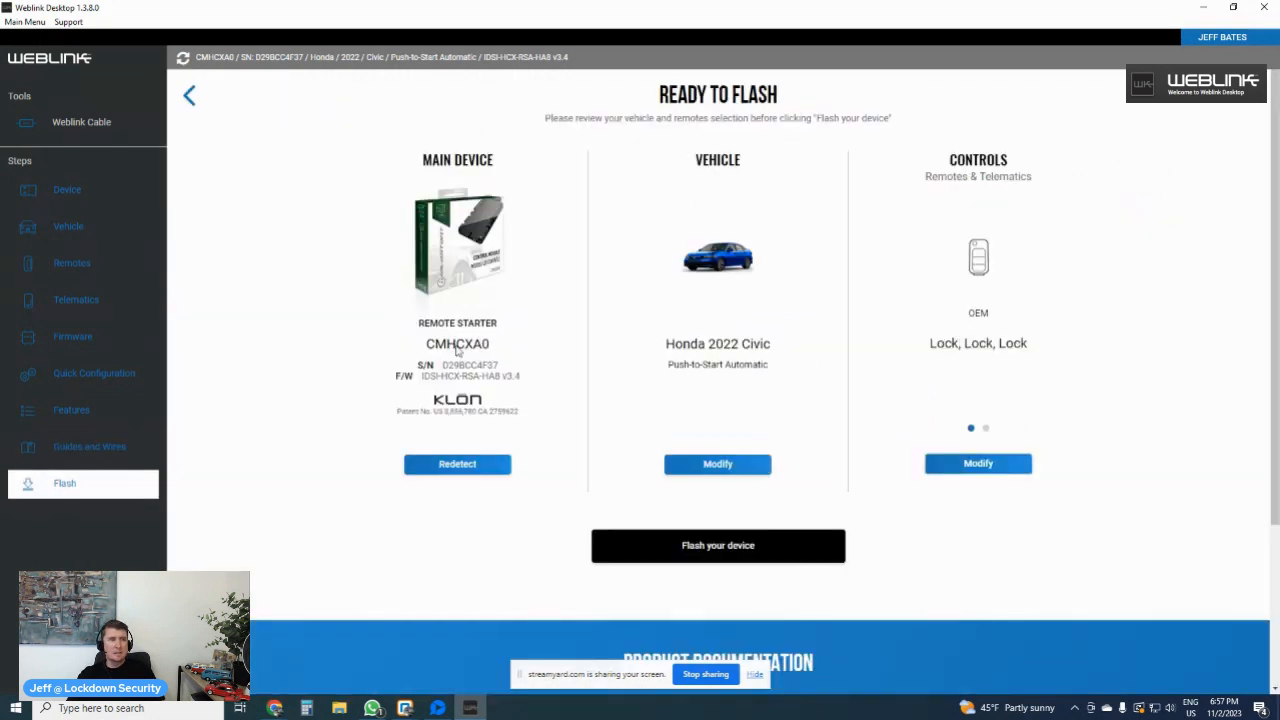
mouse_move(490, 362)
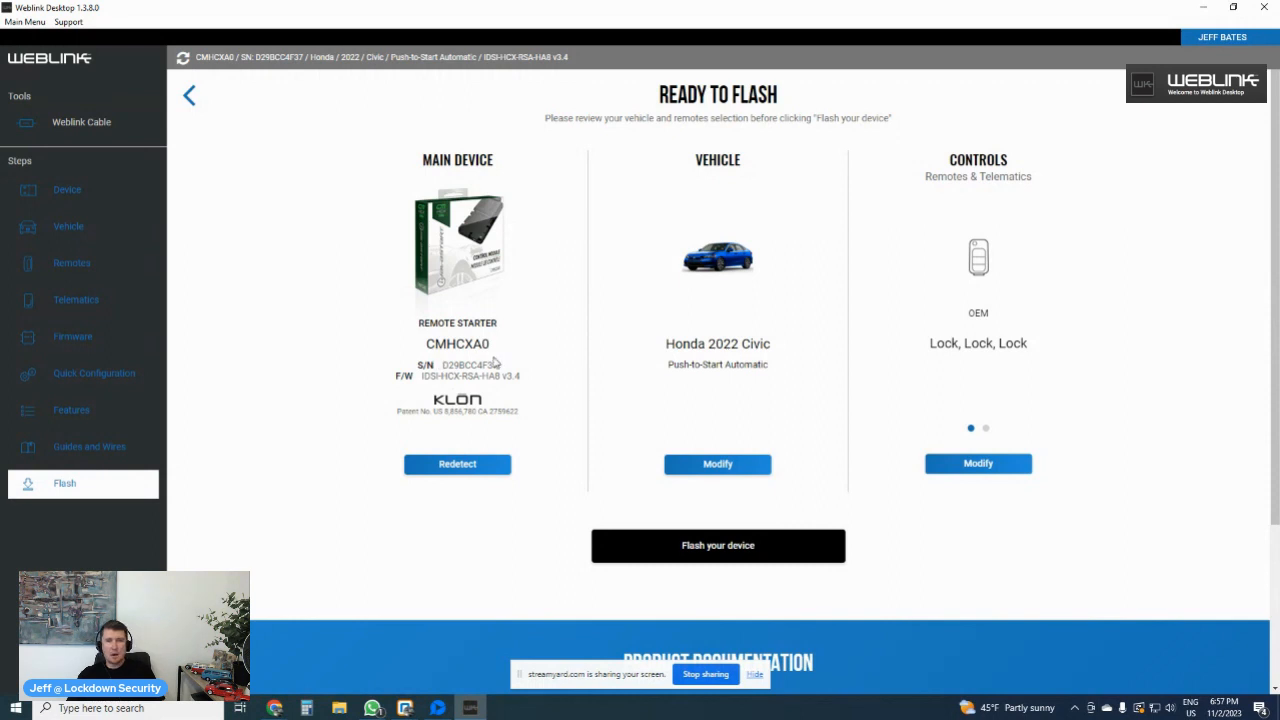
mouse_move(740, 357)
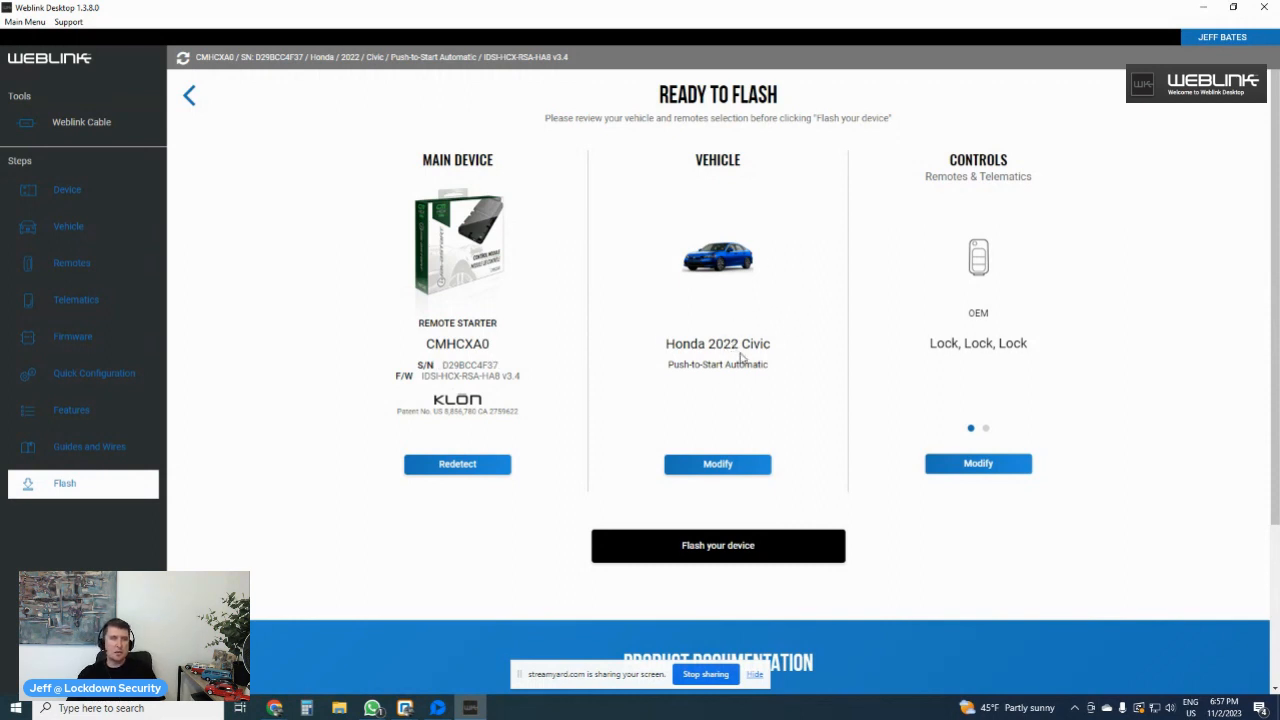
mouse_move(736, 378)
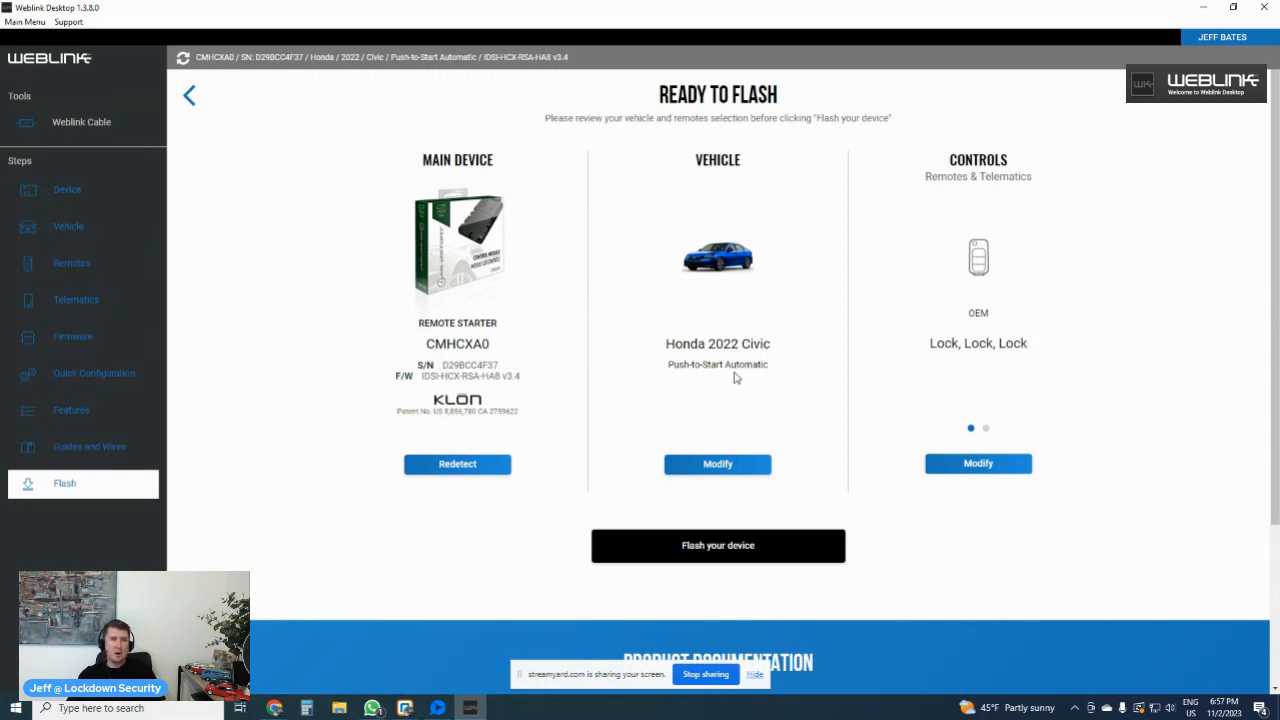
mouse_move(912, 313)
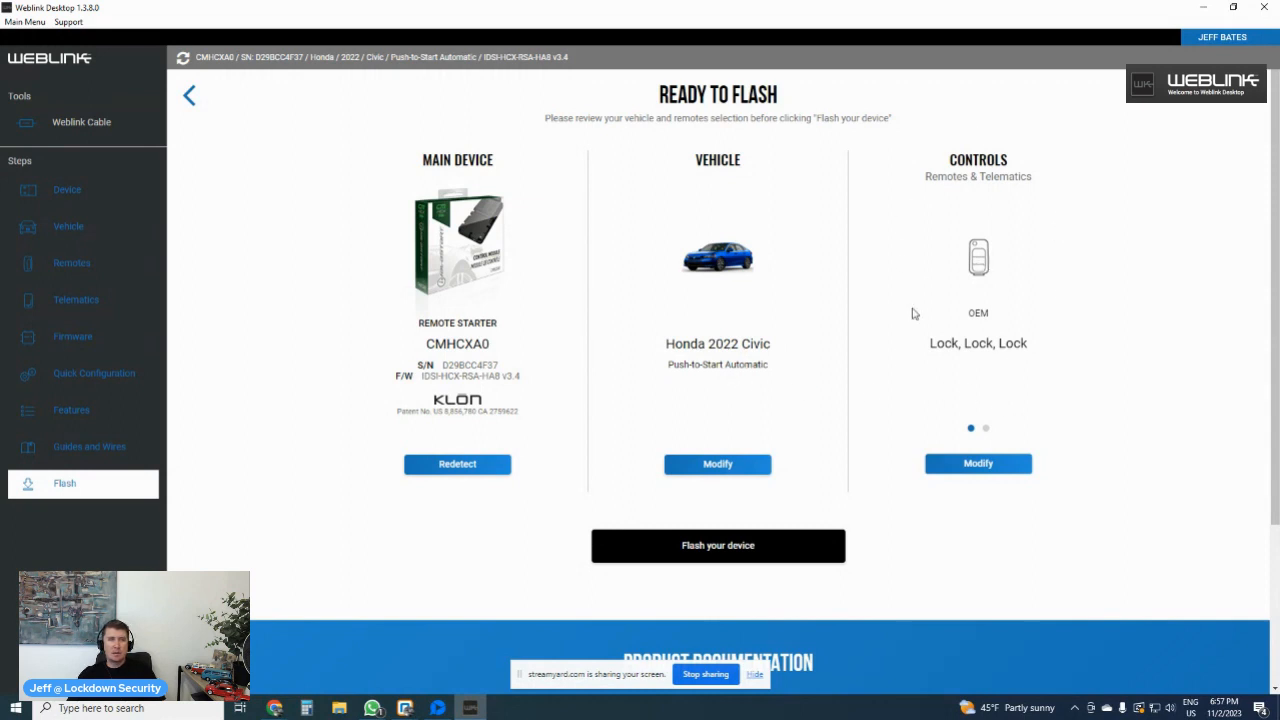
mouse_move(996, 359)
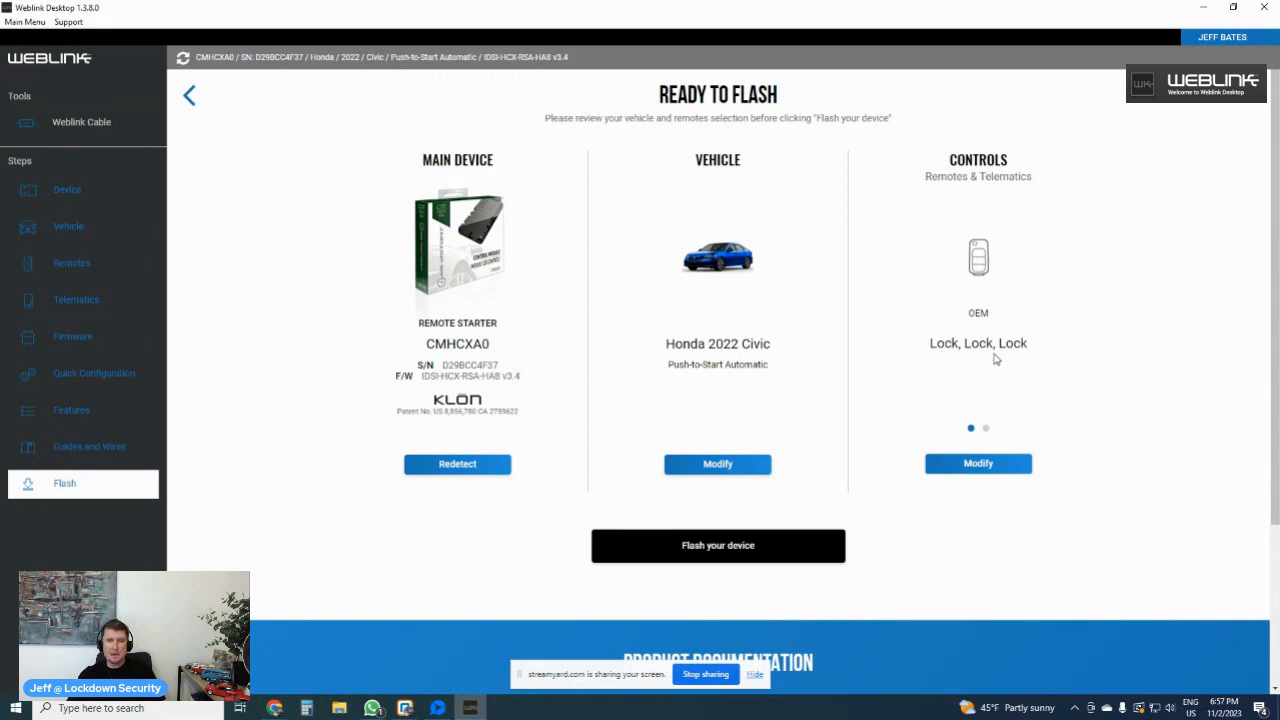
mouse_move(483, 508)
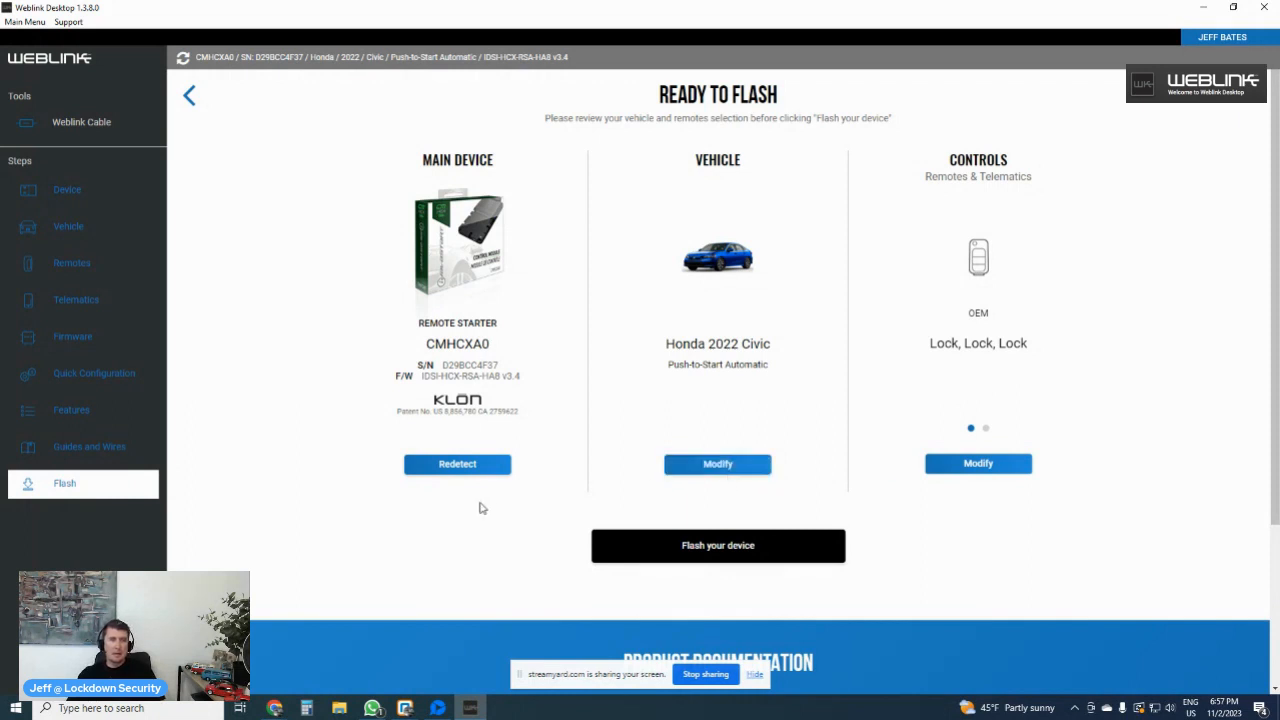
mouse_move(490, 482)
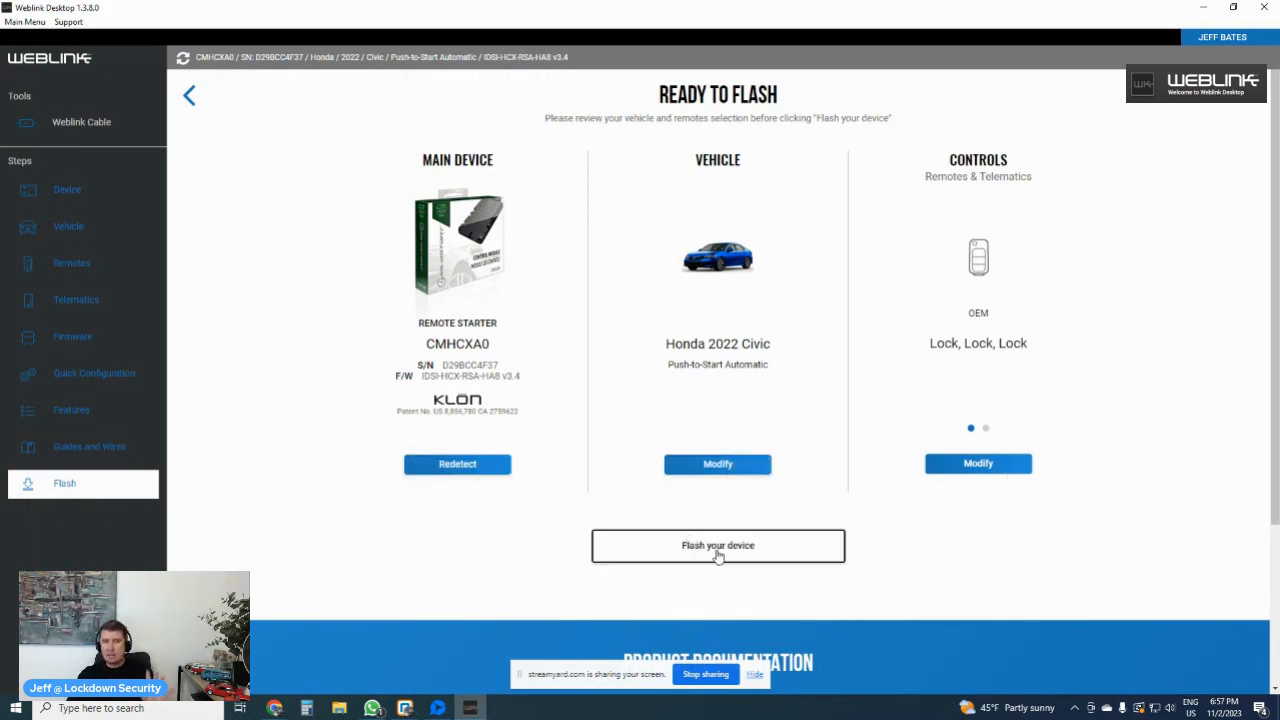
- Flash the CMHCXA0 configuration for the 2022 Honda Civic with Lock, Lock, Lock controls
left_click(717, 545)
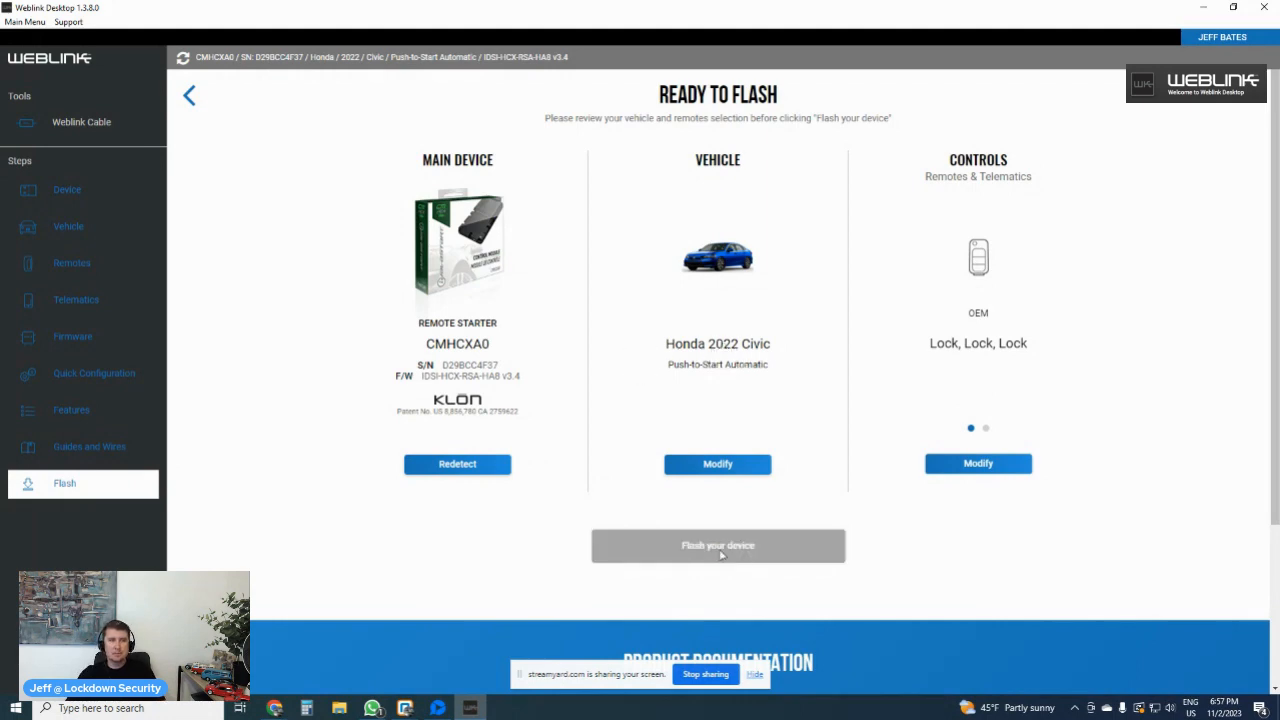
left_click(717, 545)
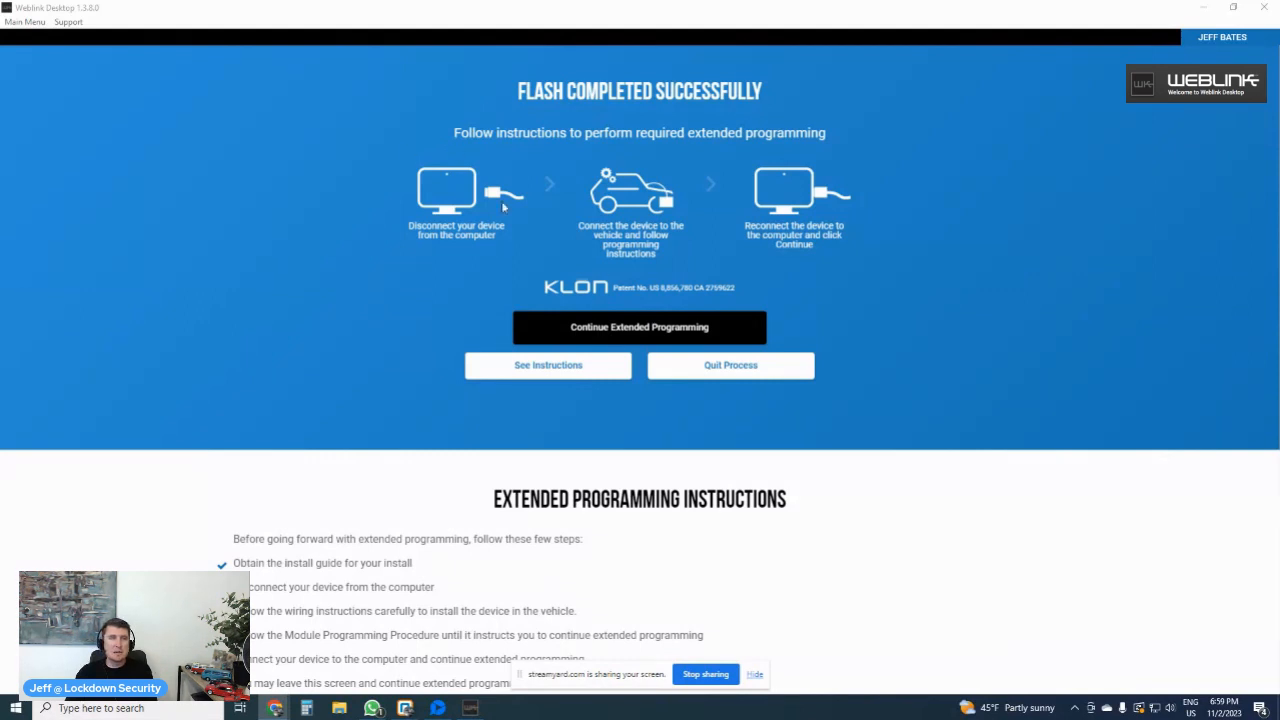
mouse_move(767, 248)
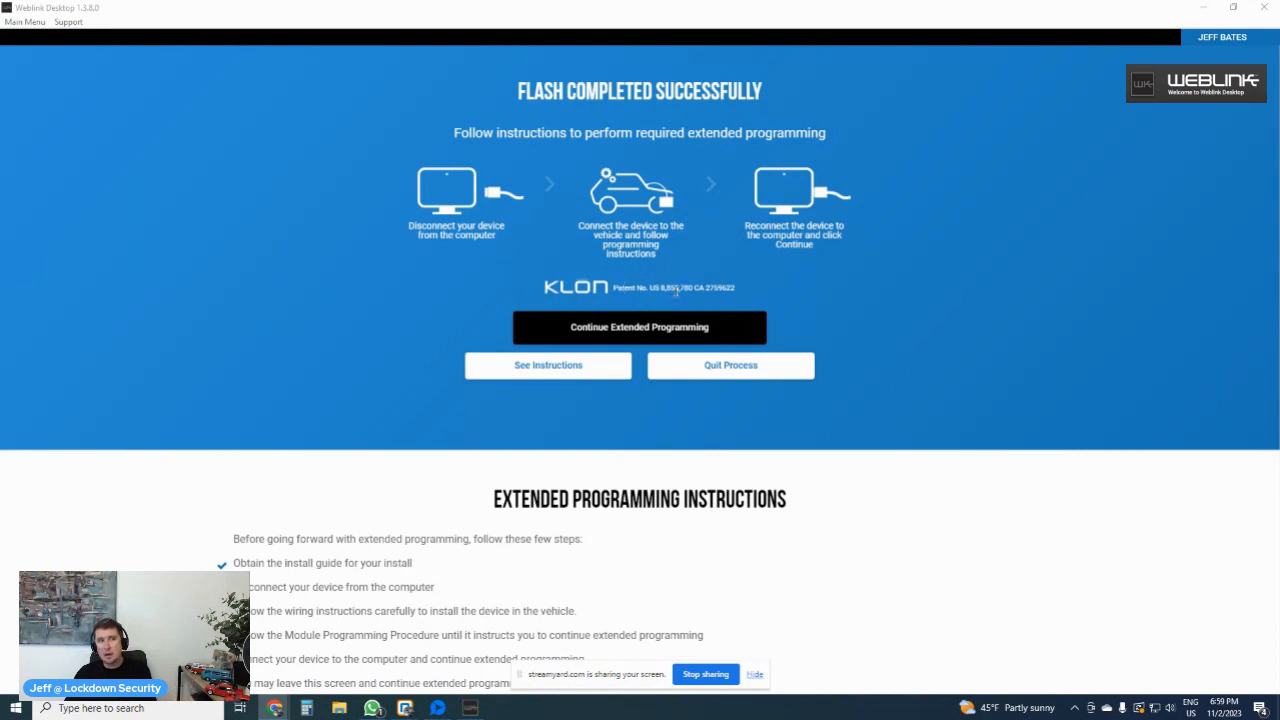
mouse_move(565, 295)
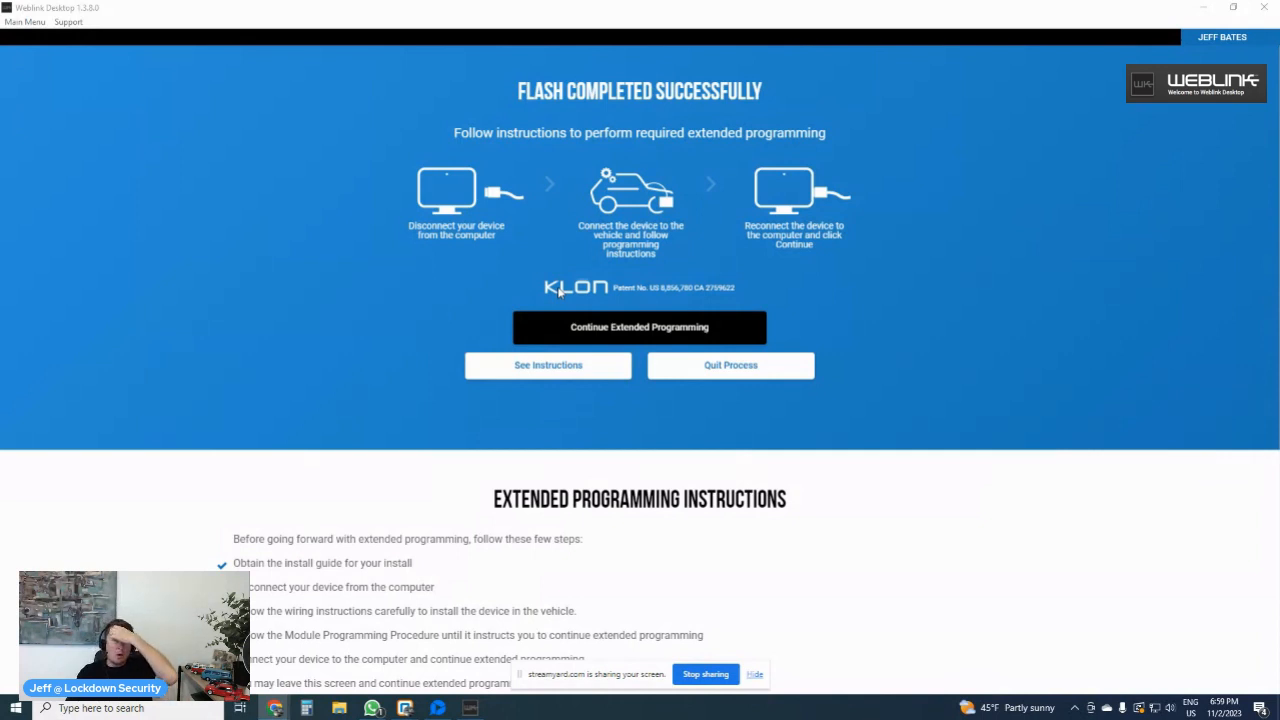
mouse_move(653, 509)
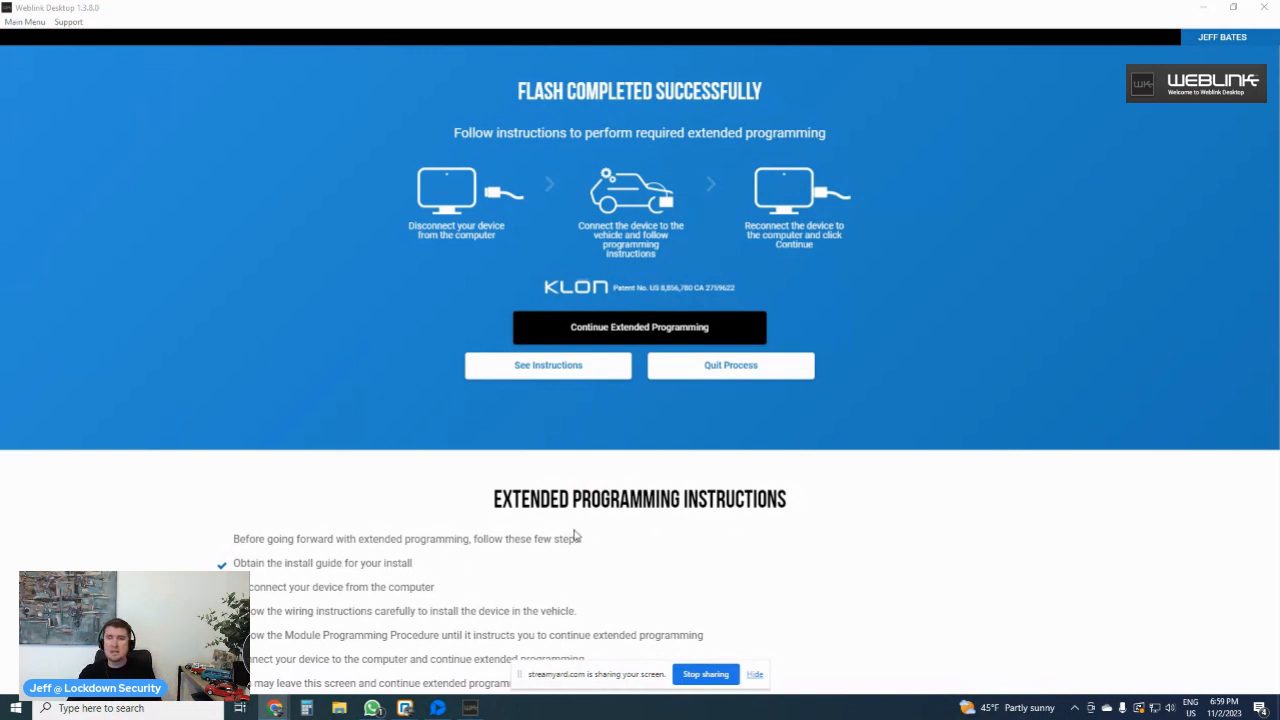
mouse_move(567, 527)
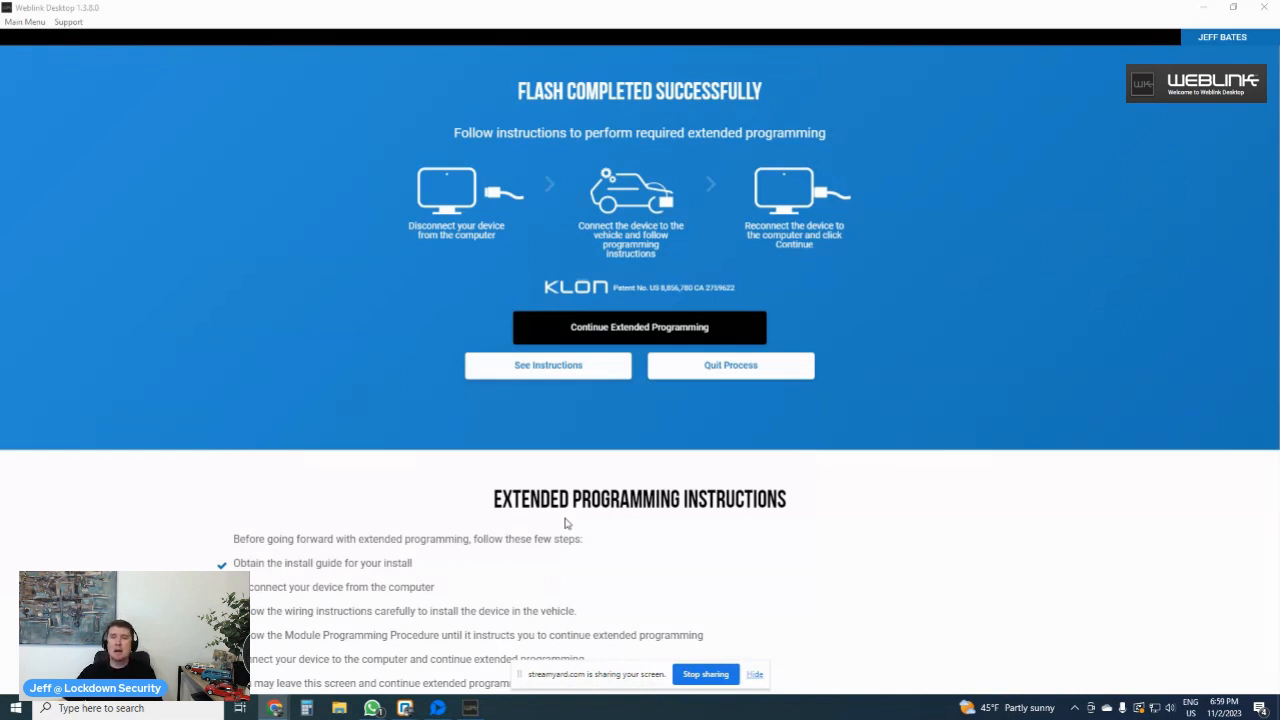
mouse_move(658, 671)
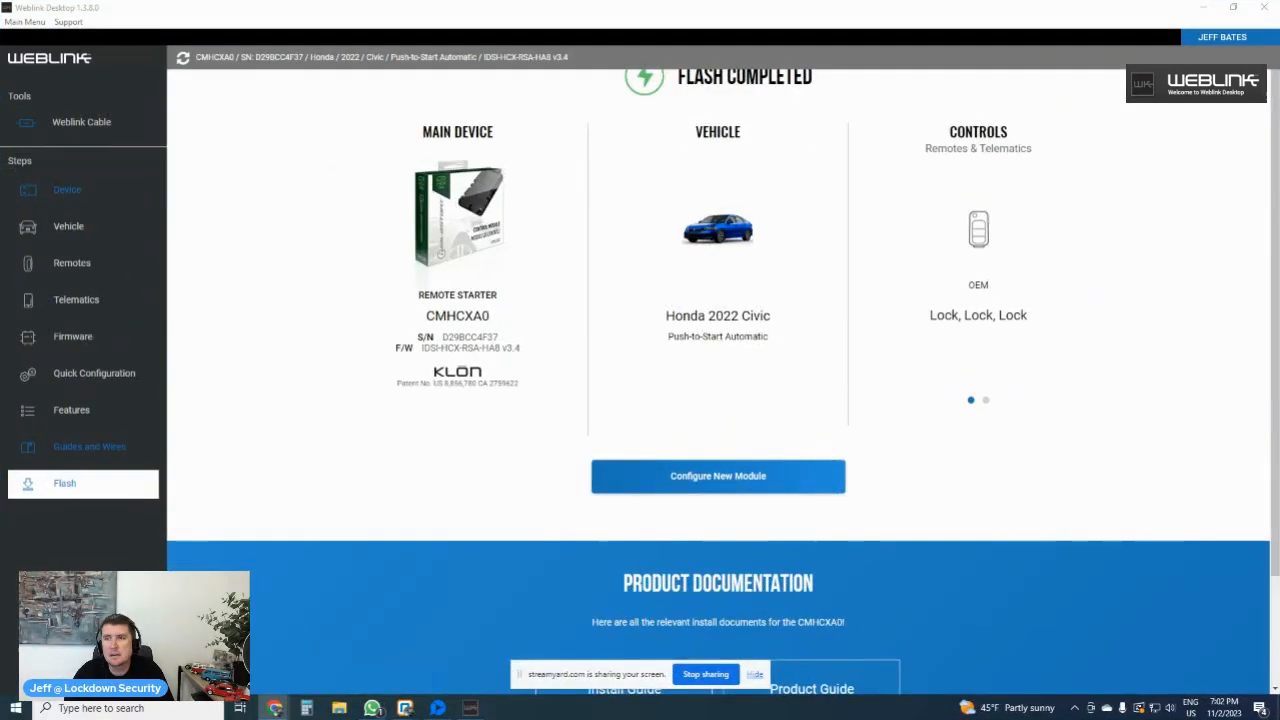
mouse_move(672, 493)
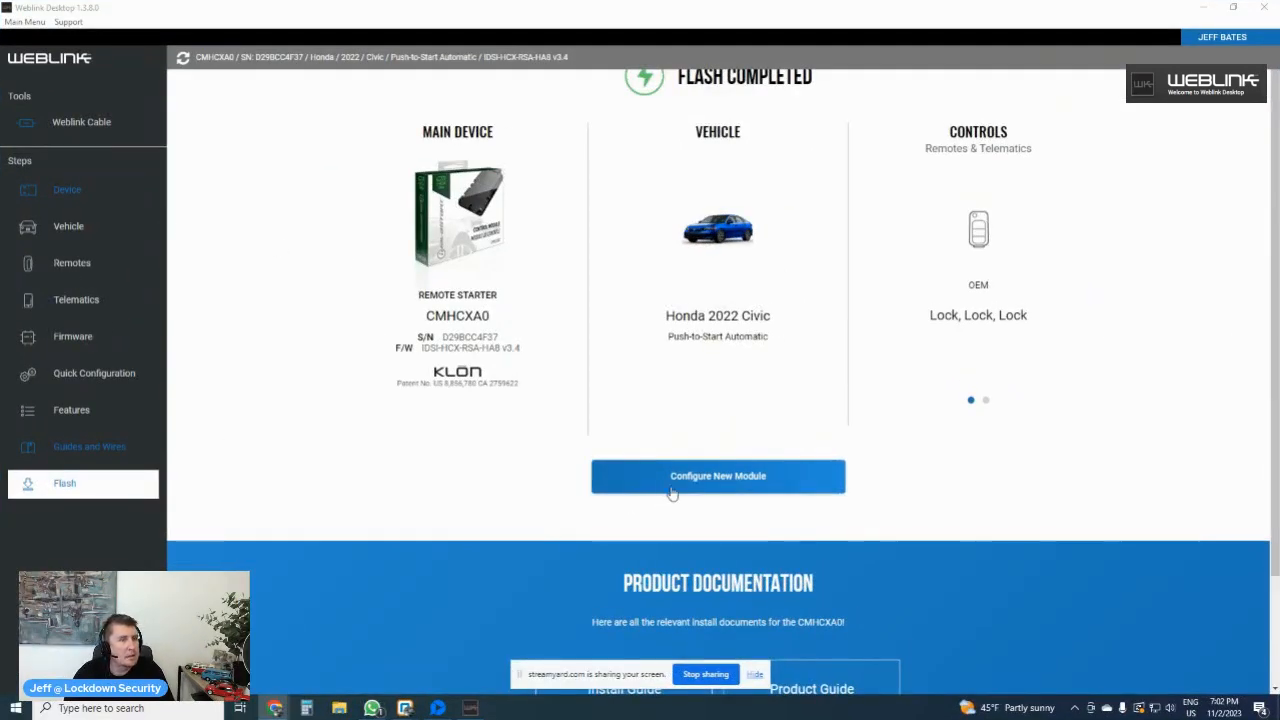
- Choose Configure New Module from the Flash Completed page
left_click(67, 189)
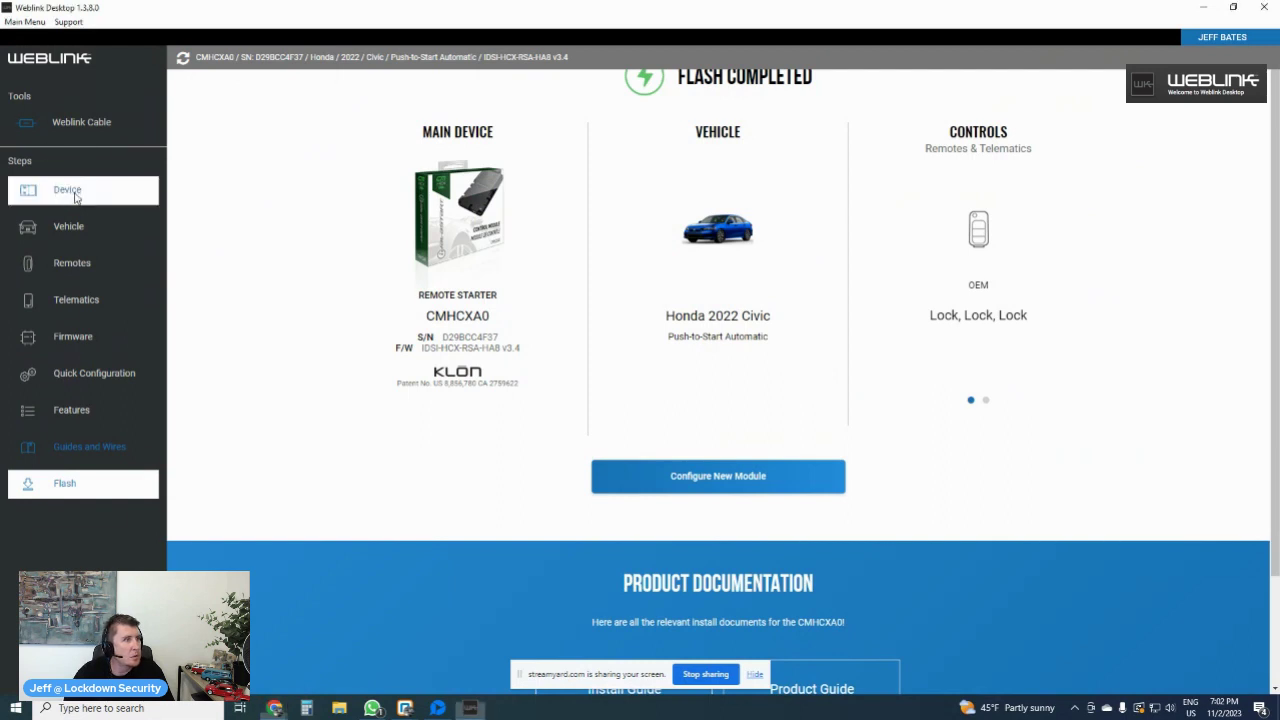
scroll("up", 3)
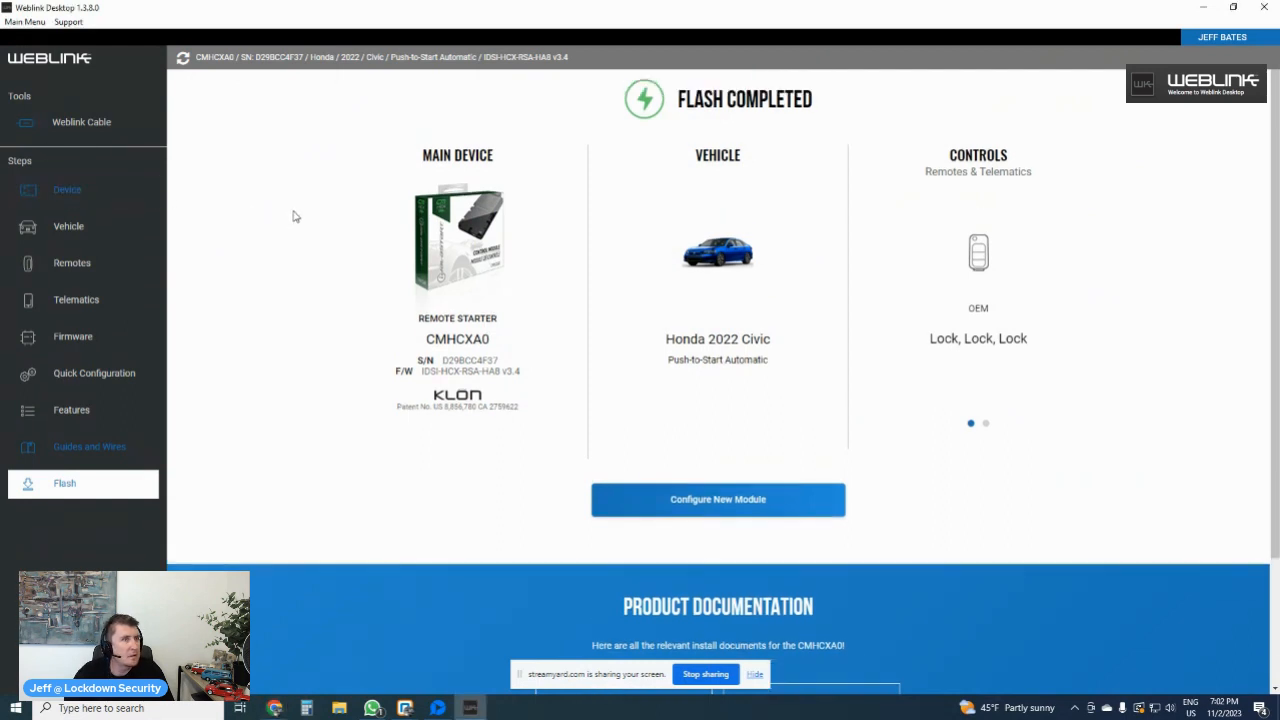
mouse_move(42, 212)
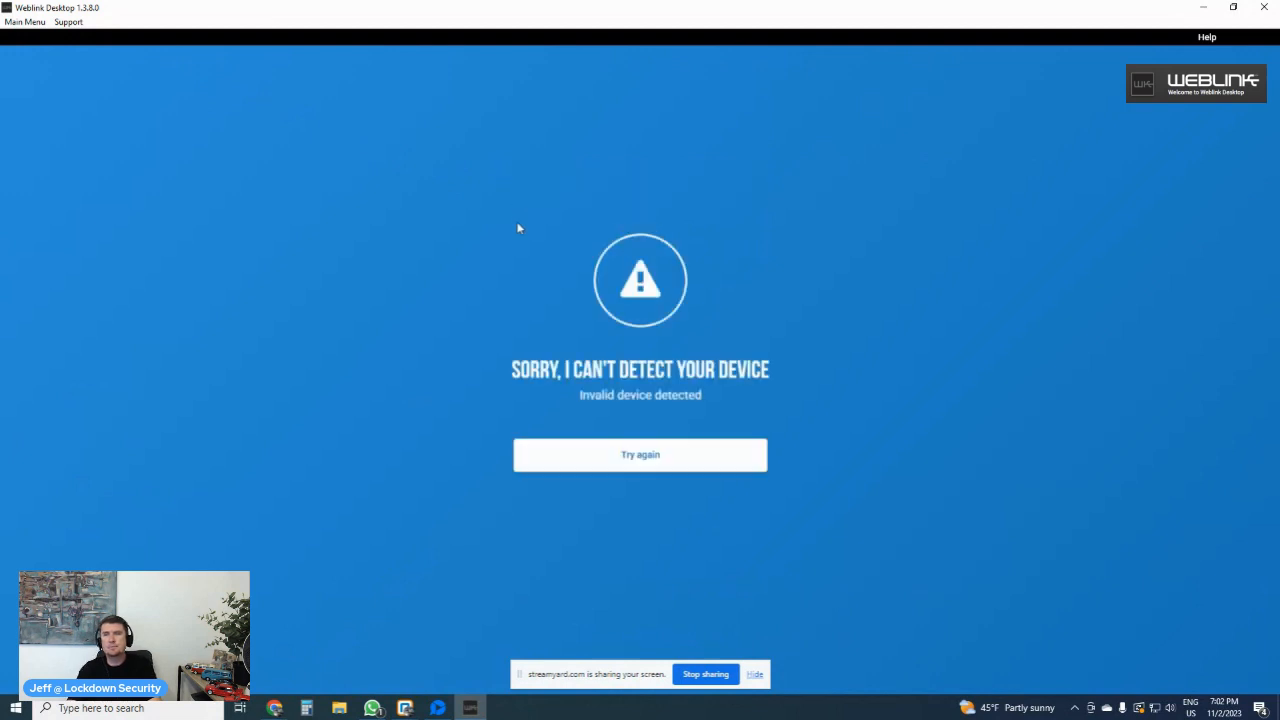
- Retry detection until COM-BLADE-AL loads, then choose Modify Features under the embedded CM900
left_click(640, 454)
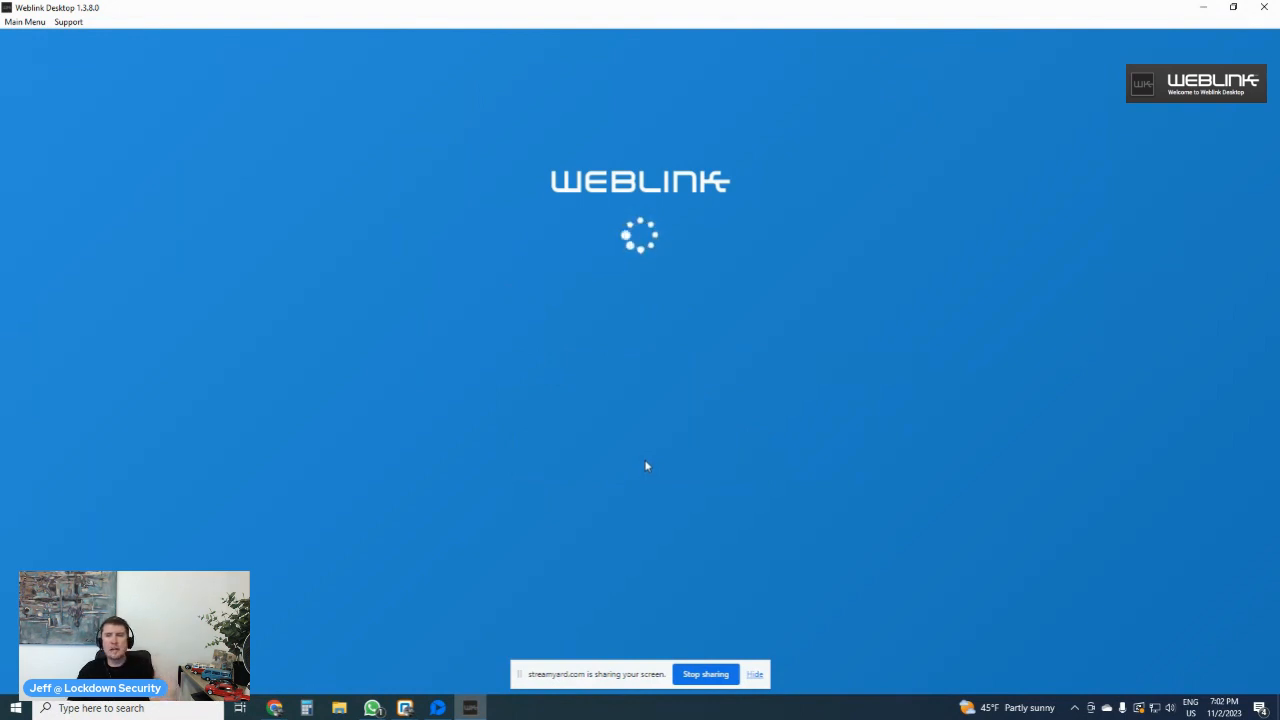
mouse_move(627, 450)
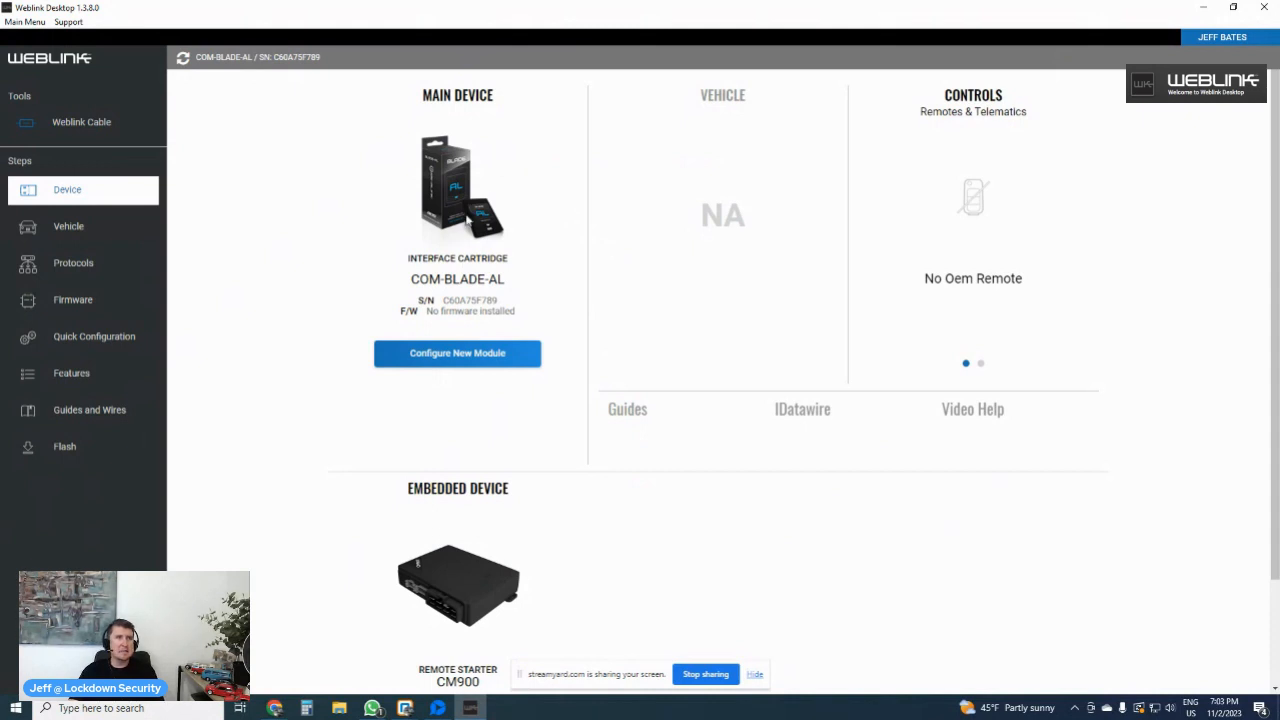
mouse_move(1247, 441)
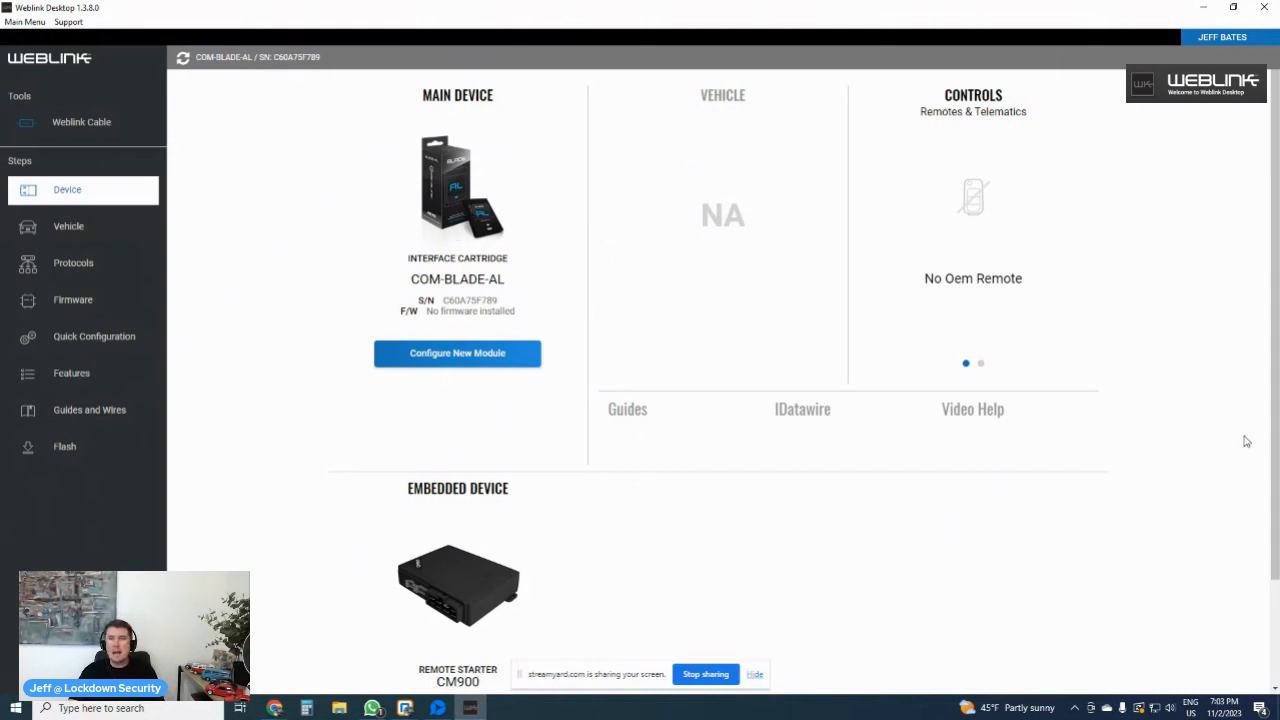
mouse_move(463, 246)
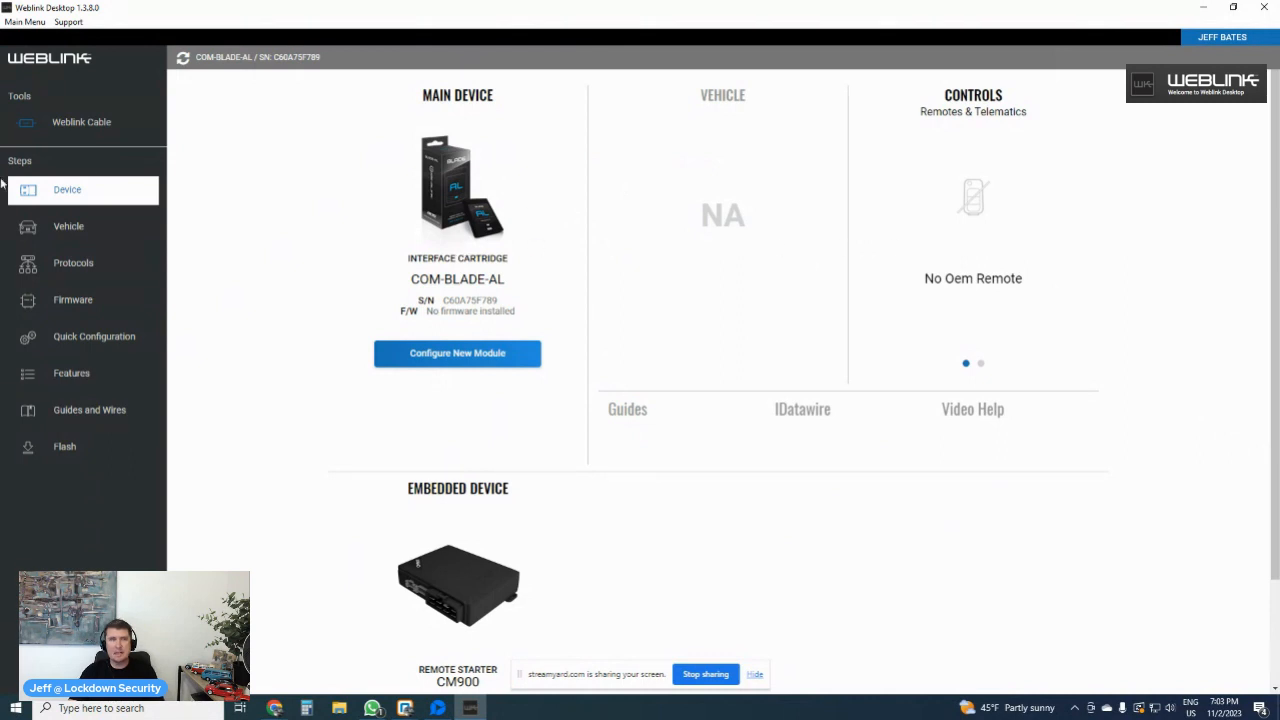
mouse_move(585, 388)
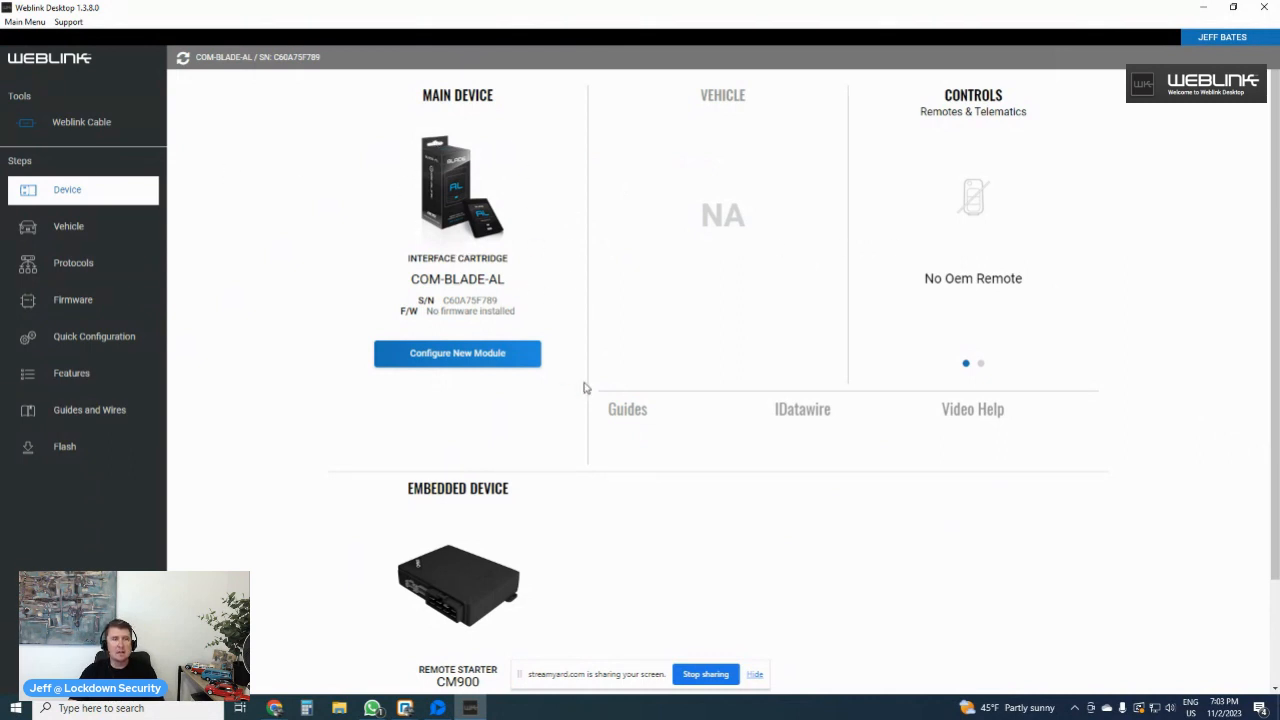
scroll("down", 3)
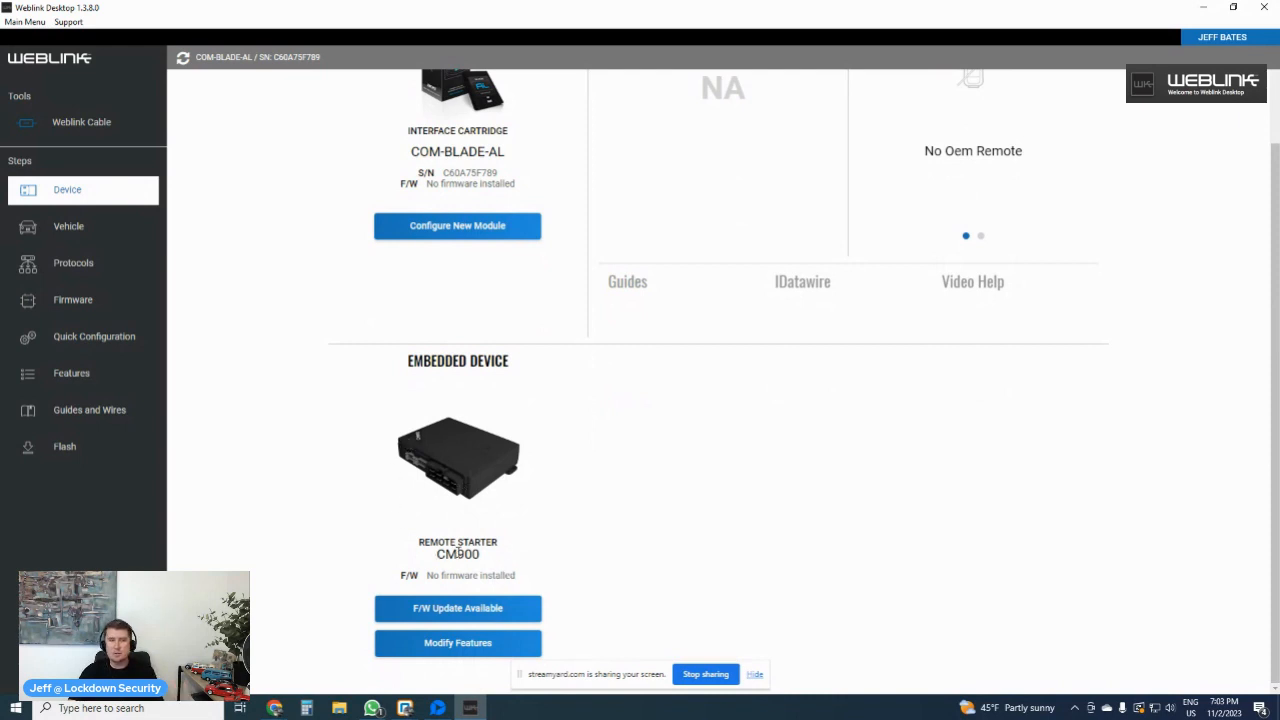
mouse_move(510, 550)
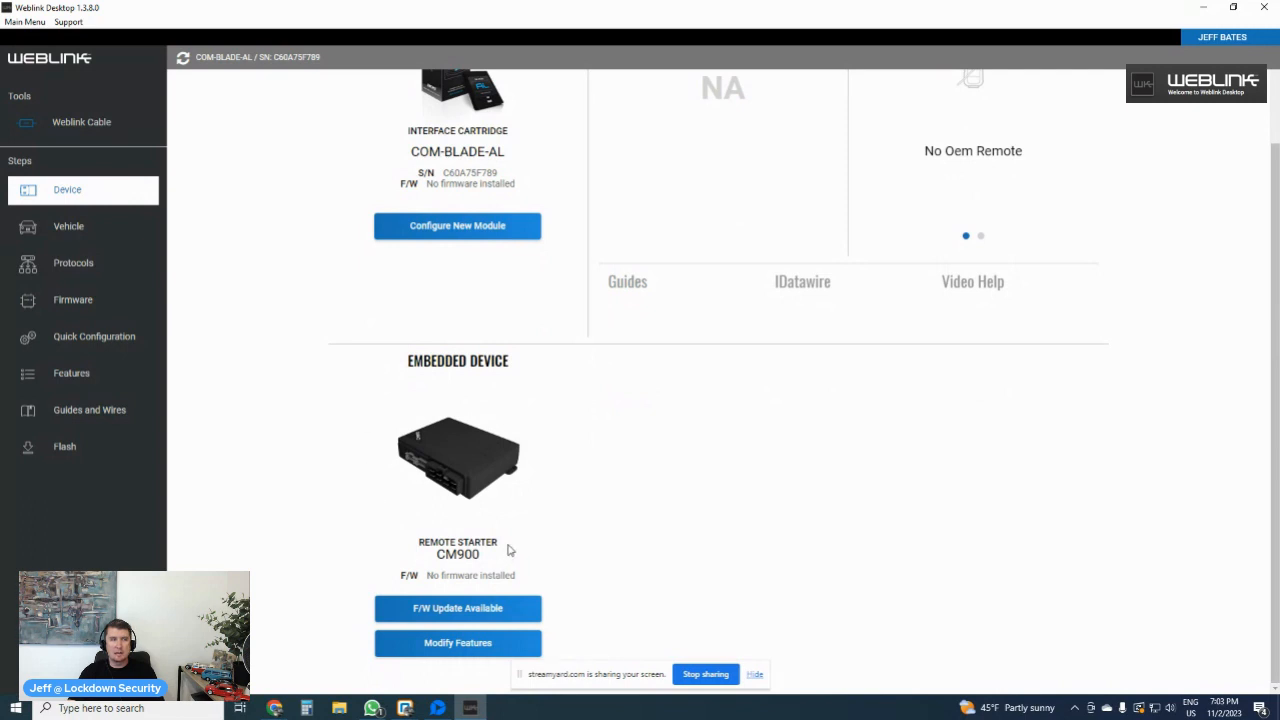
mouse_move(483, 443)
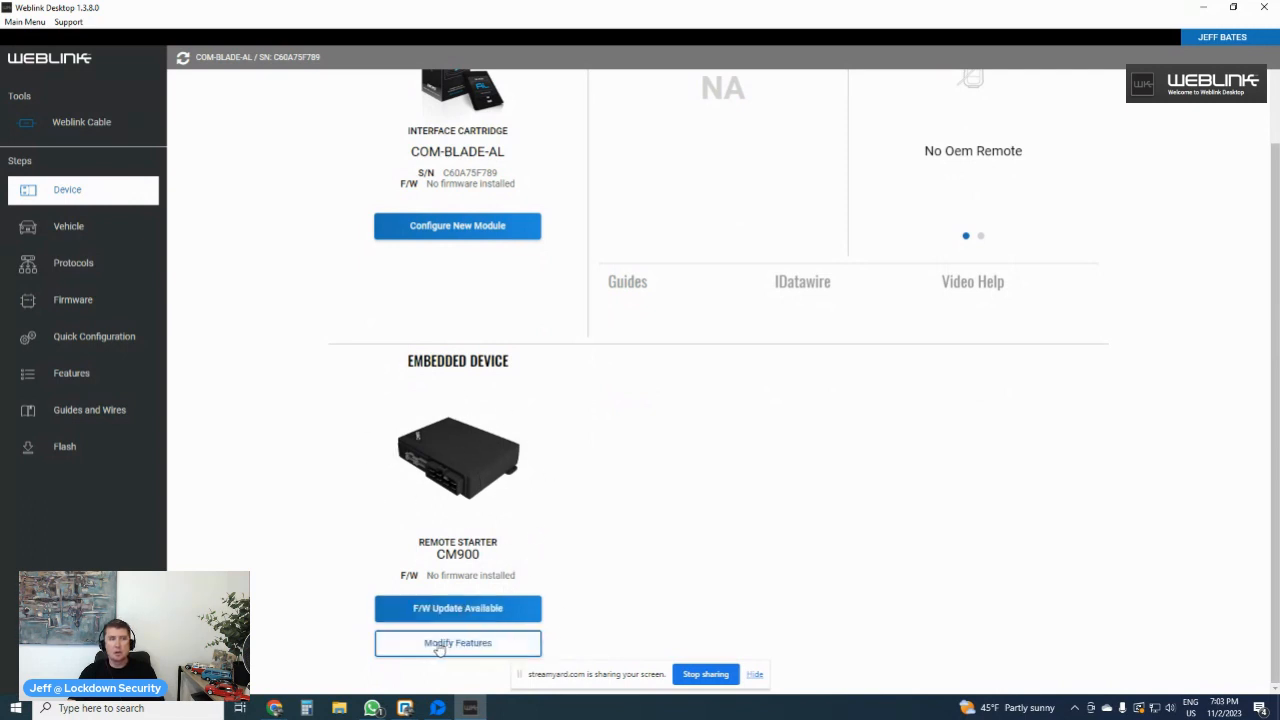
scroll("up", 3)
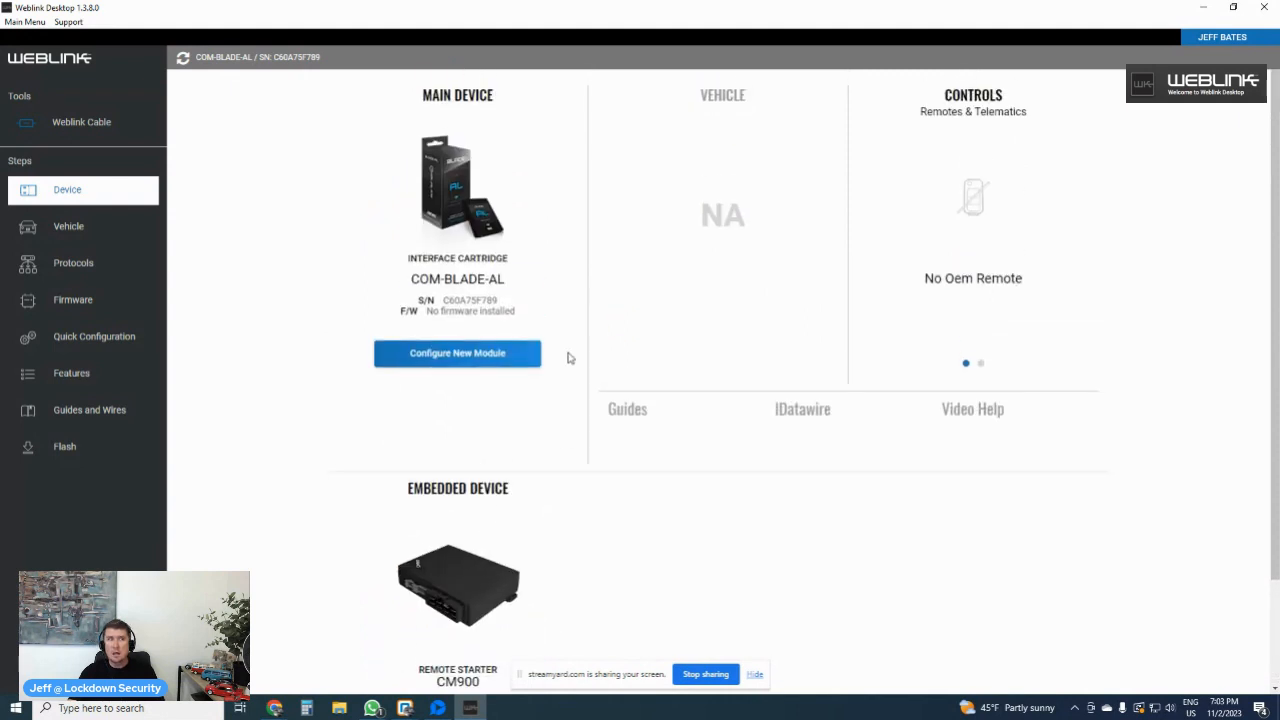
mouse_move(447, 310)
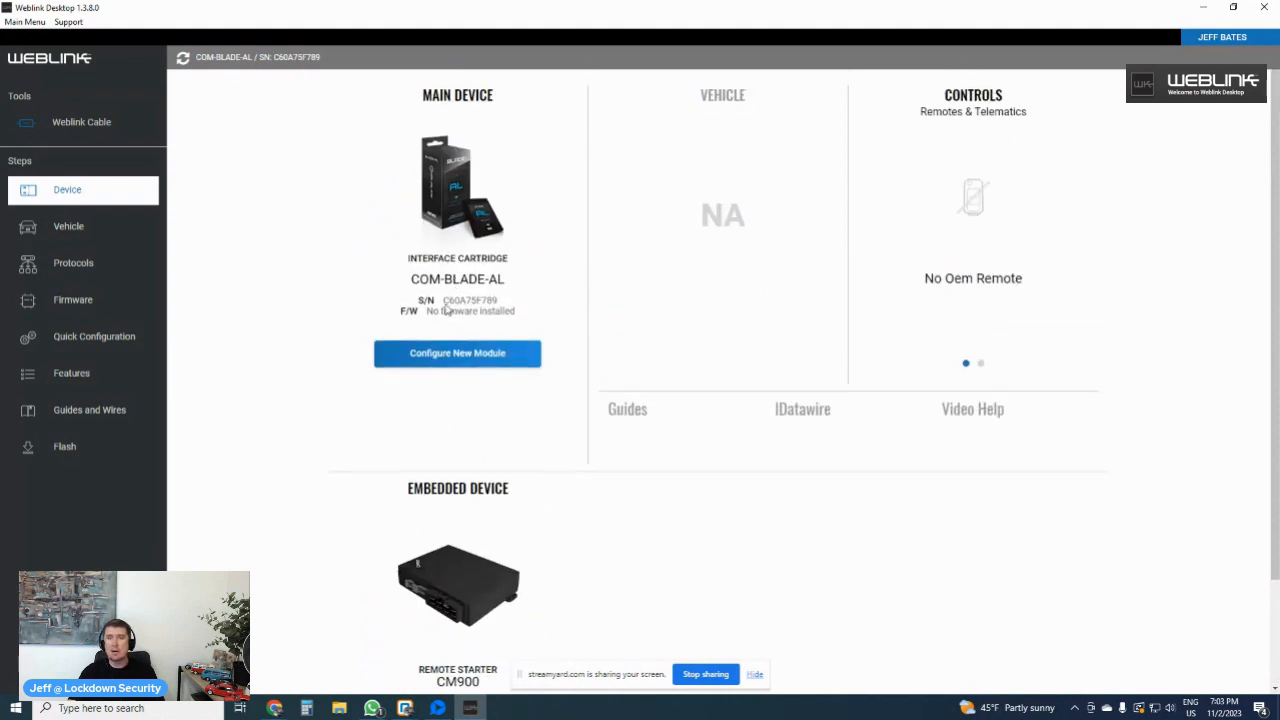
mouse_move(381, 344)
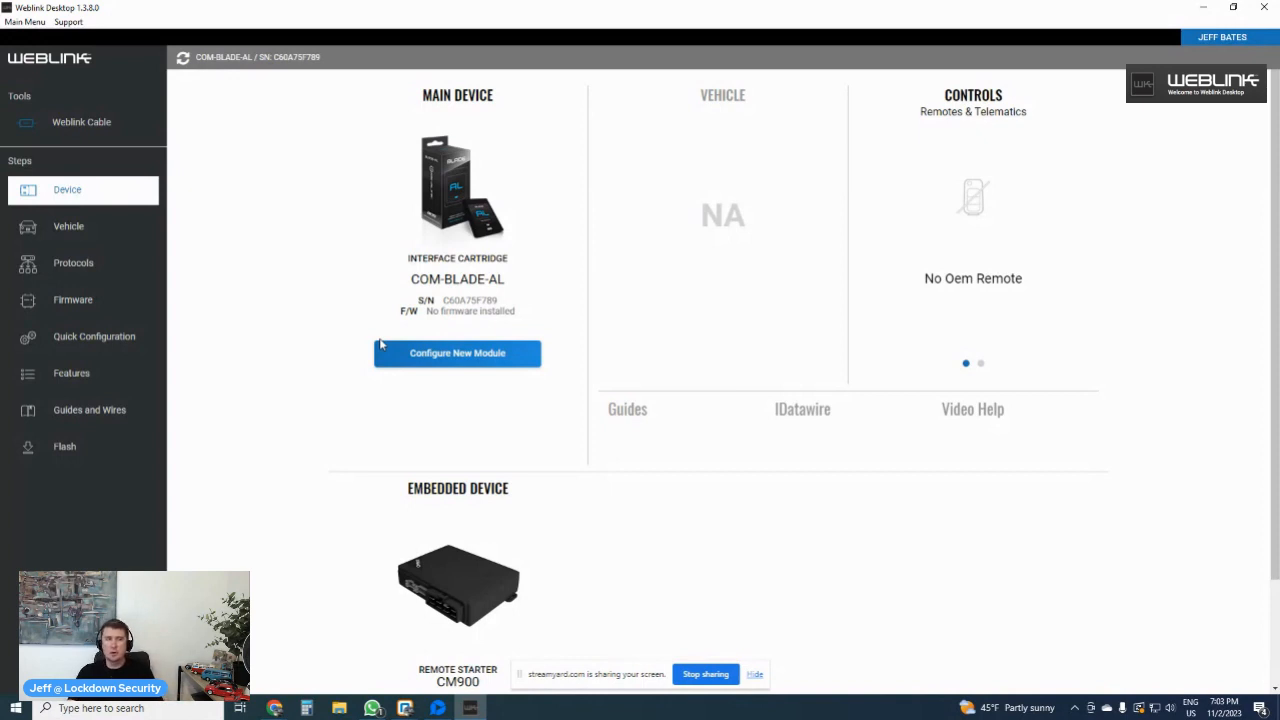
scroll("down", 3)
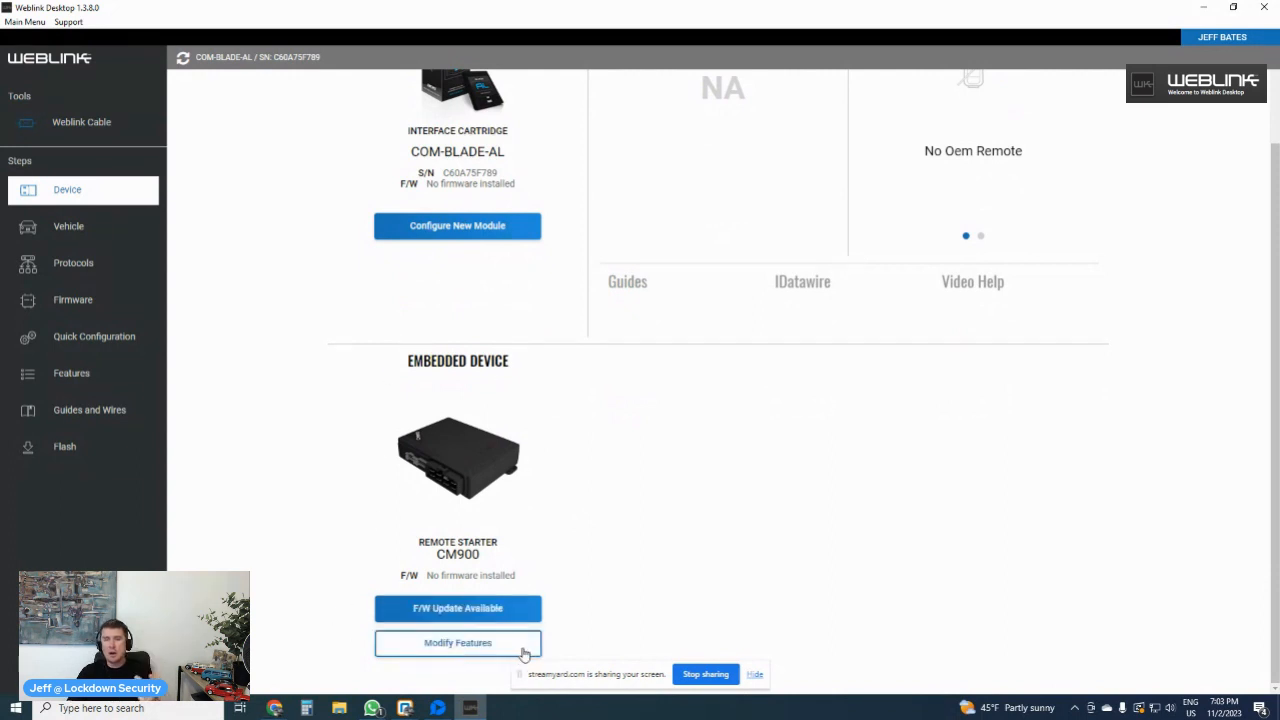
left_click(457, 642)
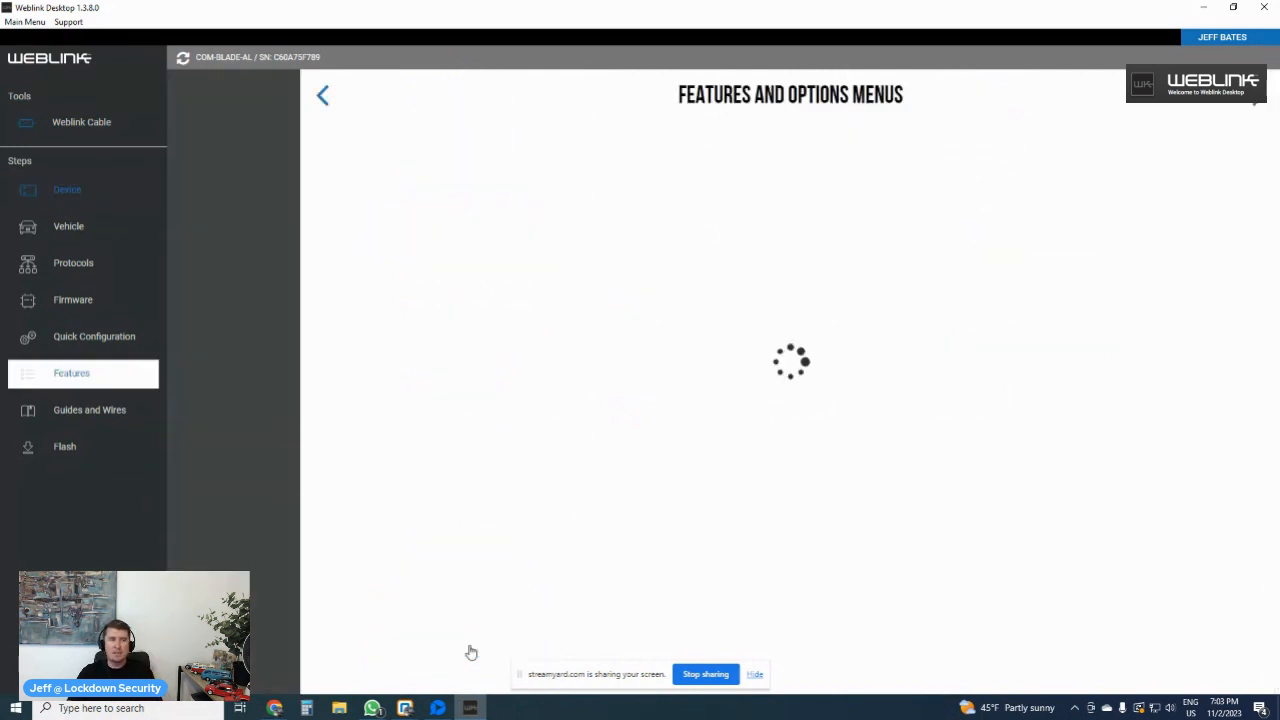
mouse_move(483, 648)
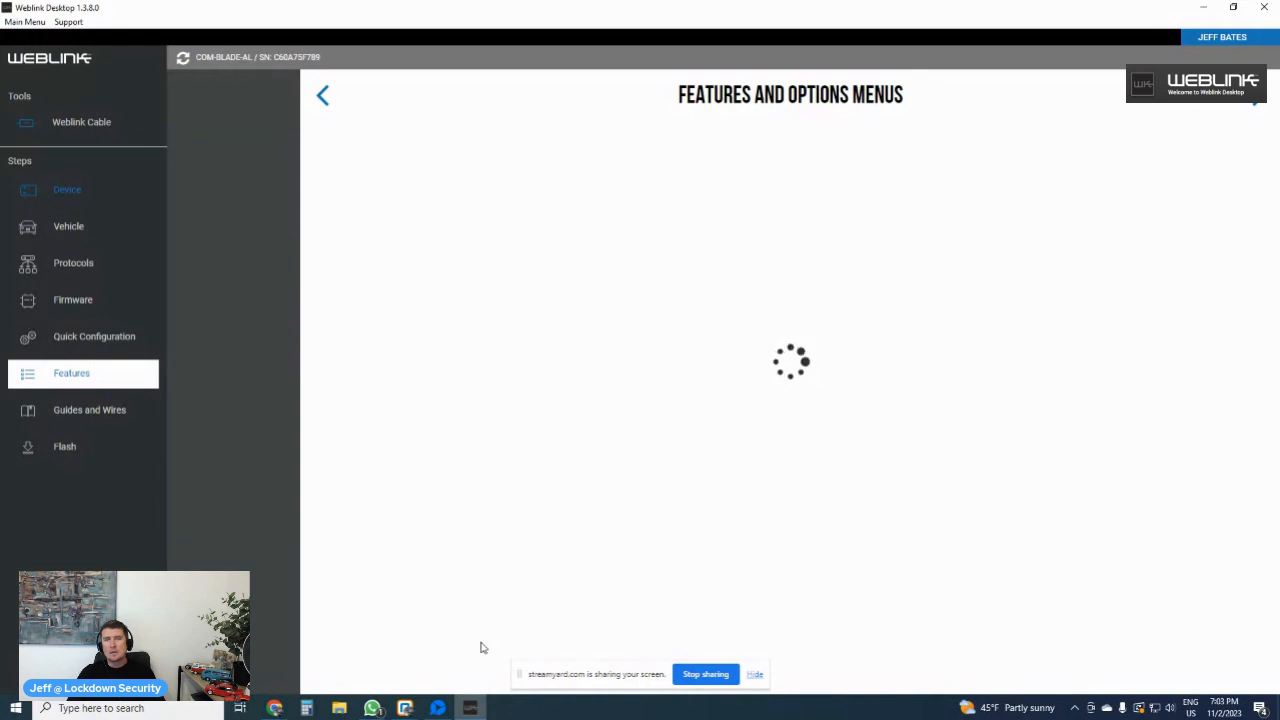
mouse_move(901, 429)
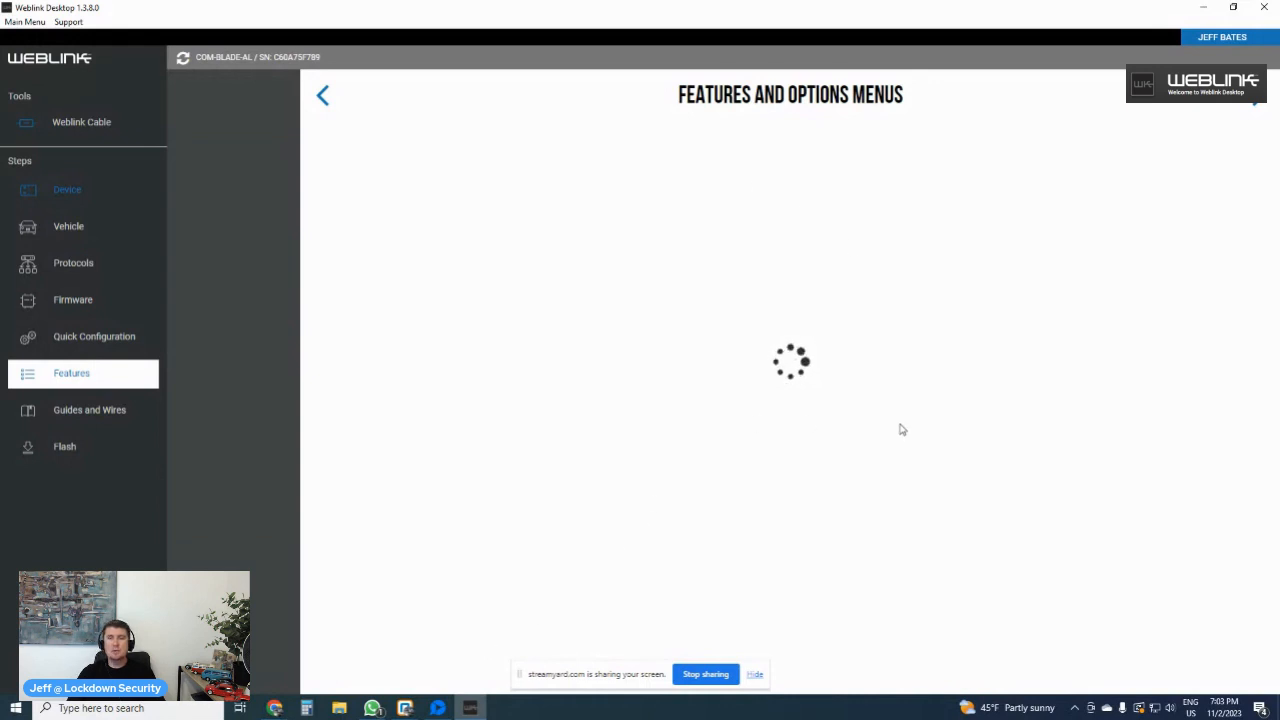
mouse_move(858, 375)
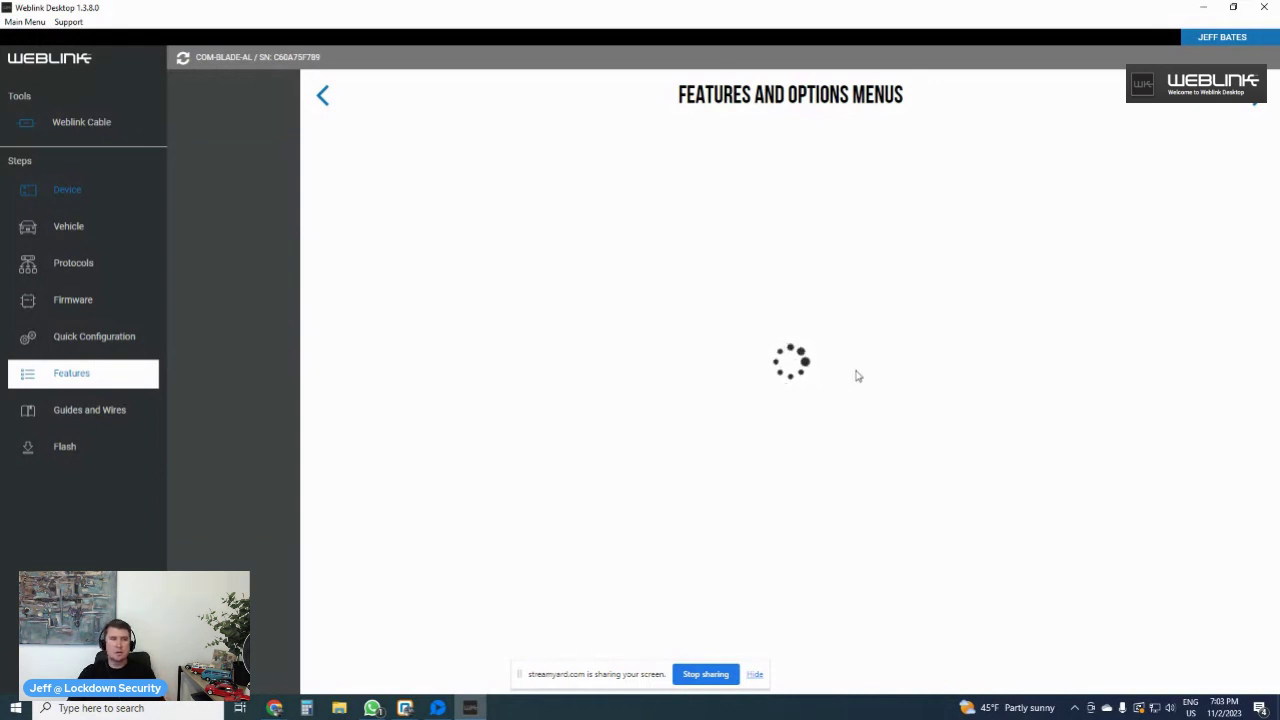
mouse_move(773, 290)
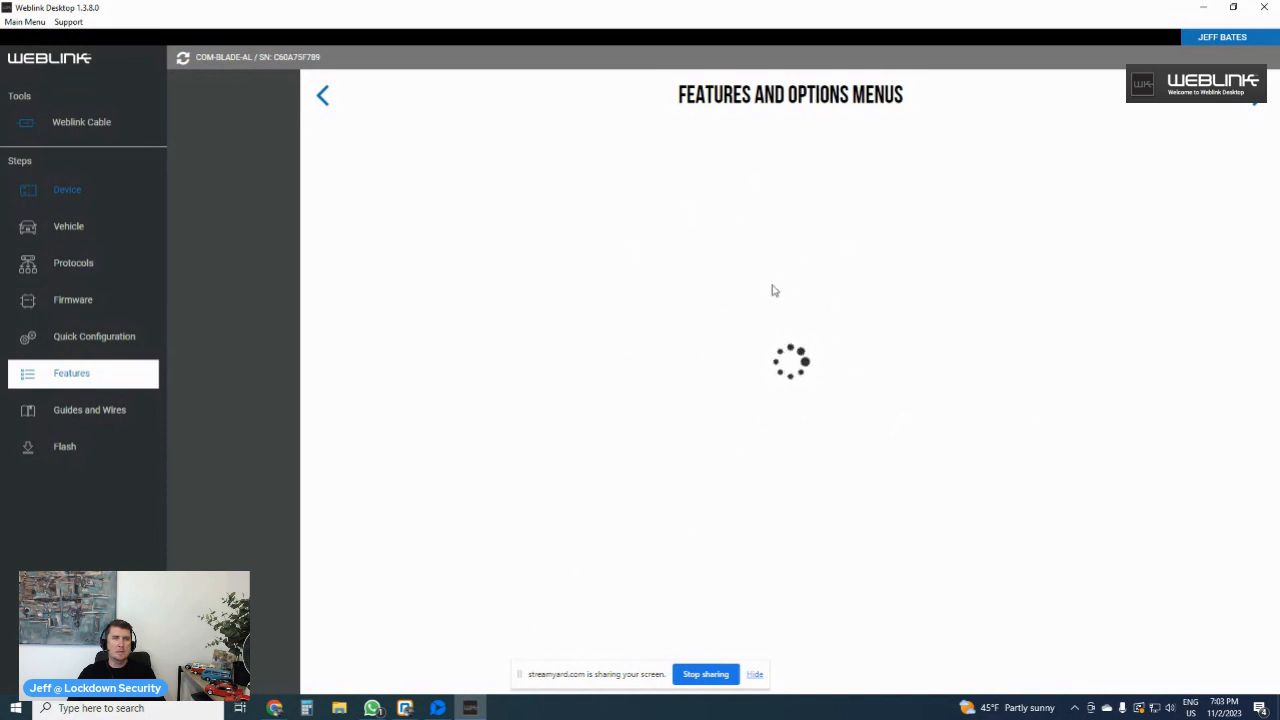
mouse_move(829, 300)
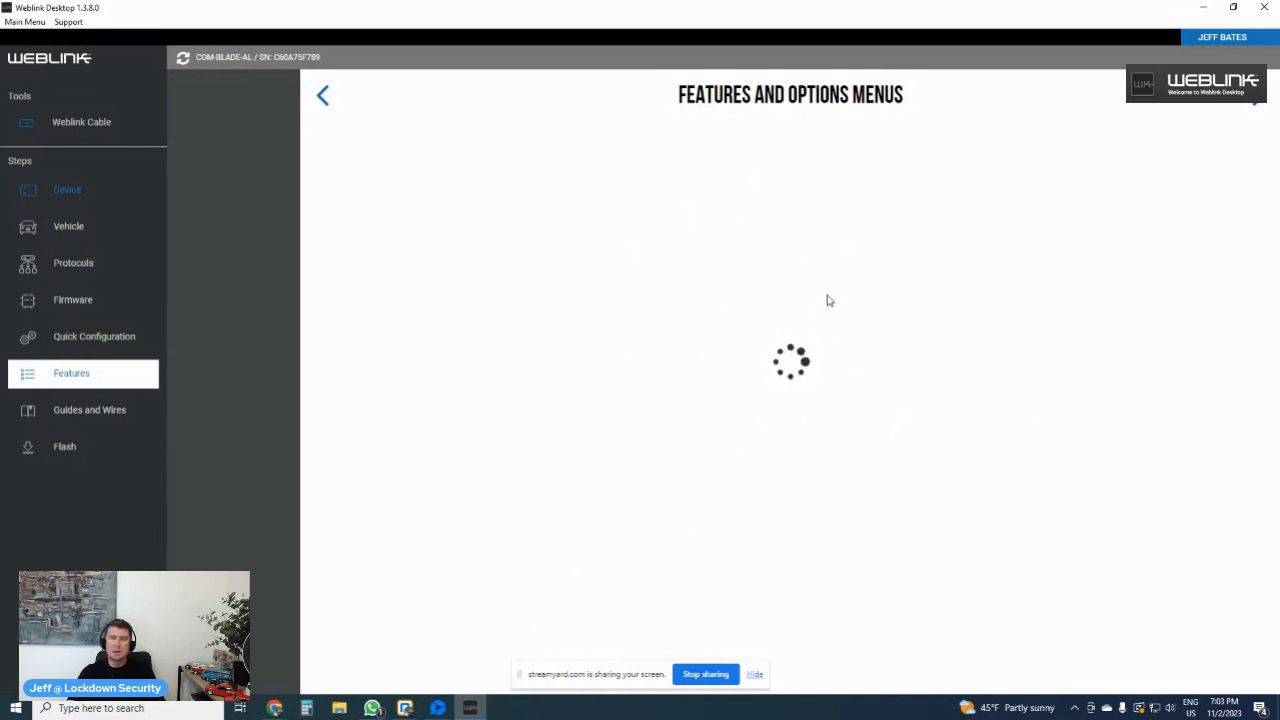
mouse_move(813, 383)
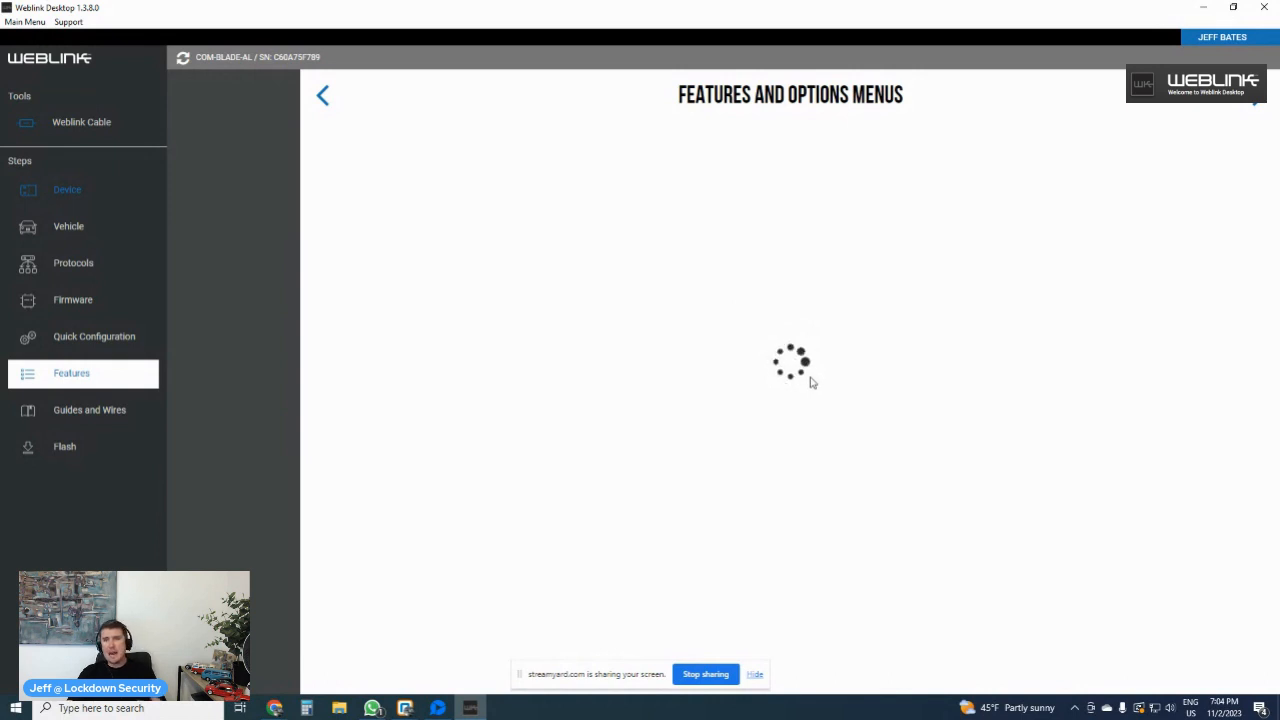
mouse_move(797, 536)
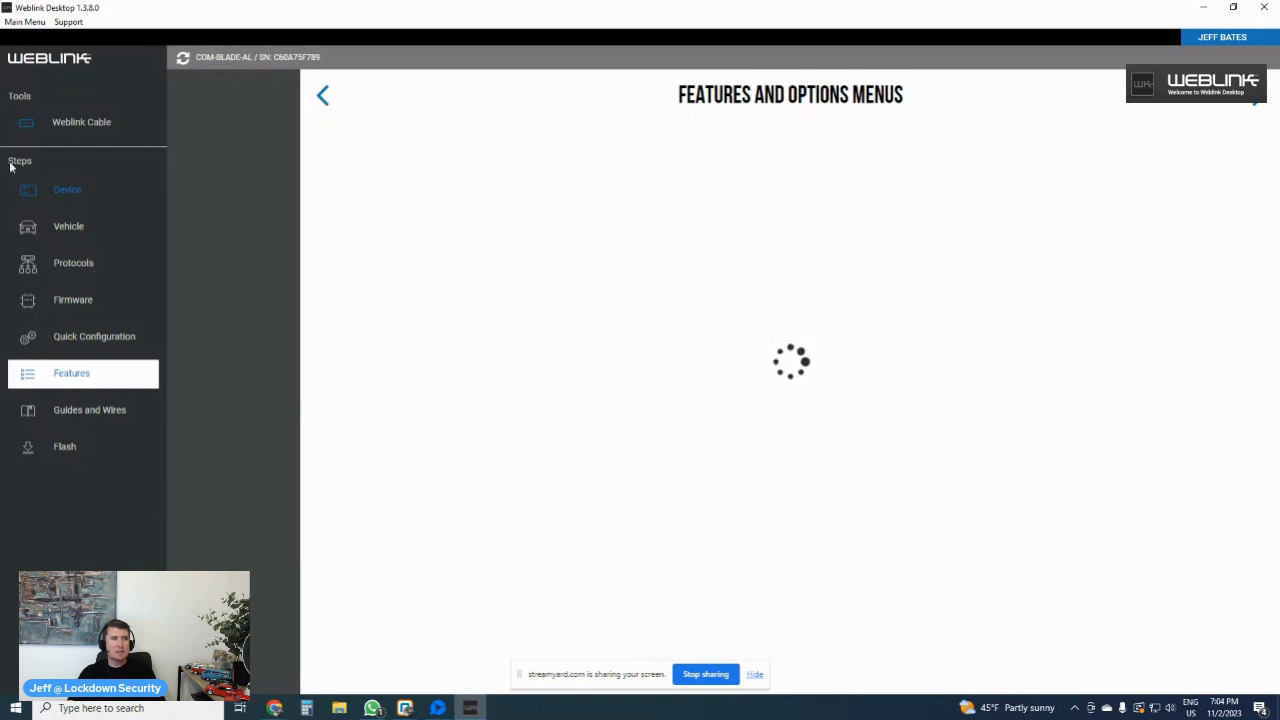
- Return to the Device overview while Features and Options Menus is still loading
left_click(322, 94)
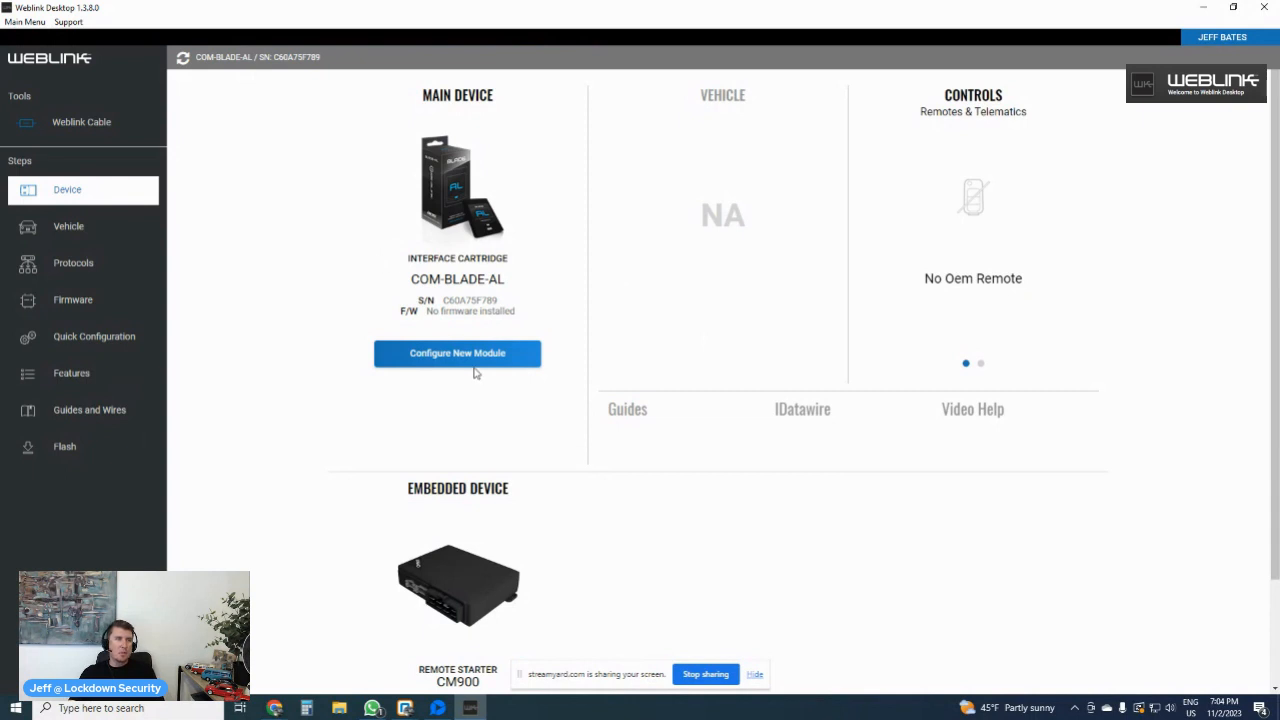
- Start Configure New Module for the COM-BLADE-AL main device, which has no firmware
left_click(457, 353)
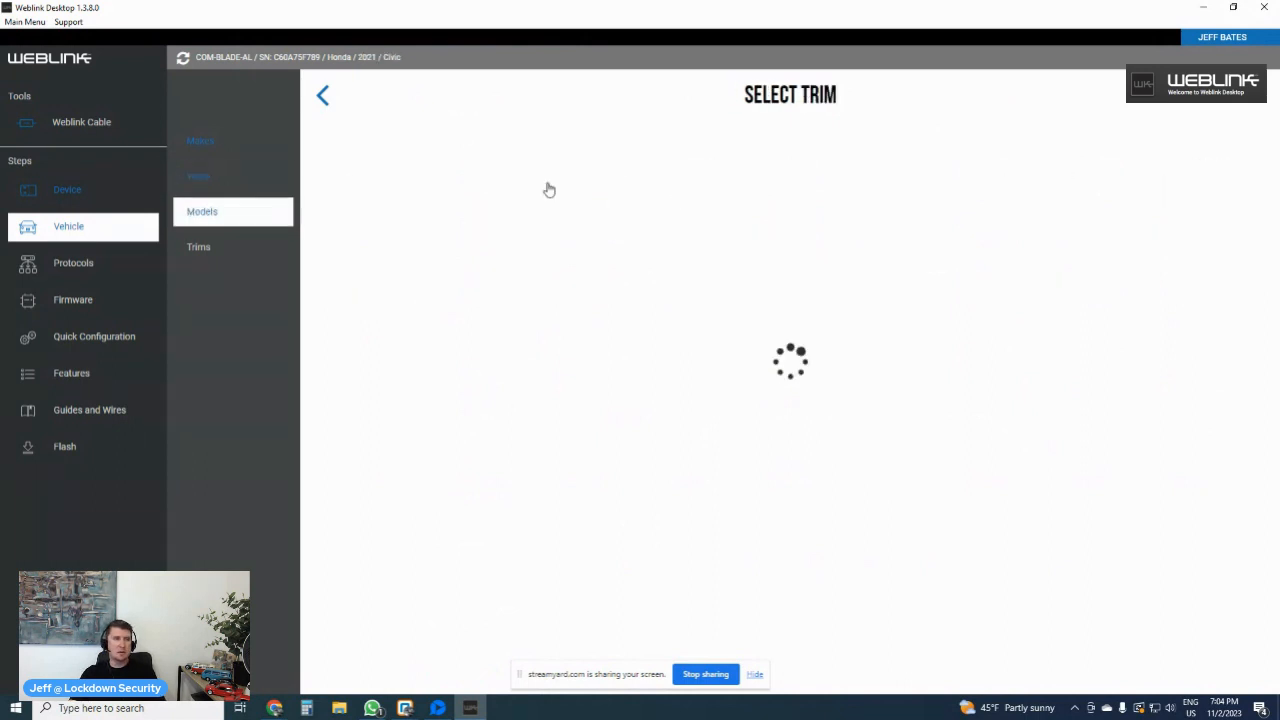
- Choose Std. Key Automatic, Bypass only, iDatalink 2-Way and COM-BLADE-AL(DL)-HA6 firmware, then save
left_click(683, 186)
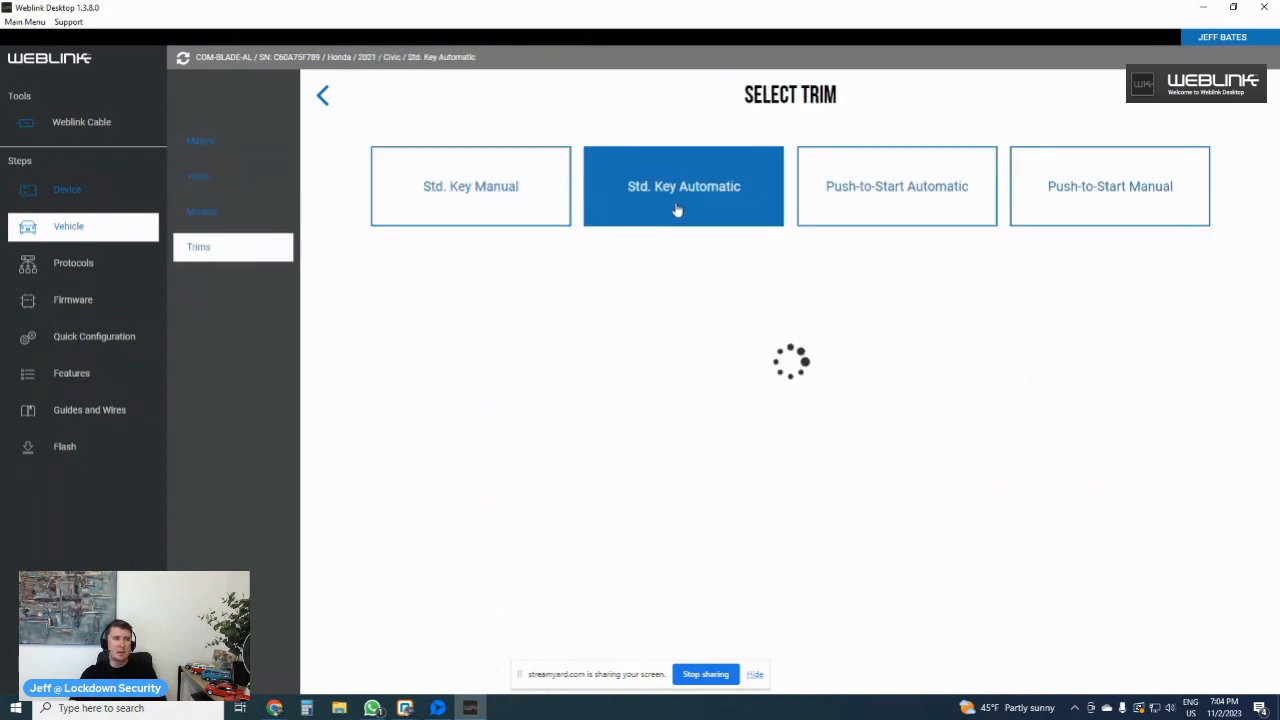
left_click(683, 186)
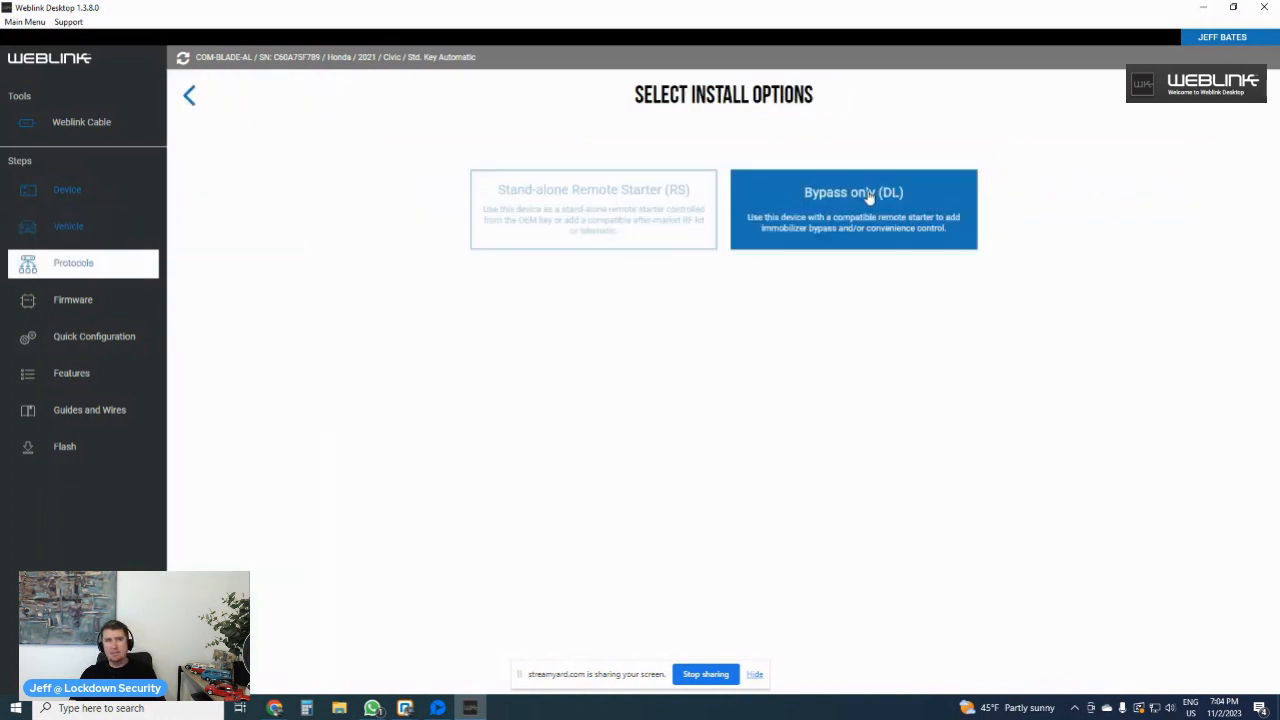
left_click(853, 192)
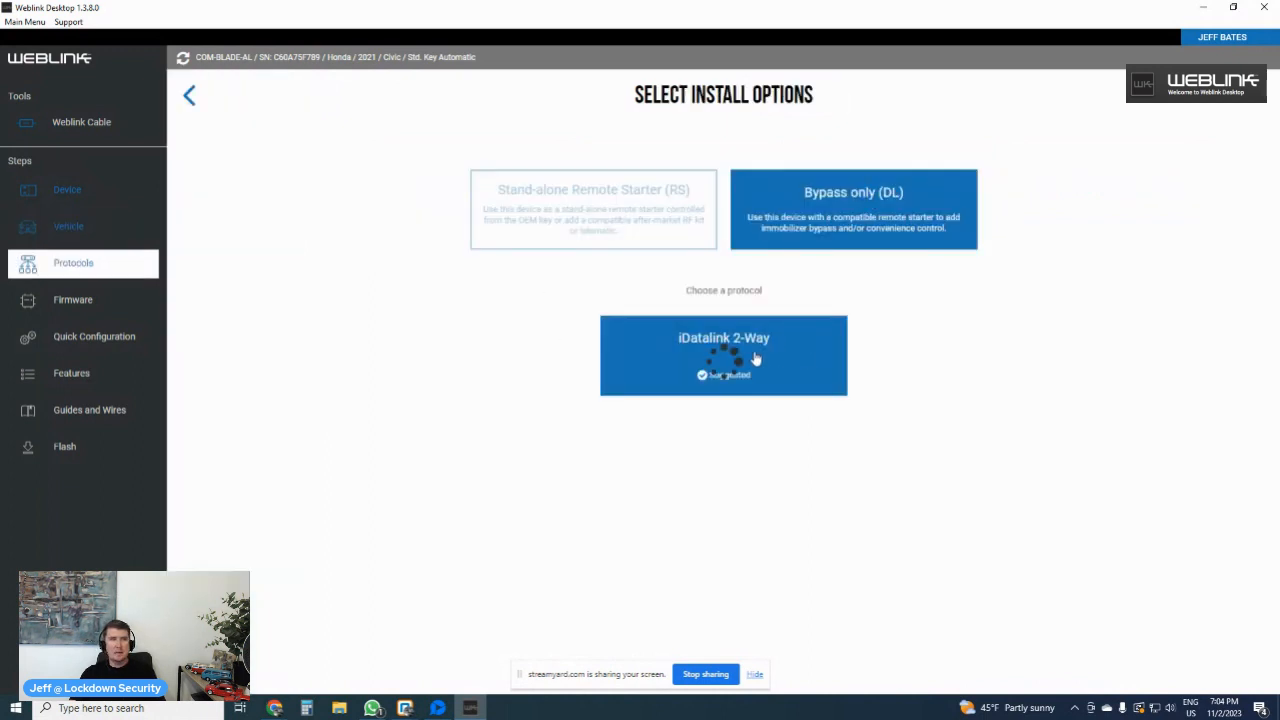
left_click(723, 355)
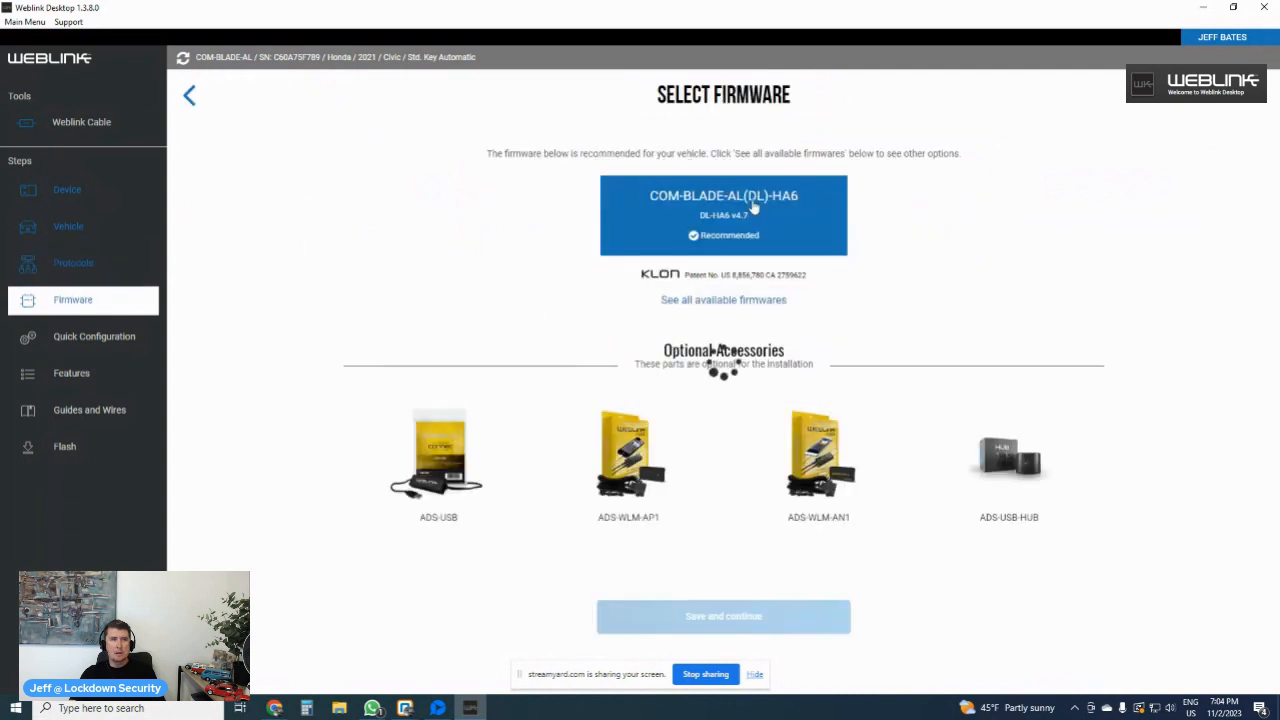
left_click(723, 616)
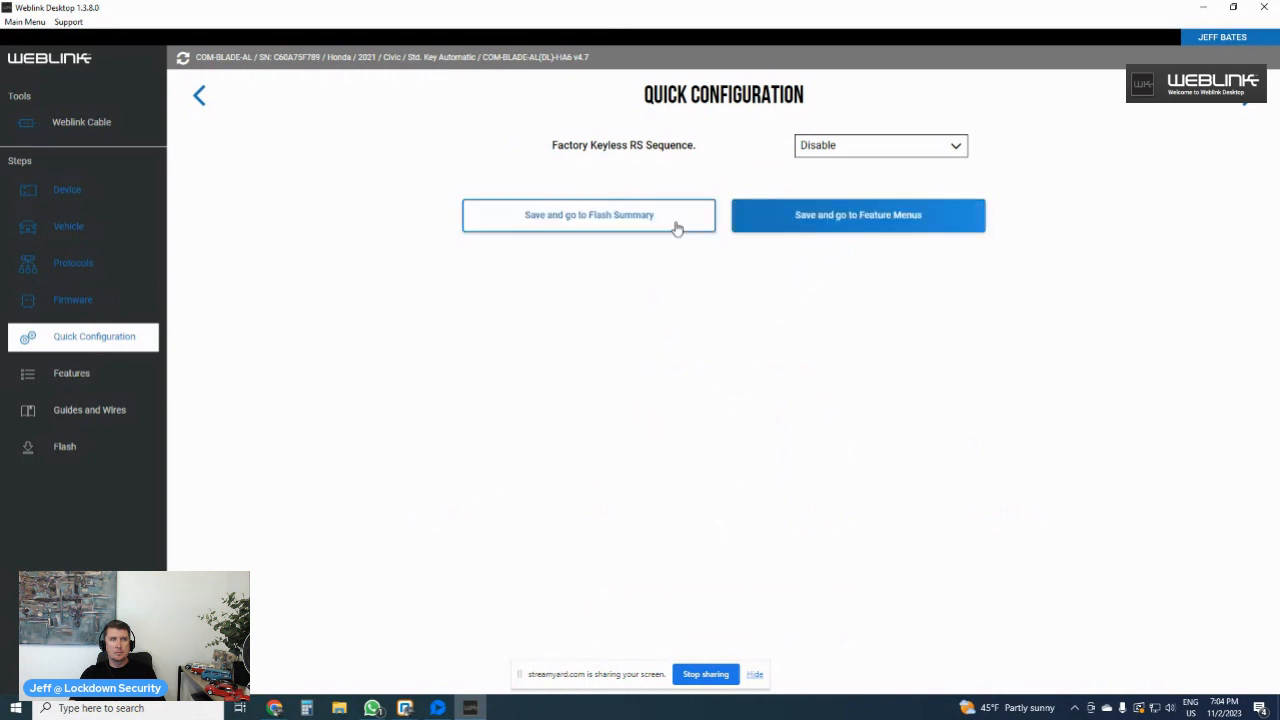
left_click(857, 214)
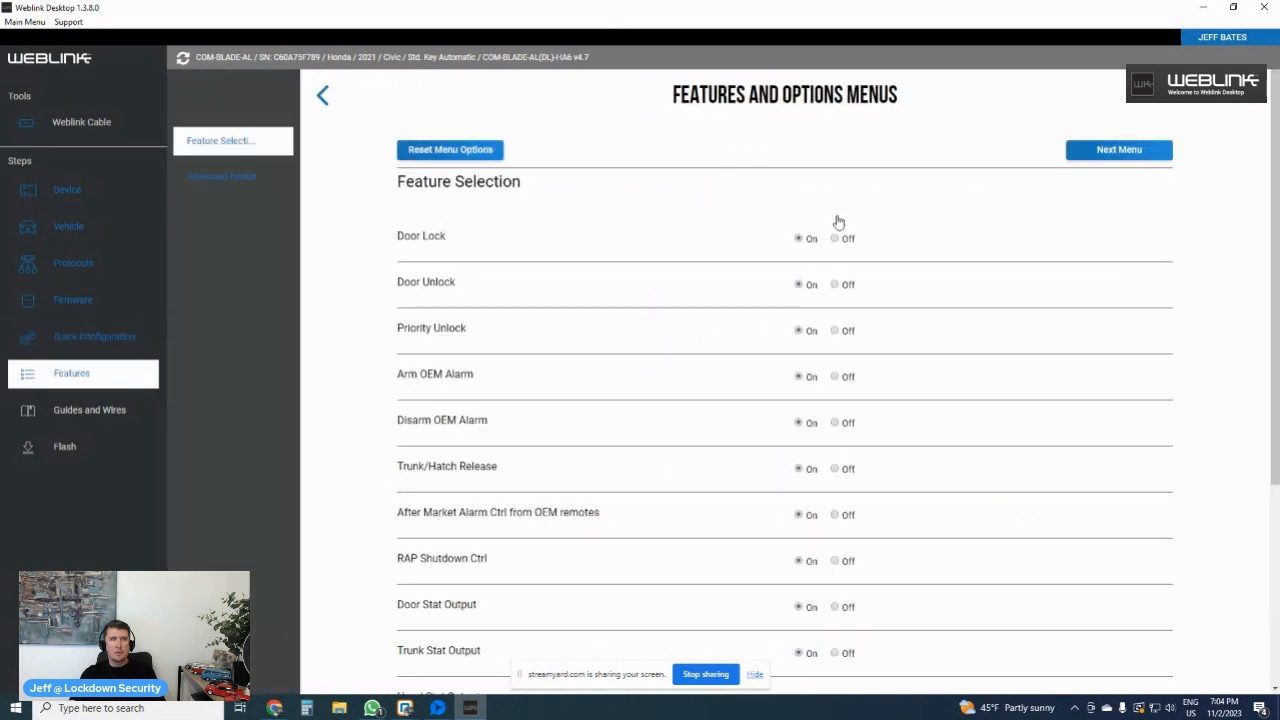
mouse_move(601, 440)
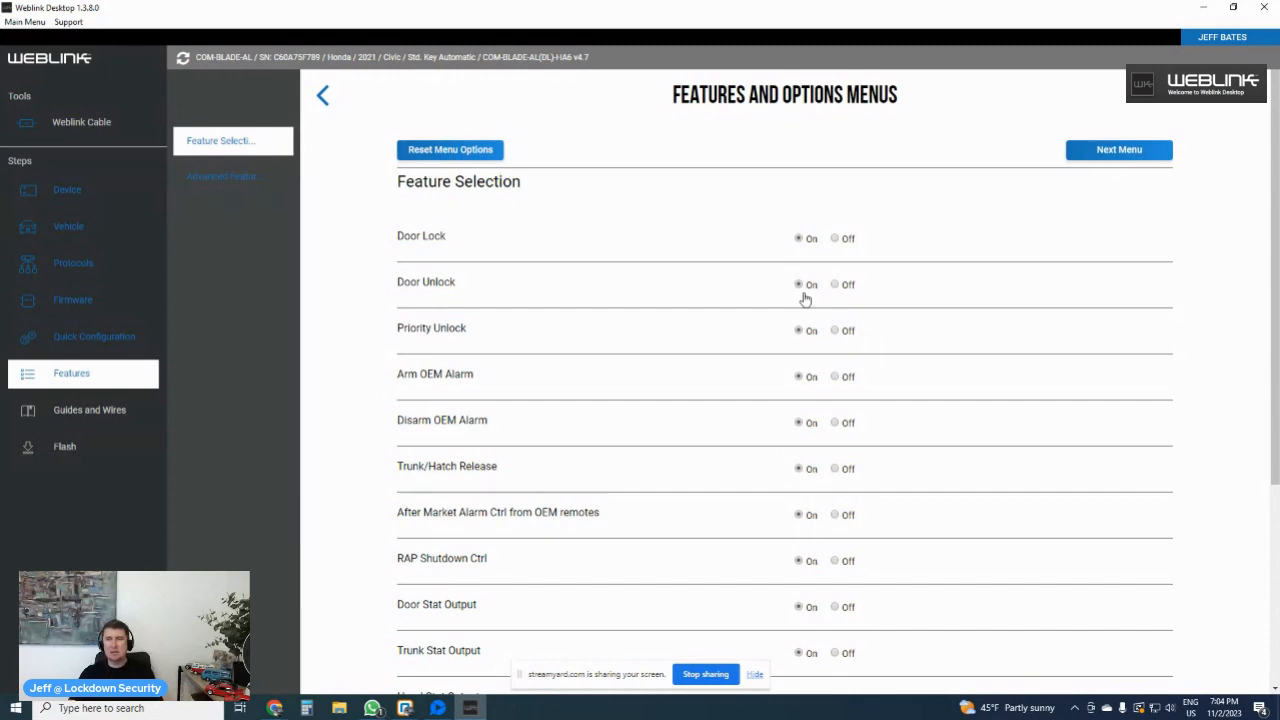
- Keep the default features, save, and request the flash for the COM-BLADE-AL on the 2021 Civic
scroll("down", 3)
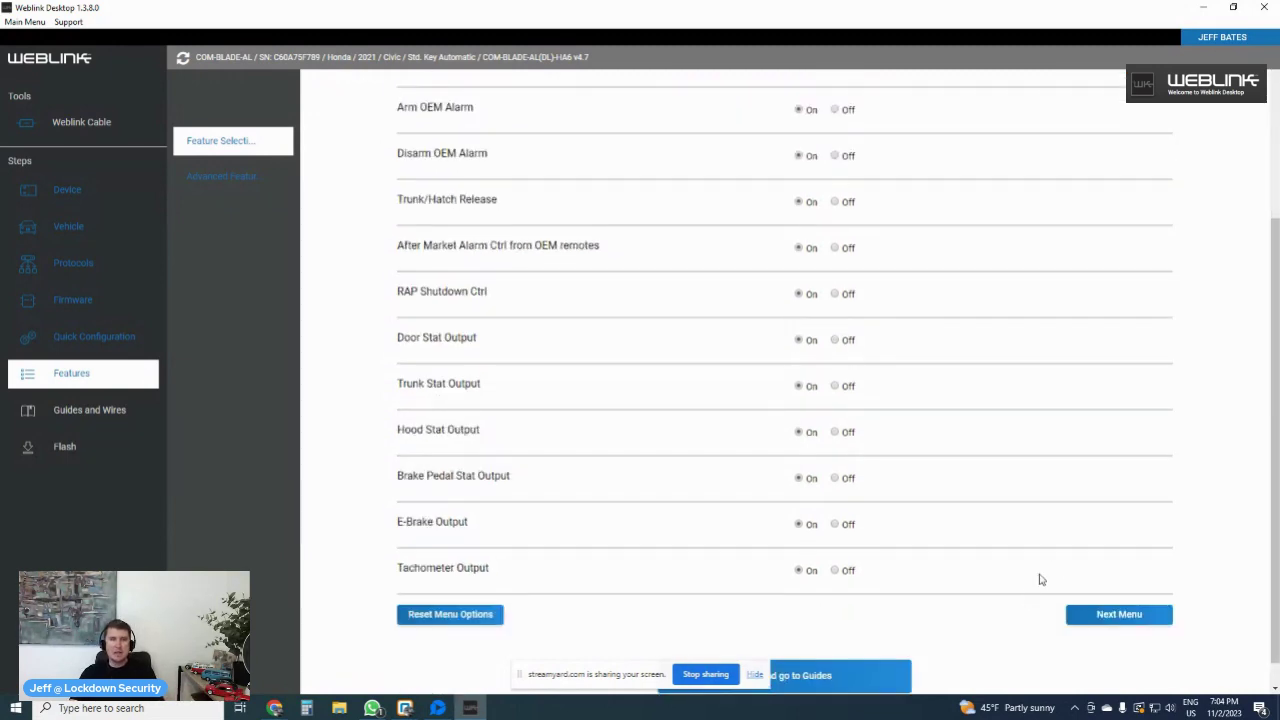
left_click(89, 410)
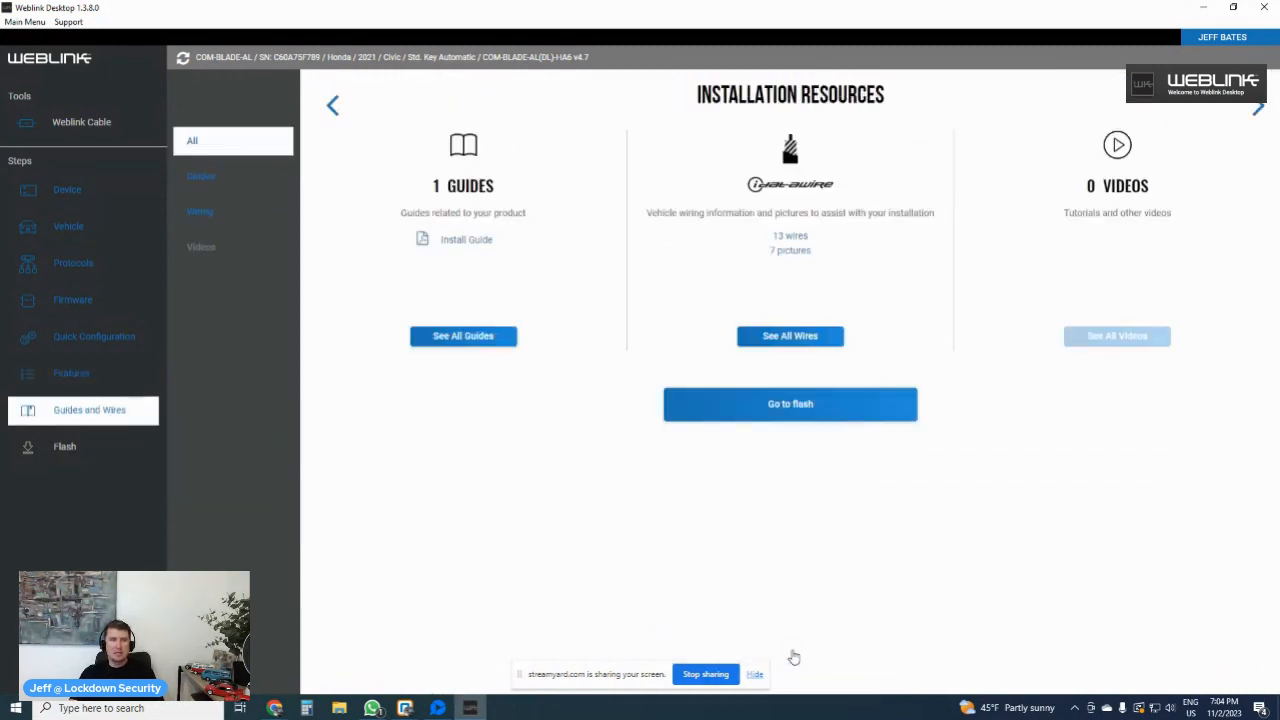
left_click(790, 403)
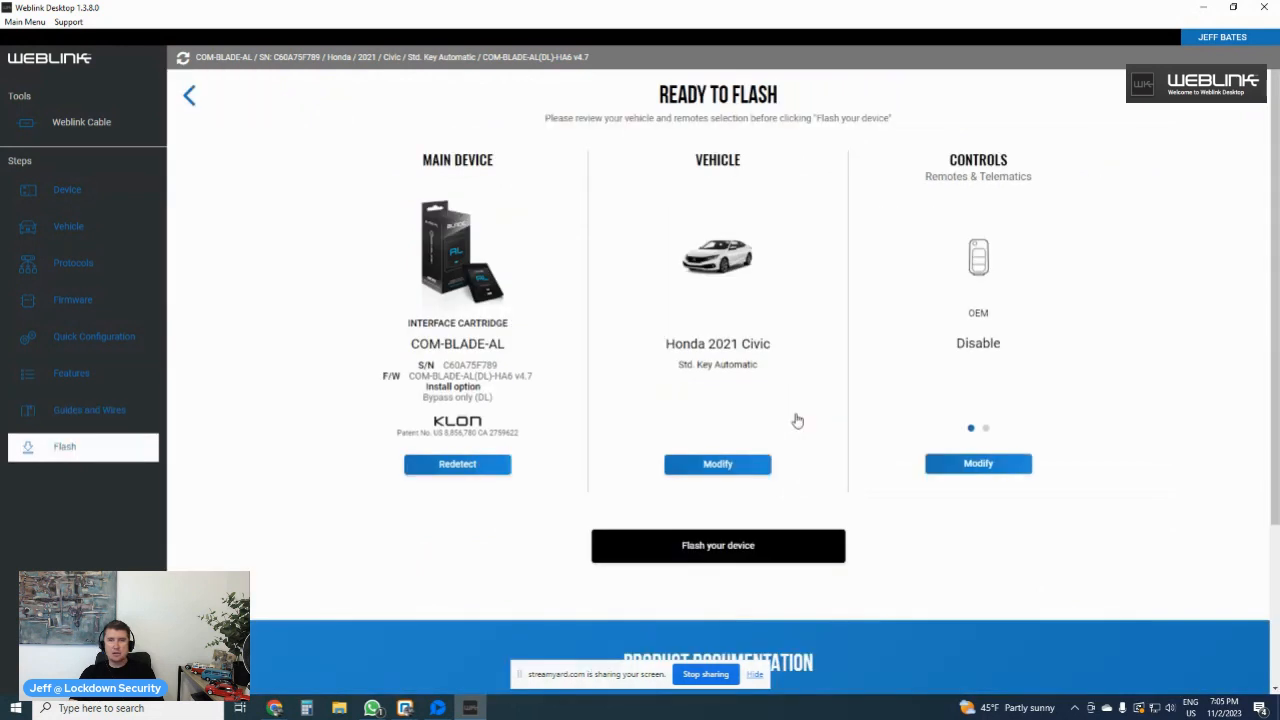
left_click(717, 545)
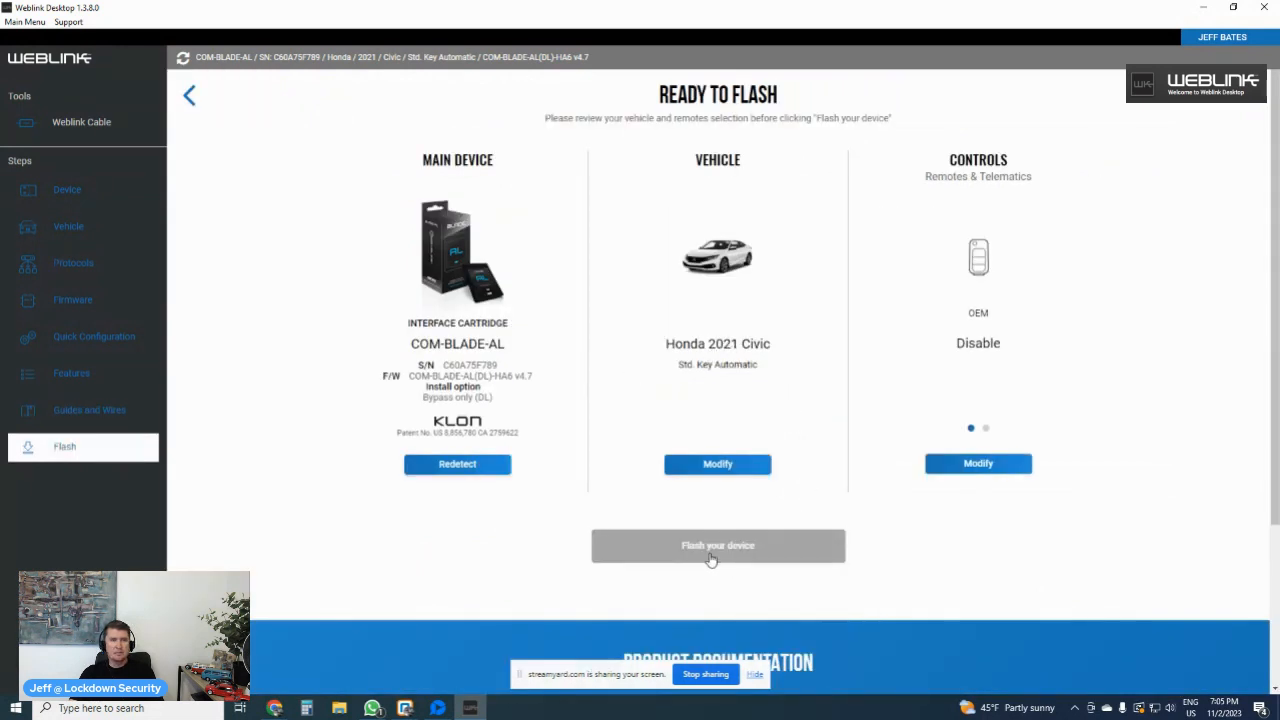
left_click(717, 545)
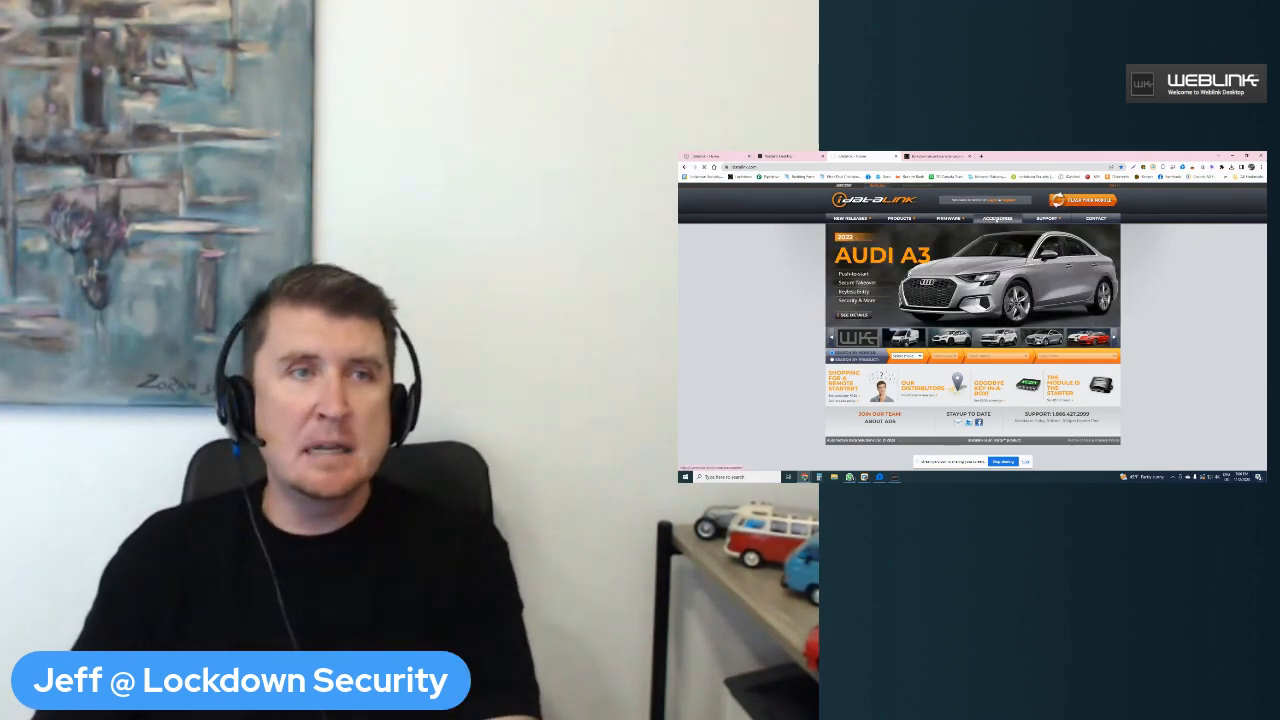
- Open the iDatalink Accessories catalogue in the browser
left_click(994, 219)
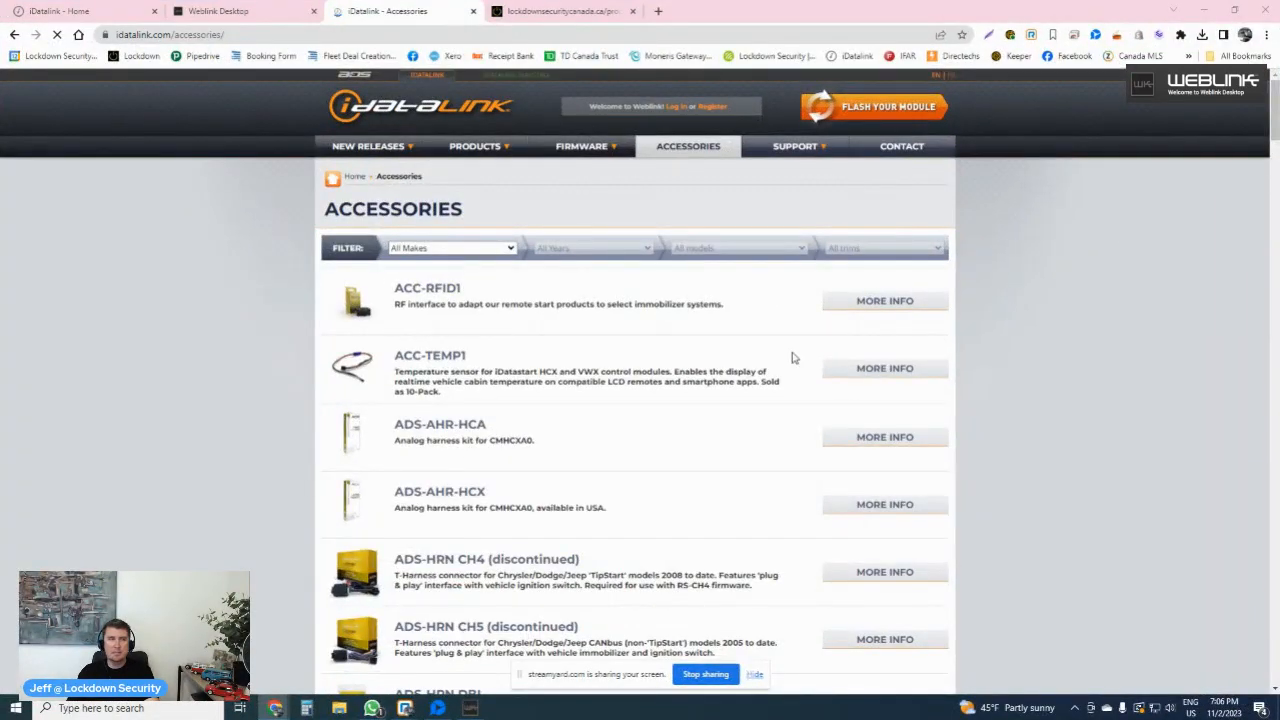
- Browse the accessories list, open the RSA-GM13 firmware page, then view the ADS-USB-HUB product page
scroll("down", 3)
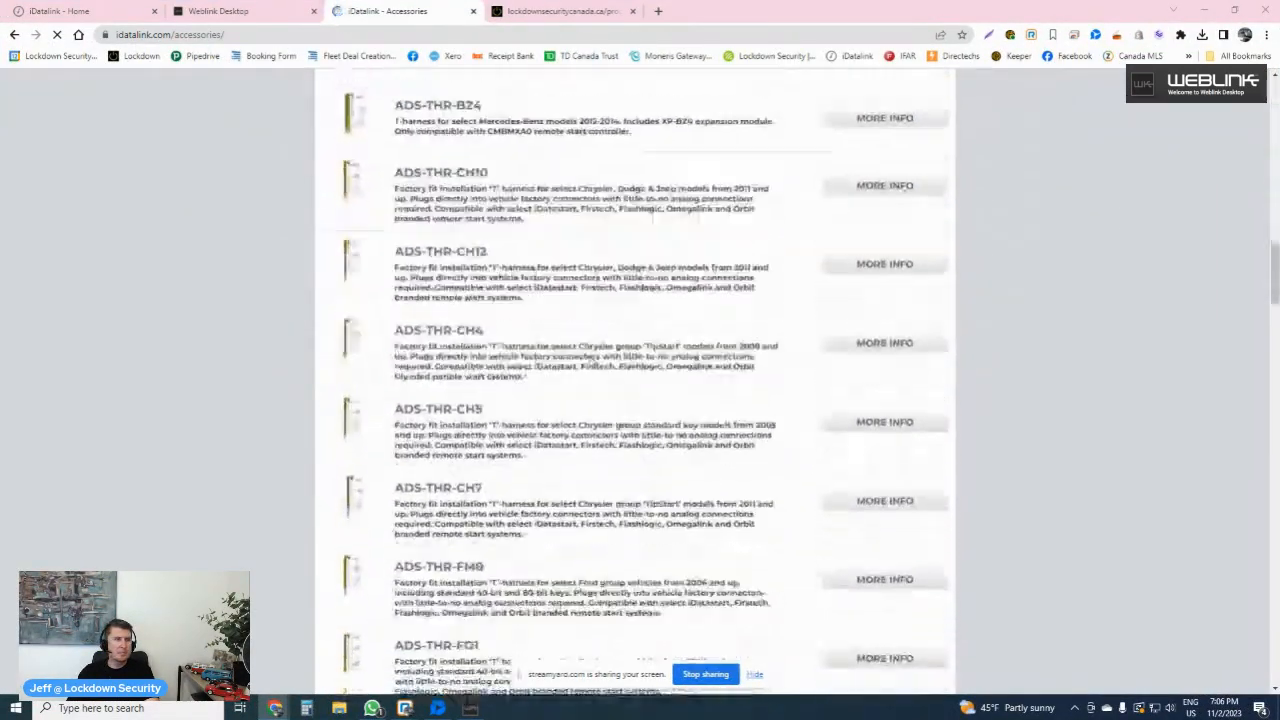
scroll("up", 3)
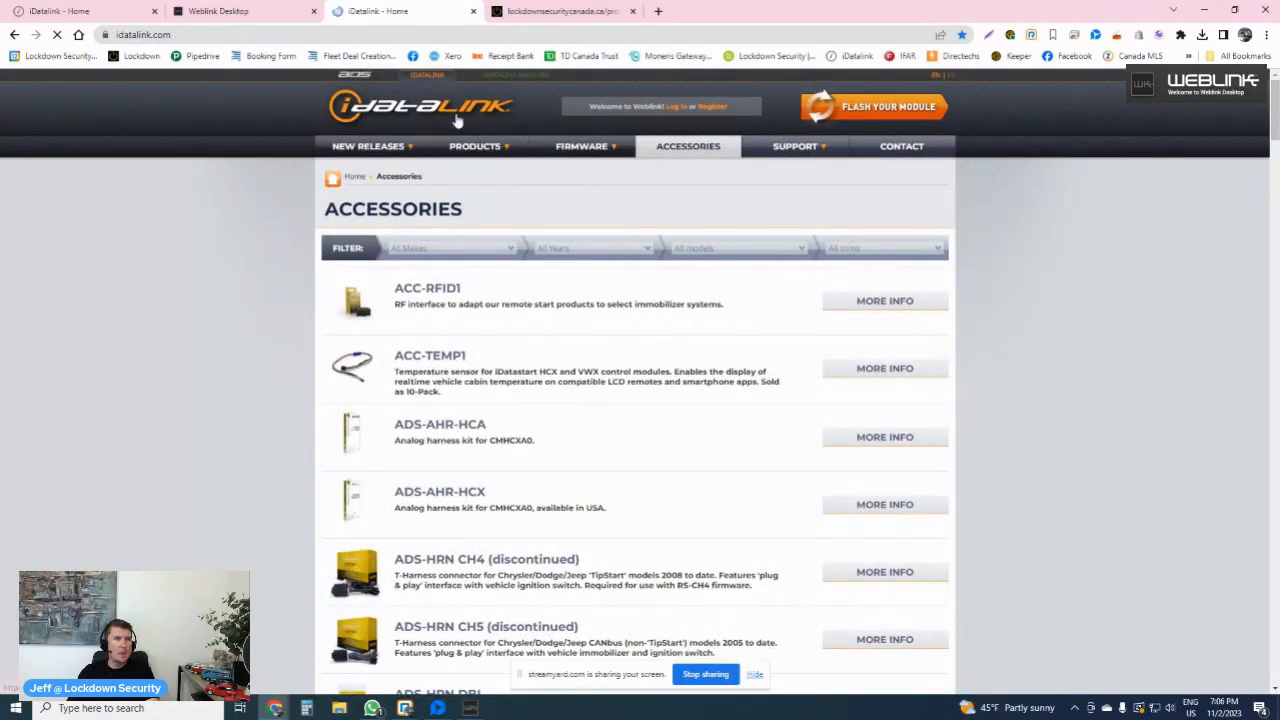
left_click(425, 106)
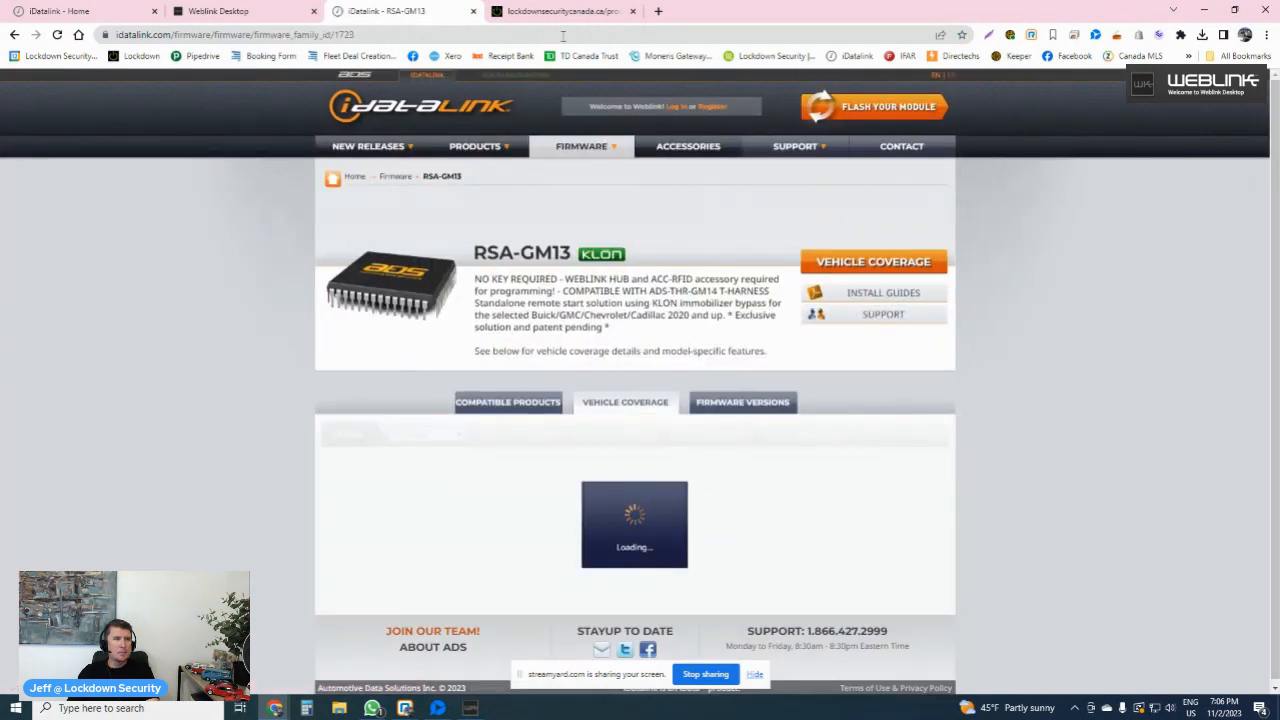
left_click(560, 11)
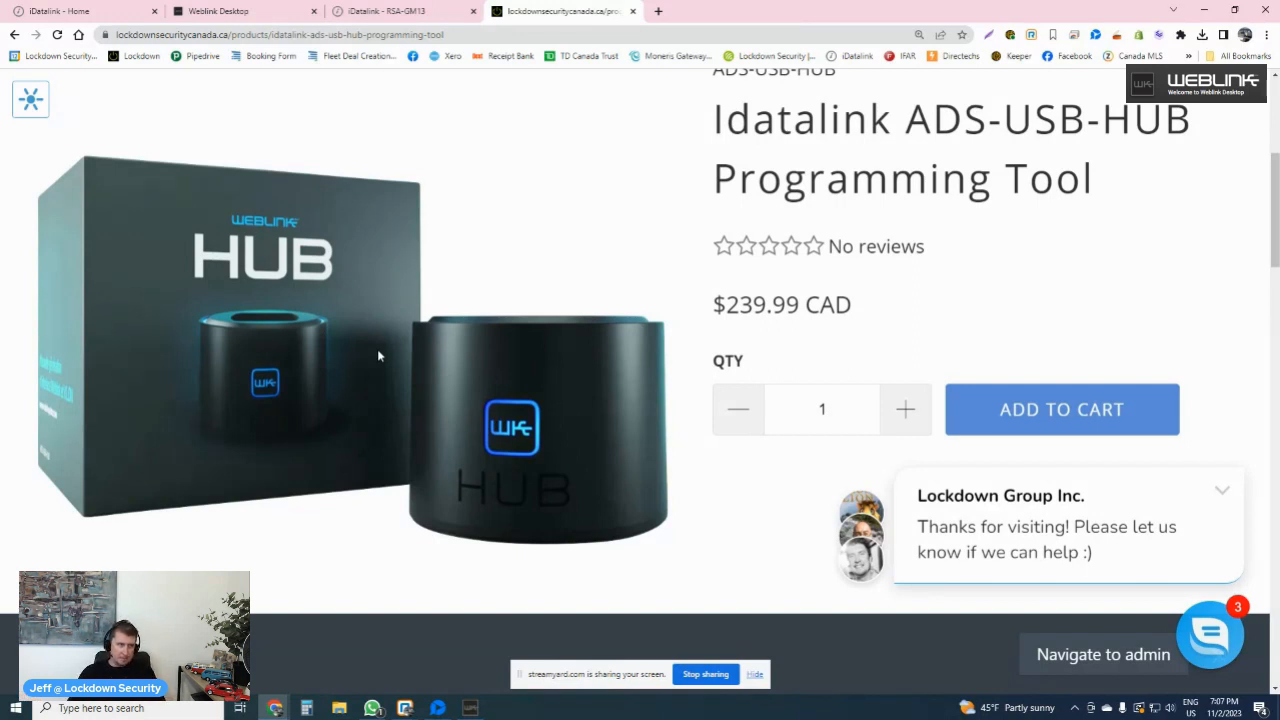
mouse_move(348, 231)
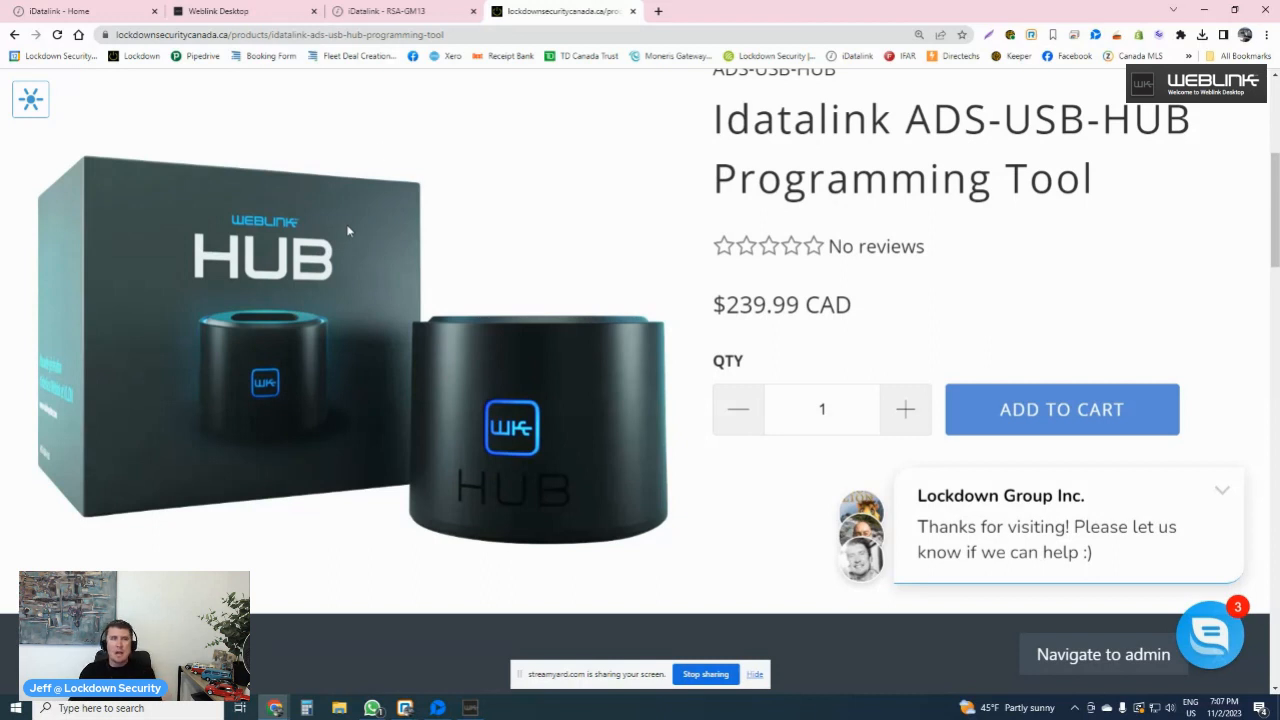
mouse_move(542, 320)
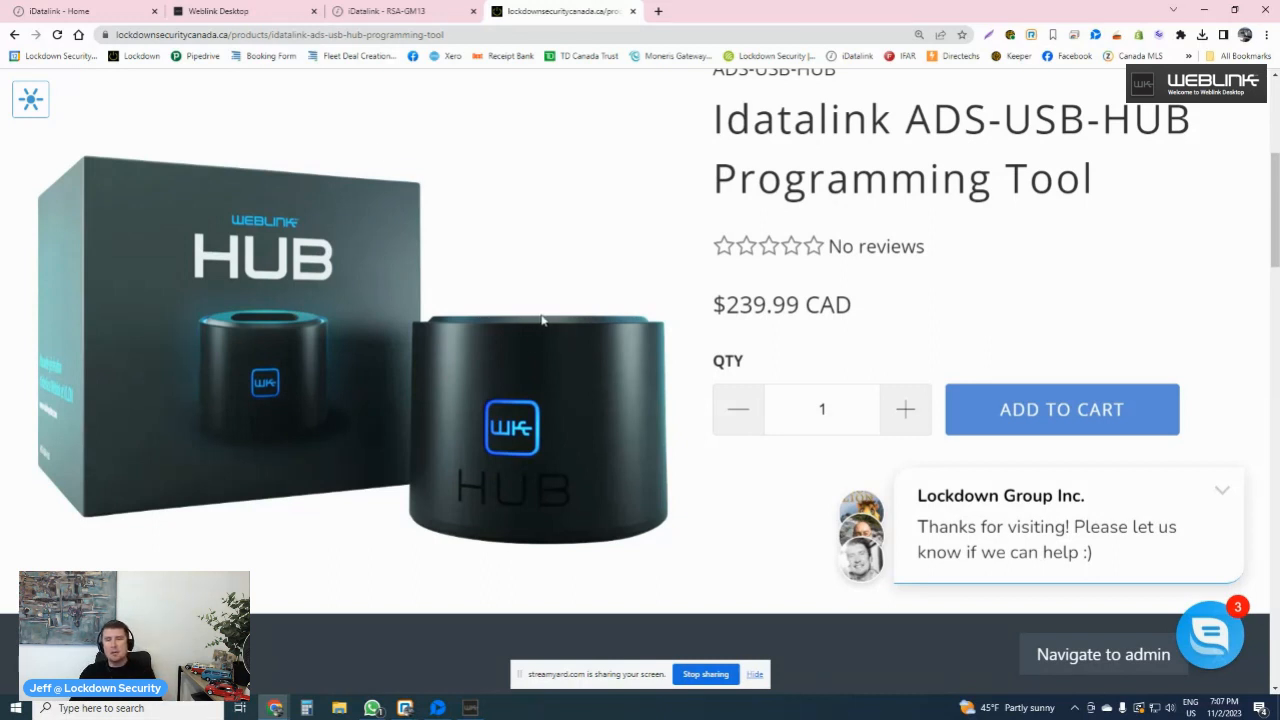
mouse_move(486, 334)
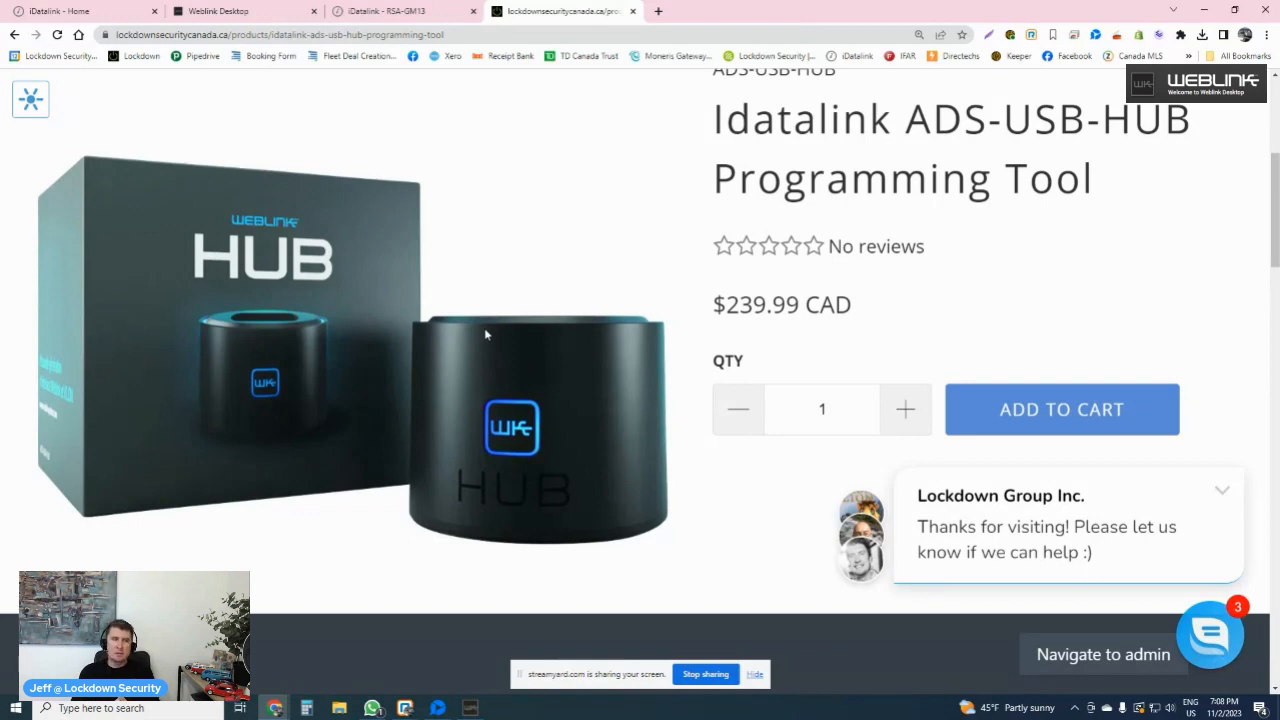
- Go from the RSA-GM13 coverage page back to the iDatalink home page with the HUB-required Mazda banner
left_click(390, 11)
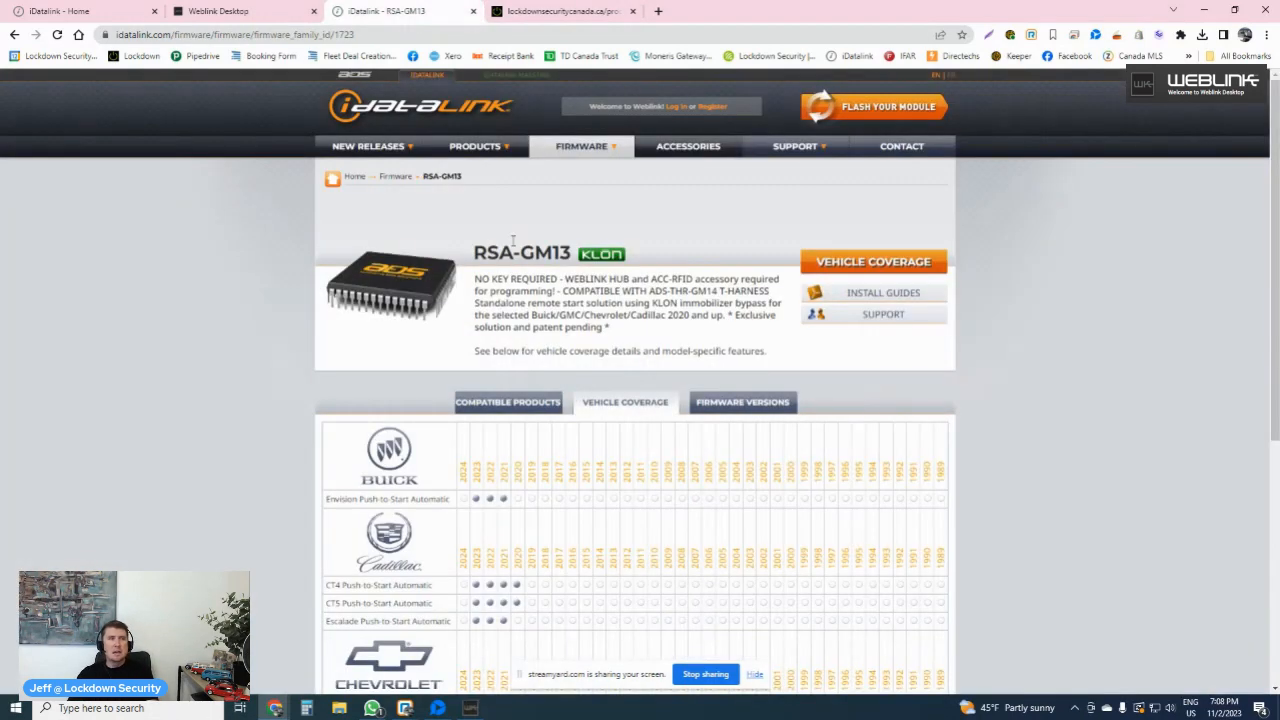
left_click(425, 106)
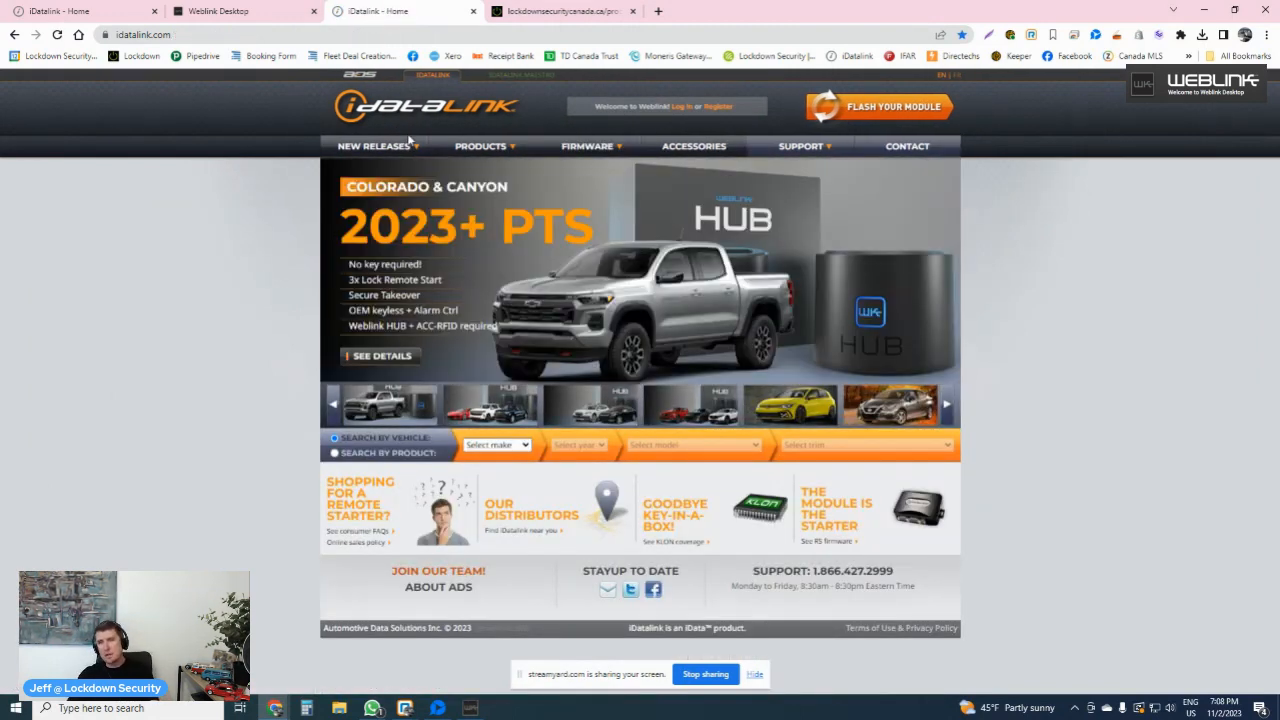
left_click(374, 146)
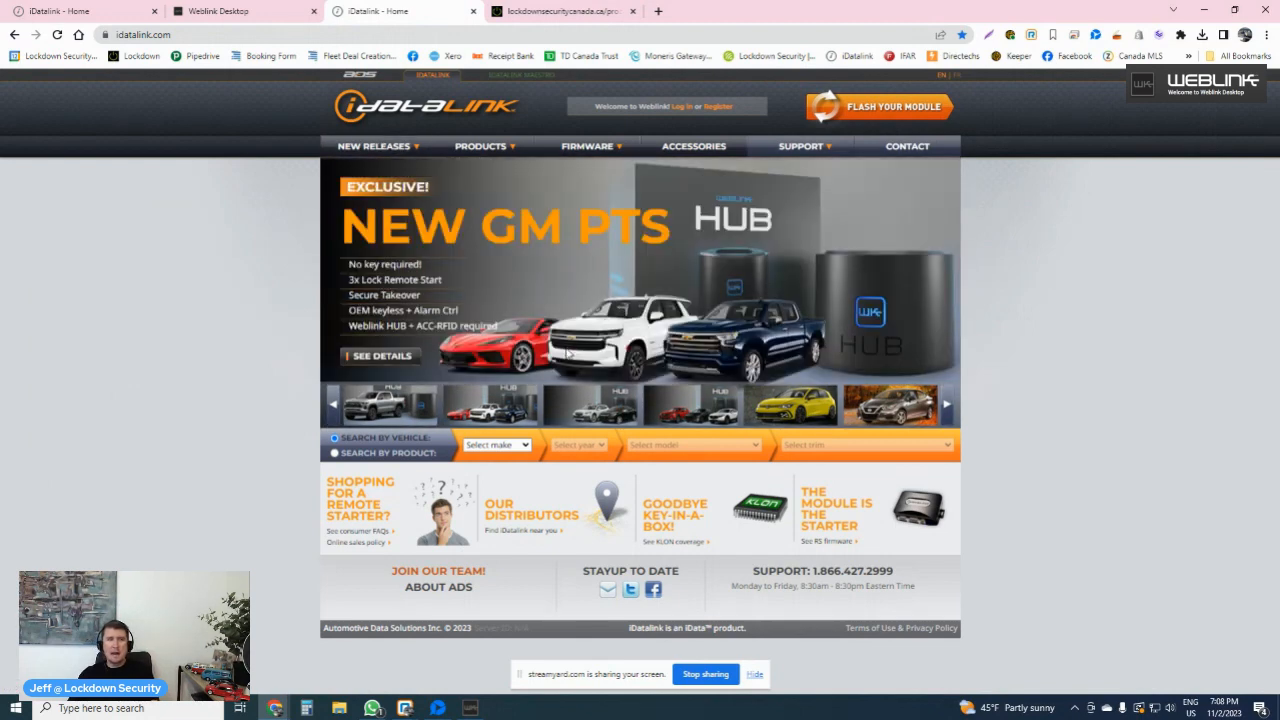
mouse_move(707, 190)
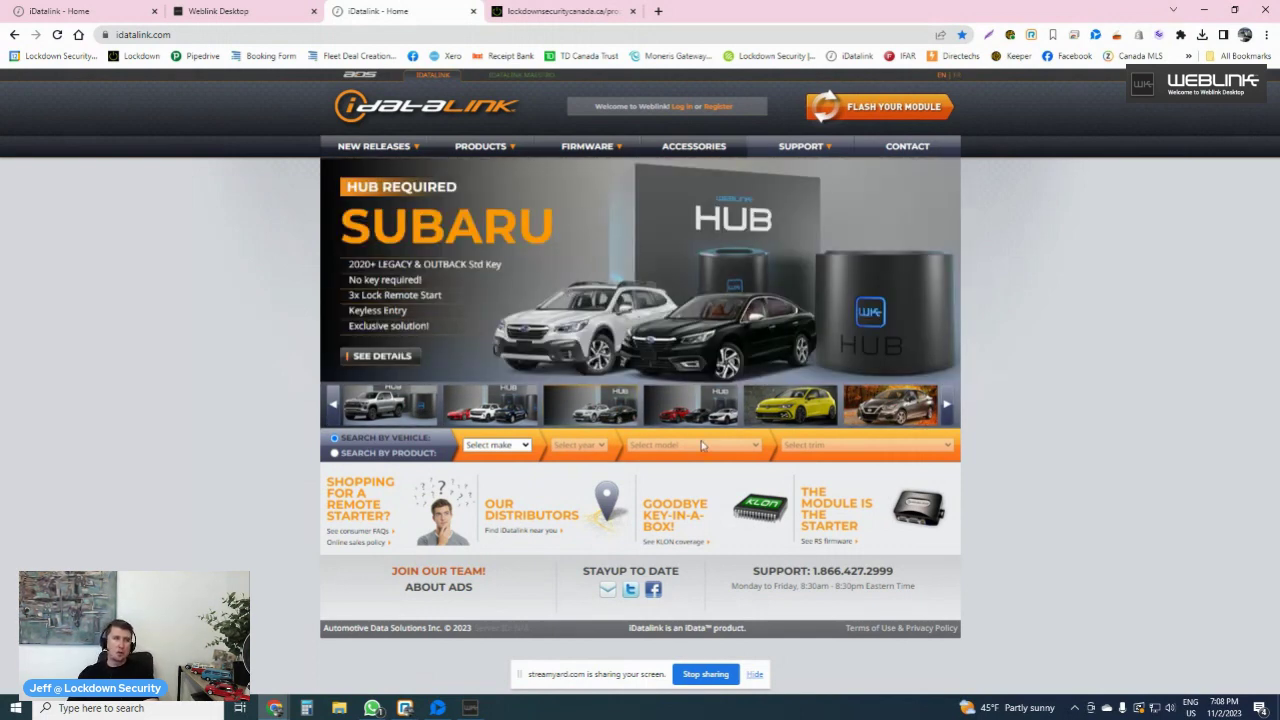
mouse_move(688, 348)
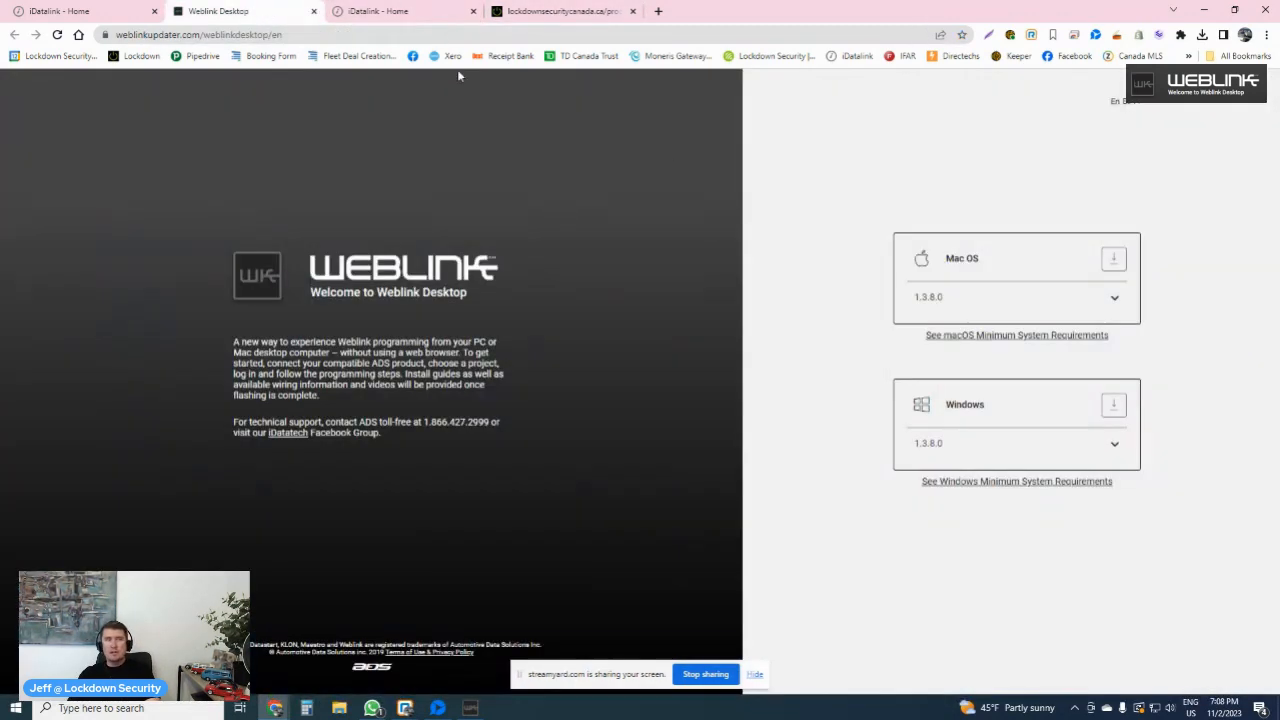
mouse_move(780, 95)
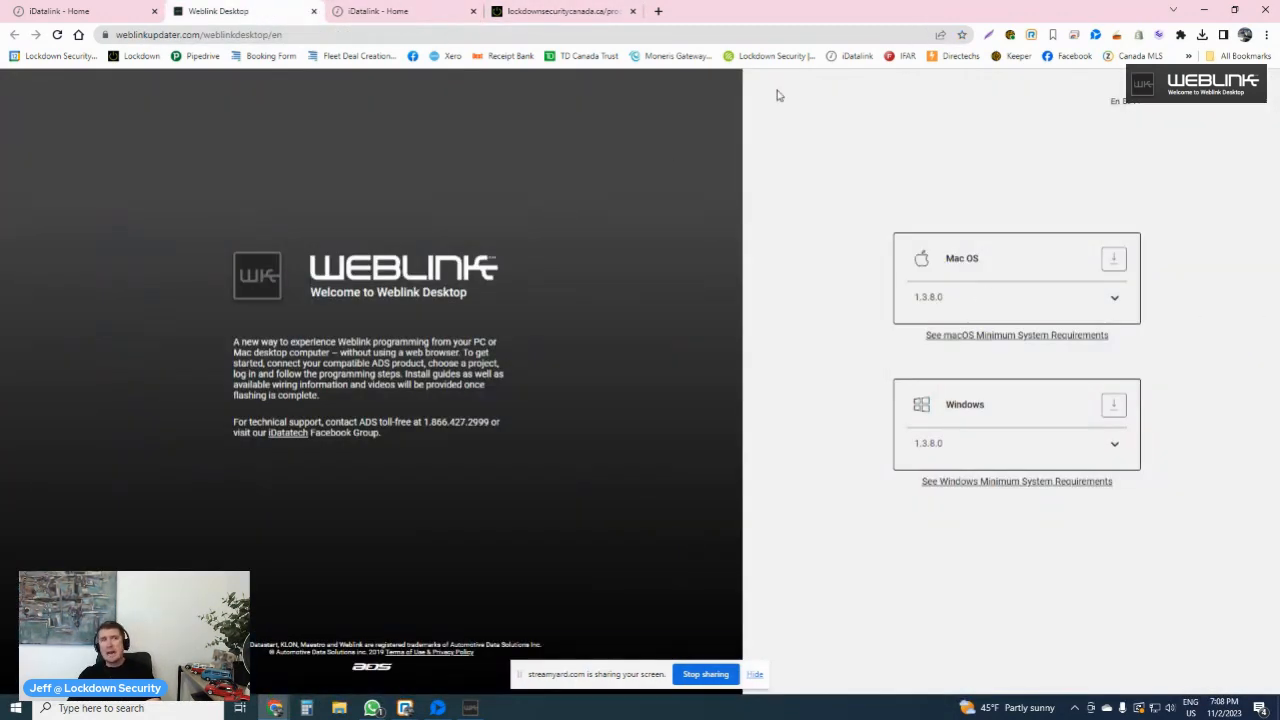
left_click(390, 11)
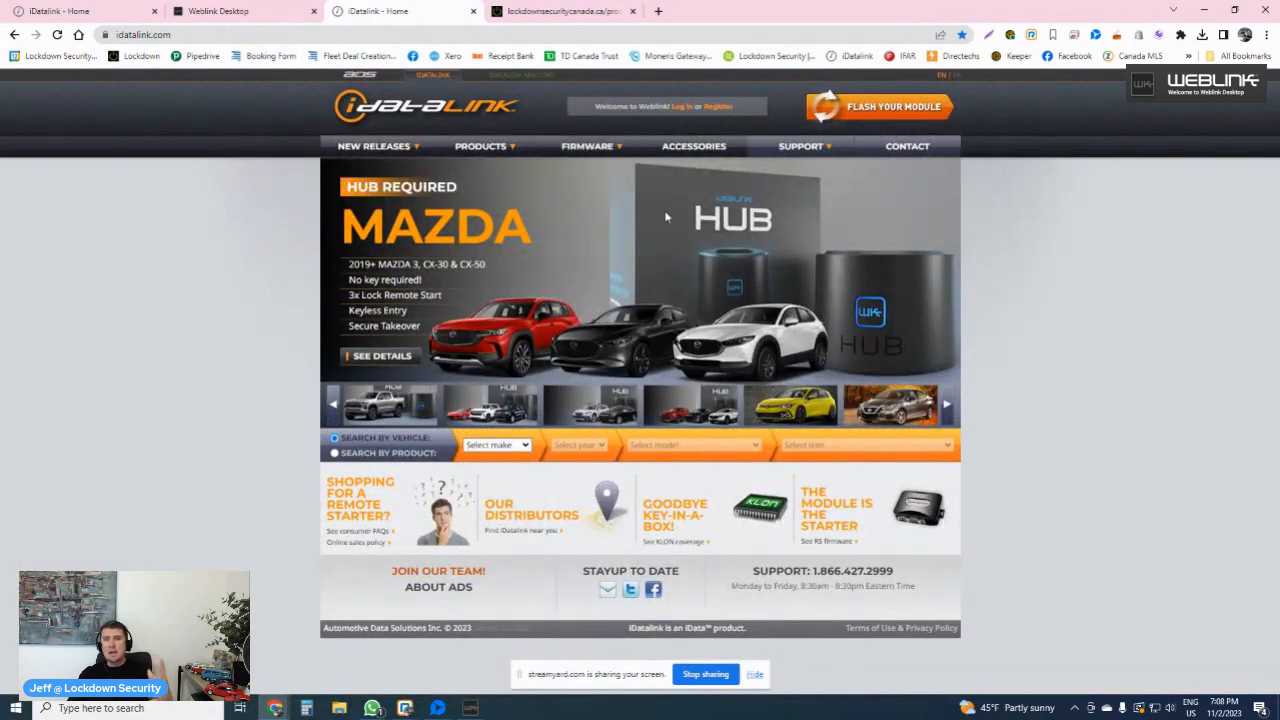